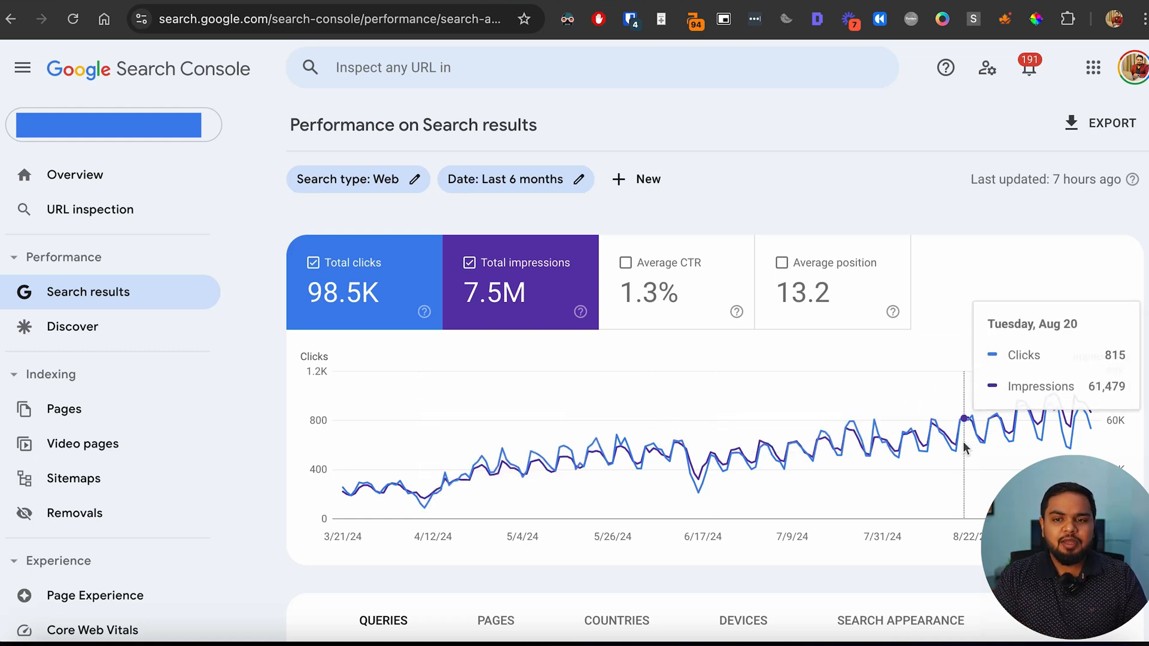
{"action": "mouse_move", "coordinate": [967, 174]}
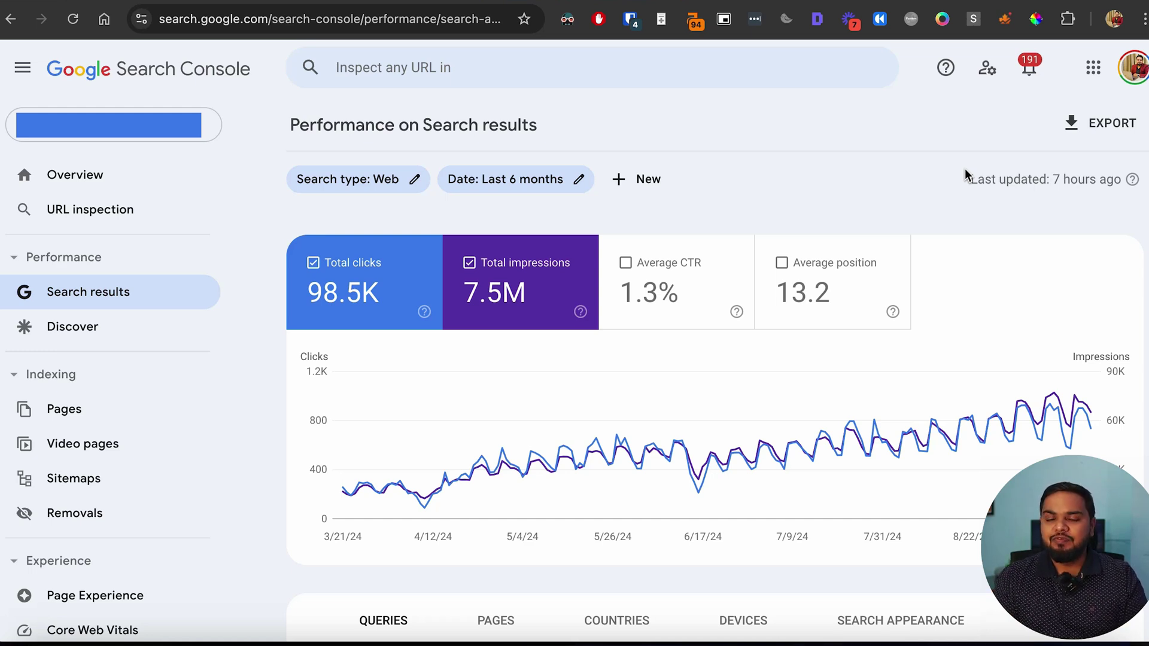
{"action": "mouse_move", "coordinate": [564, 137]}
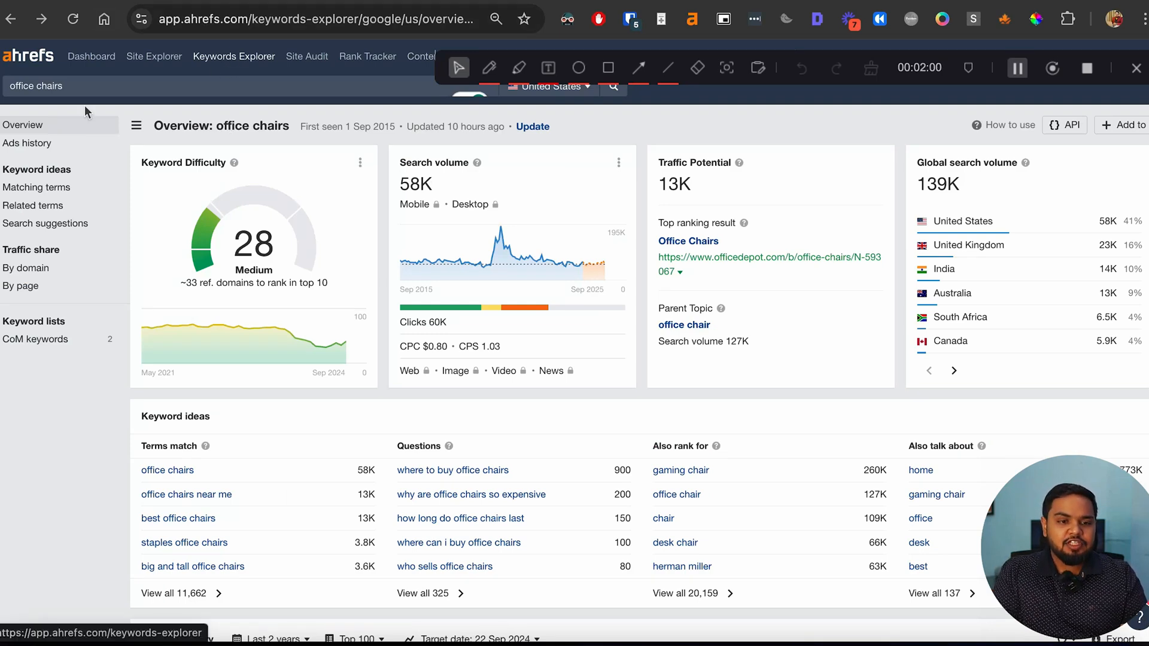
Step: Select the 'office chairs' query and scroll its overview showing difficulty 28 and 58K volume
{"action": "double_click", "coordinate": [36, 86]}
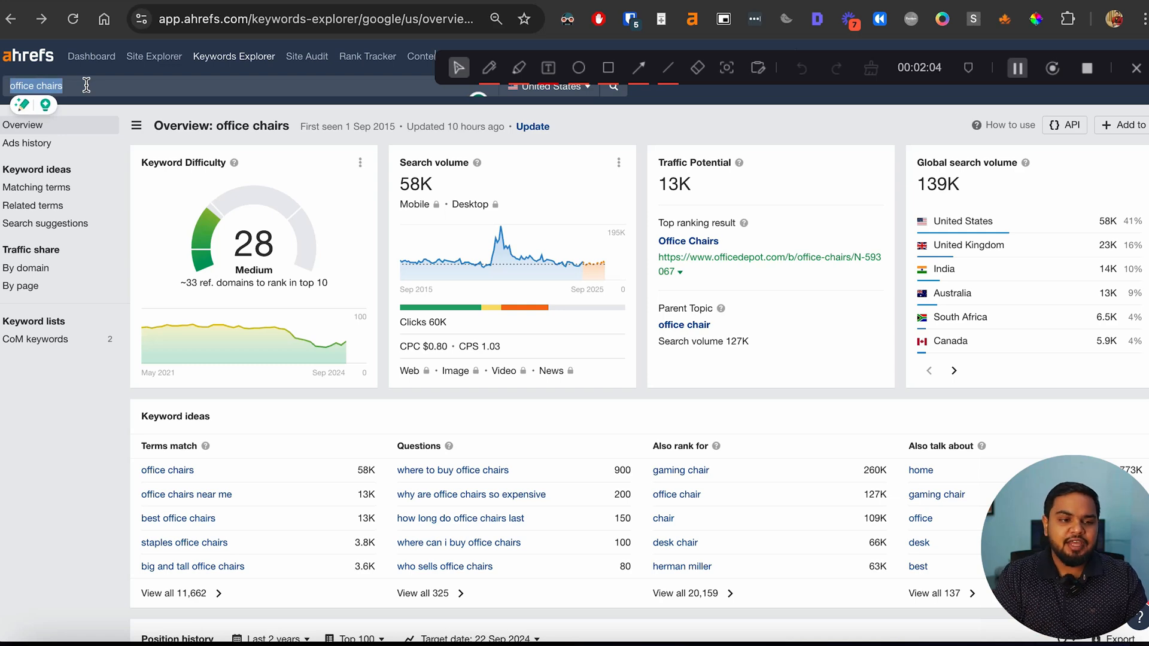
{"action": "scroll", "scroll_direction": "down", "scroll_amount": 3}
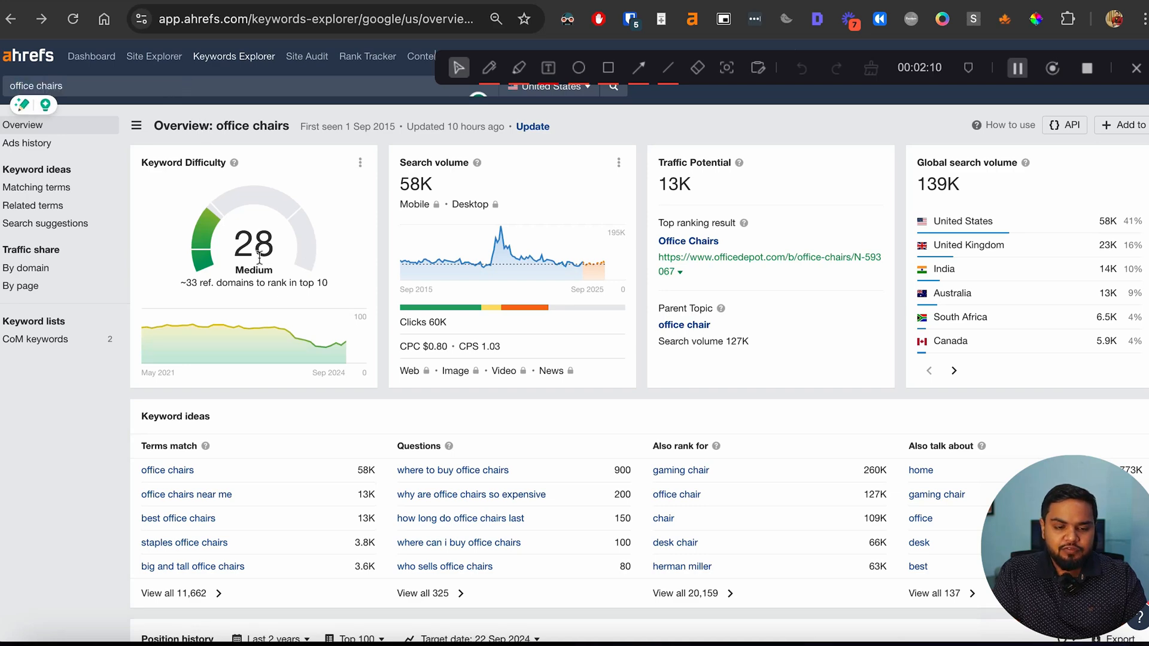
{"action": "scroll", "scroll_direction": "down", "scroll_amount": 3}
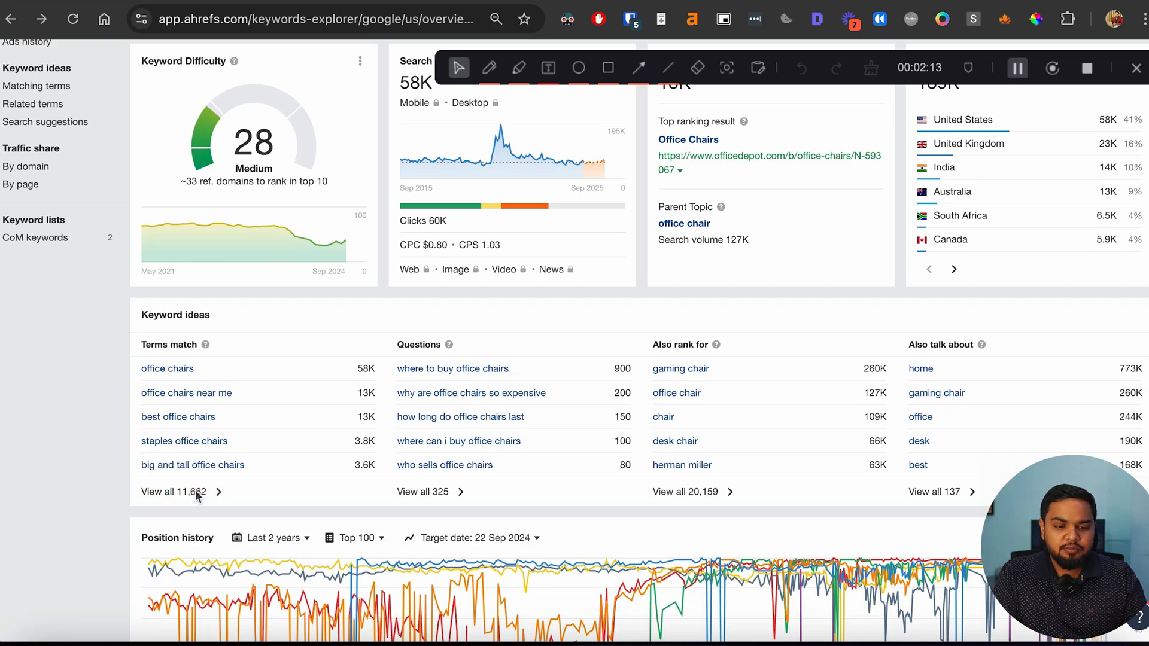
Step: Open all 11,662 matching-term ideas for 'office chairs' and scroll the keyword table
{"action": "left_click", "coordinate": [174, 492]}
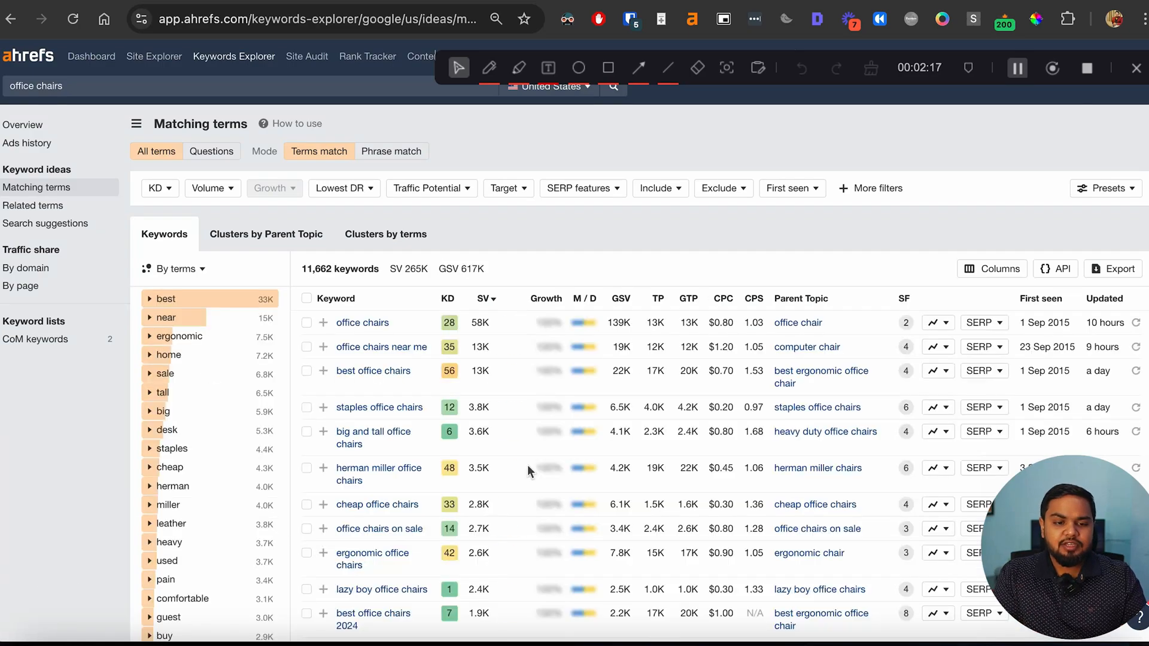
{"action": "scroll", "scroll_direction": "down", "scroll_amount": 3}
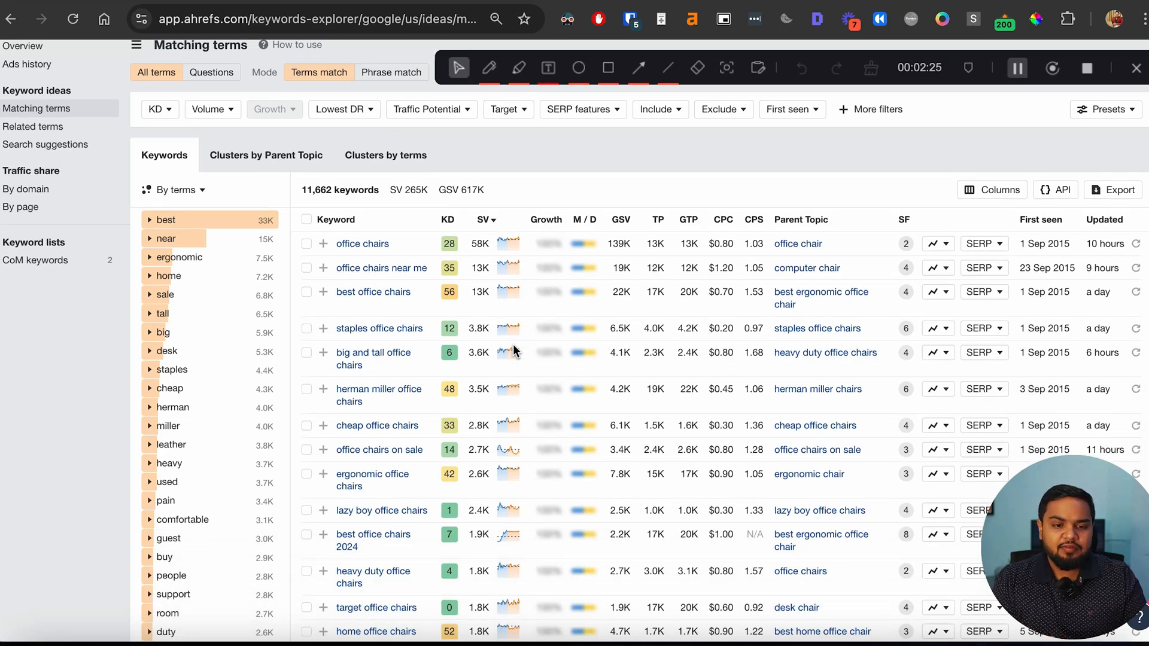
{"action": "scroll", "scroll_direction": "down", "scroll_amount": 3}
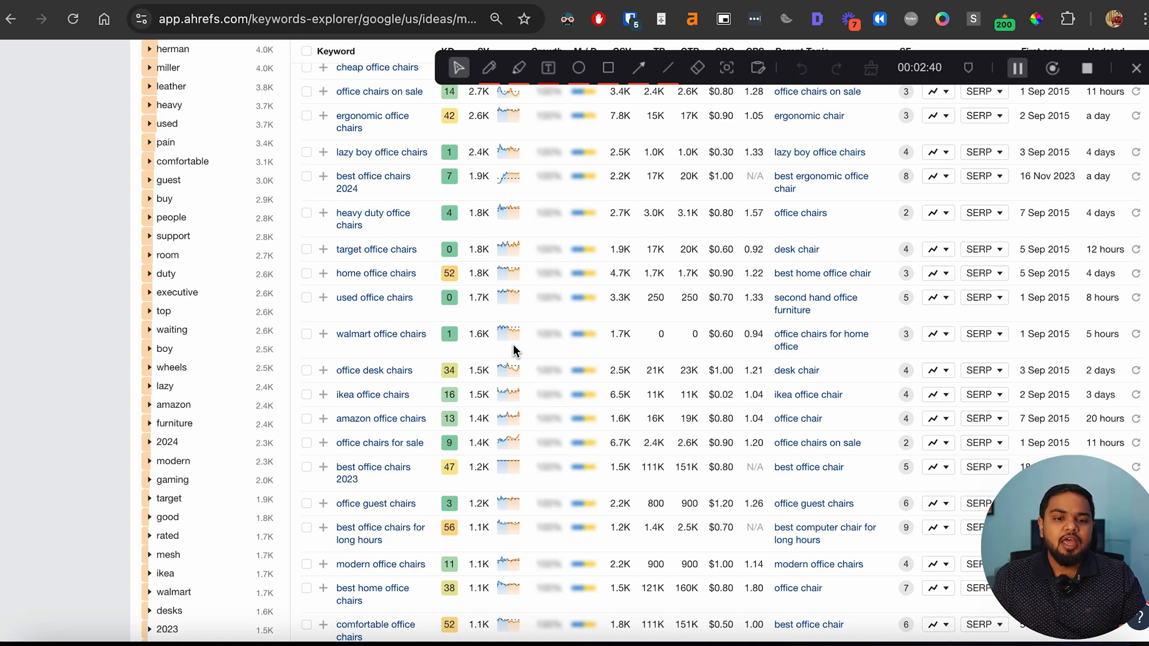
{"action": "scroll", "scroll_direction": "down", "scroll_amount": 3}
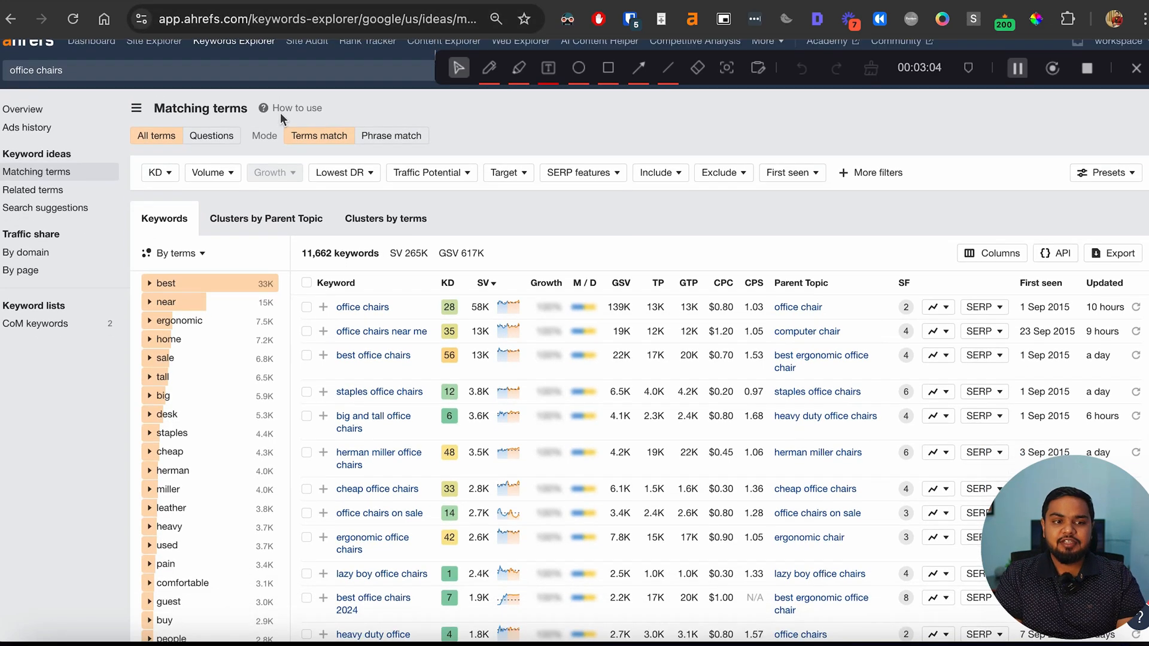
Step: Scroll through the first page of 234 'office chairs' matching-term ideas
{"action": "scroll", "scroll_direction": "down", "scroll_amount": 3}
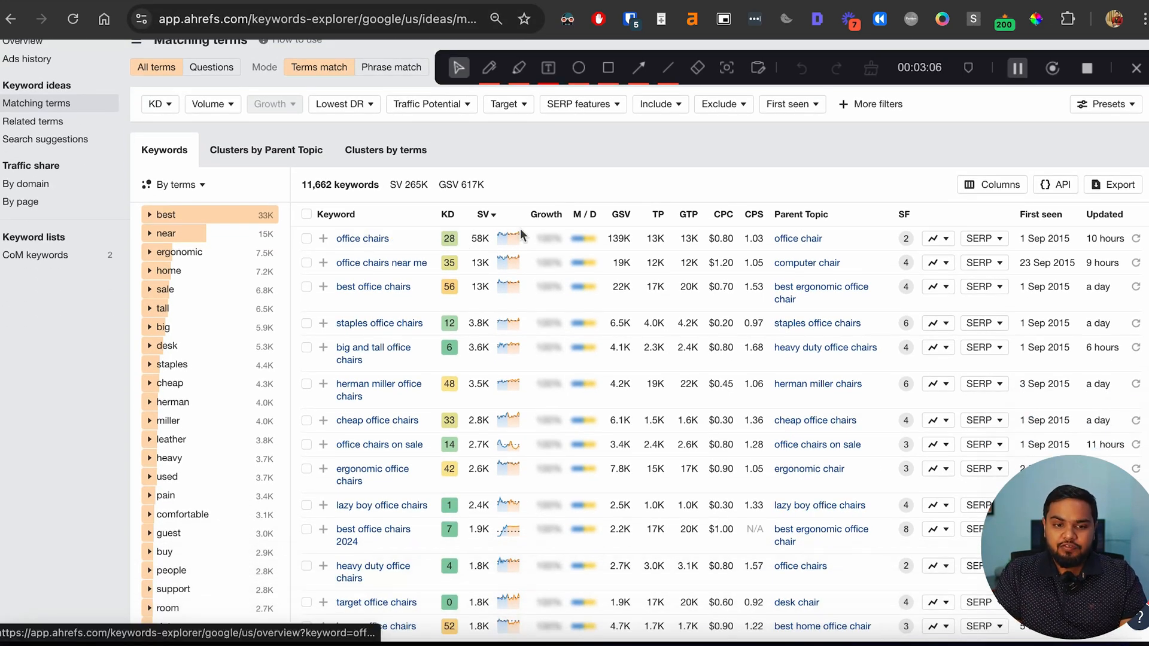
{"action": "mouse_move", "coordinate": [441, 214]}
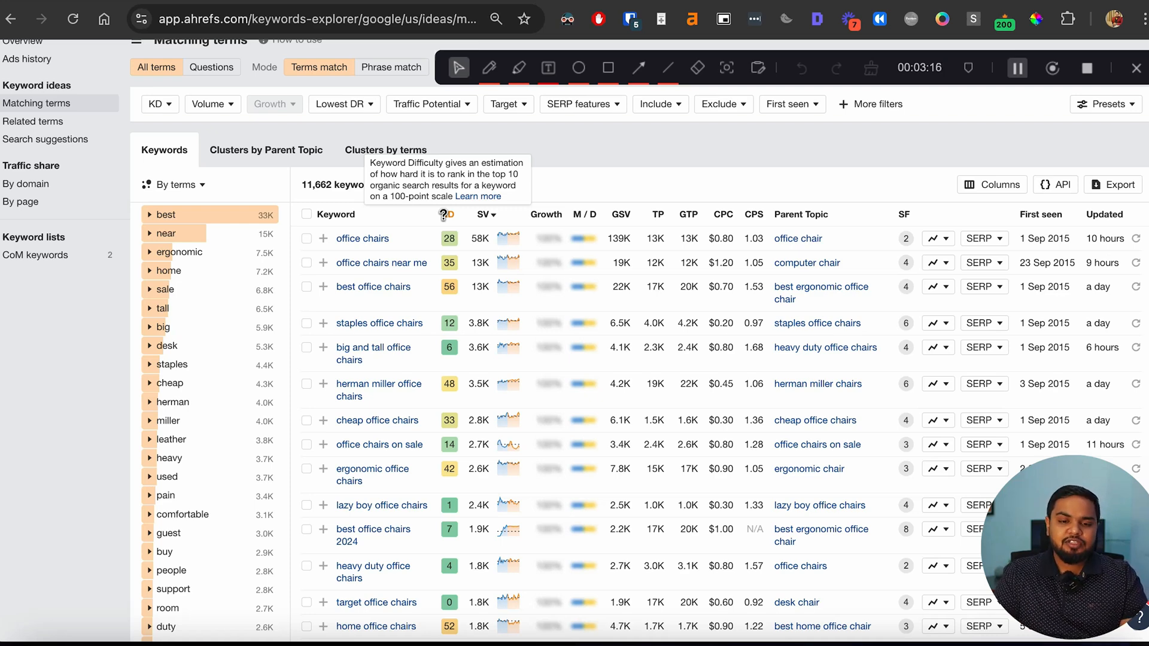
{"action": "scroll", "scroll_direction": "down", "scroll_amount": 3}
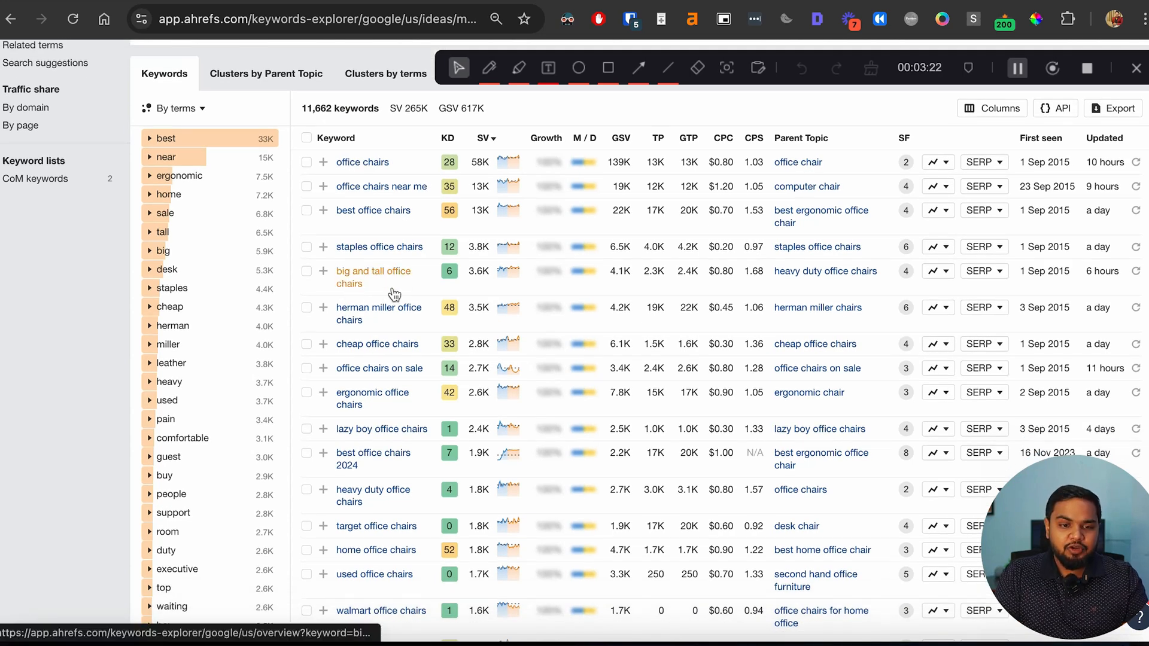
{"action": "mouse_move", "coordinate": [414, 289]}
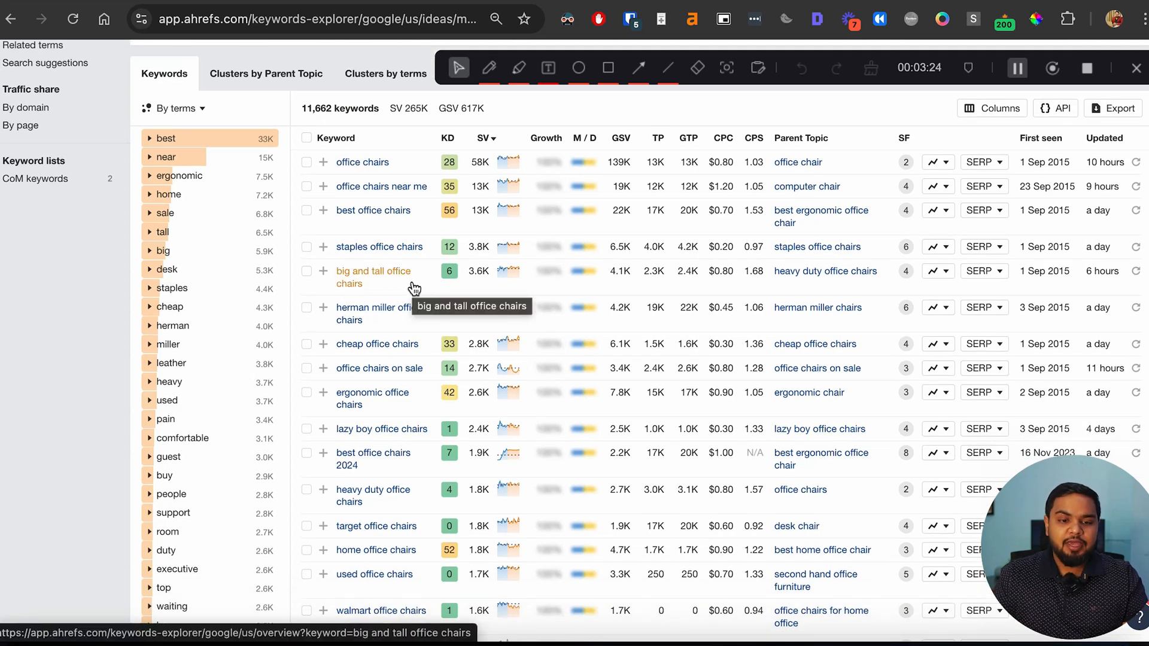
{"action": "scroll", "scroll_direction": "down", "scroll_amount": 3}
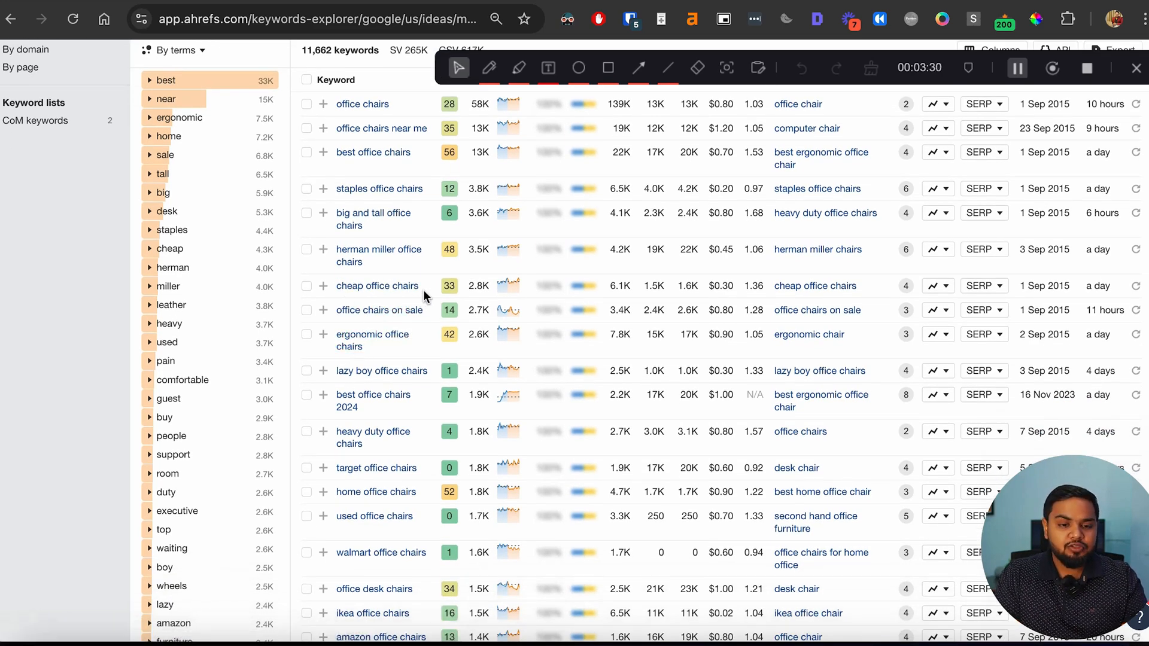
{"action": "scroll", "scroll_direction": "down", "scroll_amount": 3}
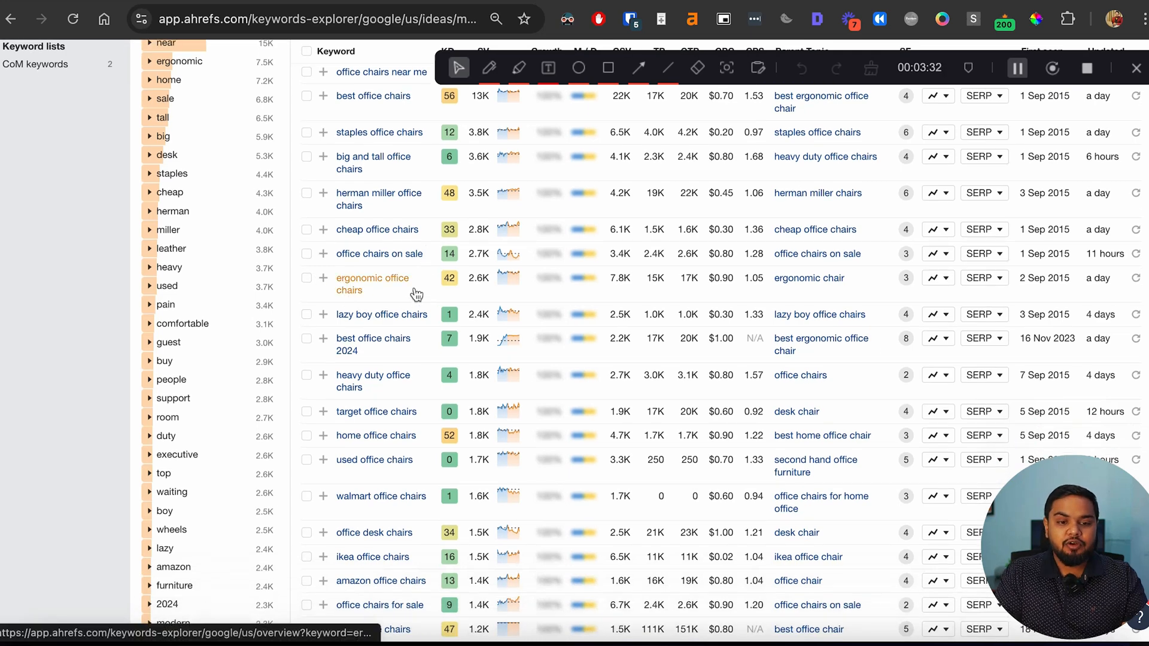
{"action": "scroll", "scroll_direction": "down", "scroll_amount": 3}
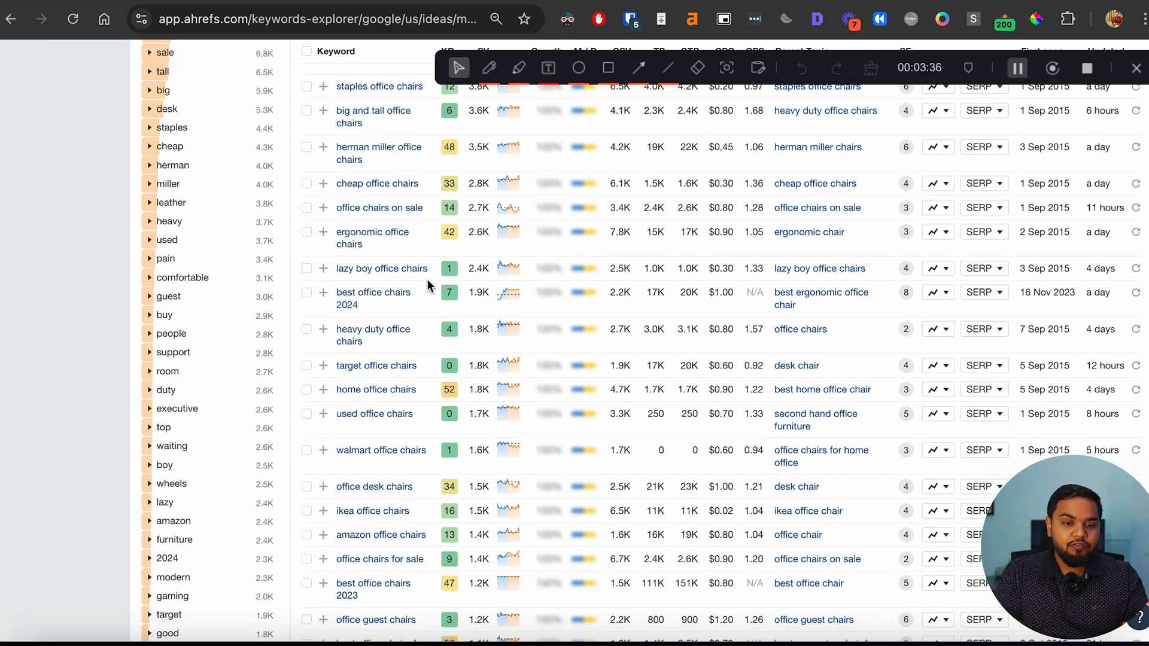
{"action": "scroll", "scroll_direction": "down", "scroll_amount": 3}
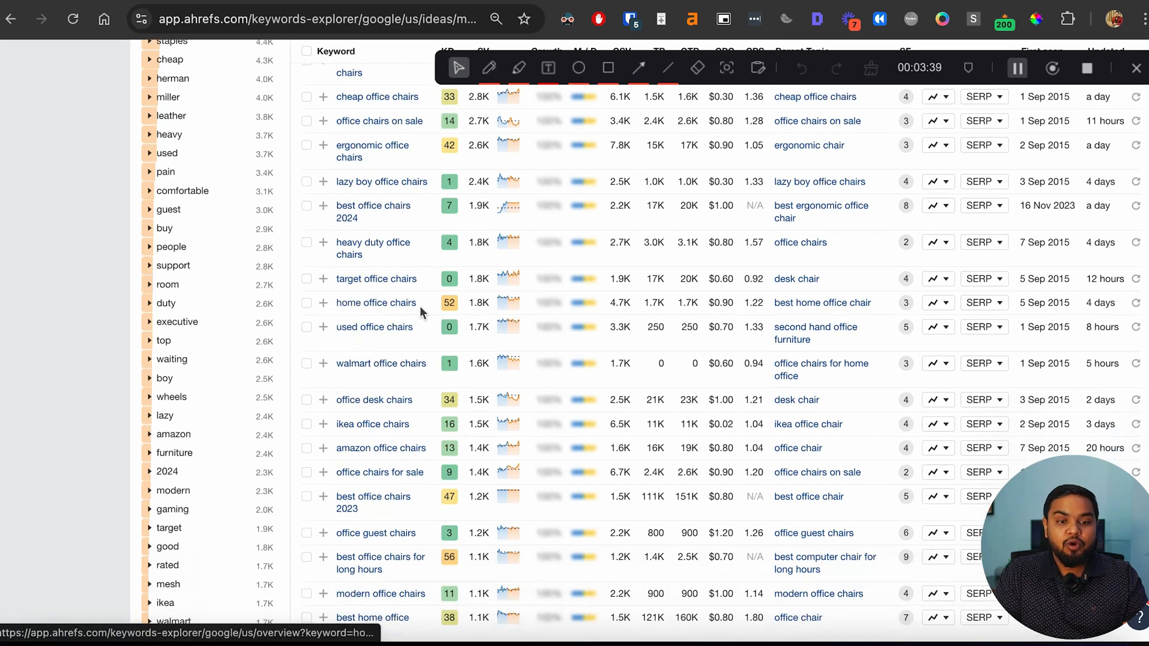
{"action": "scroll", "scroll_direction": "down", "scroll_amount": 3}
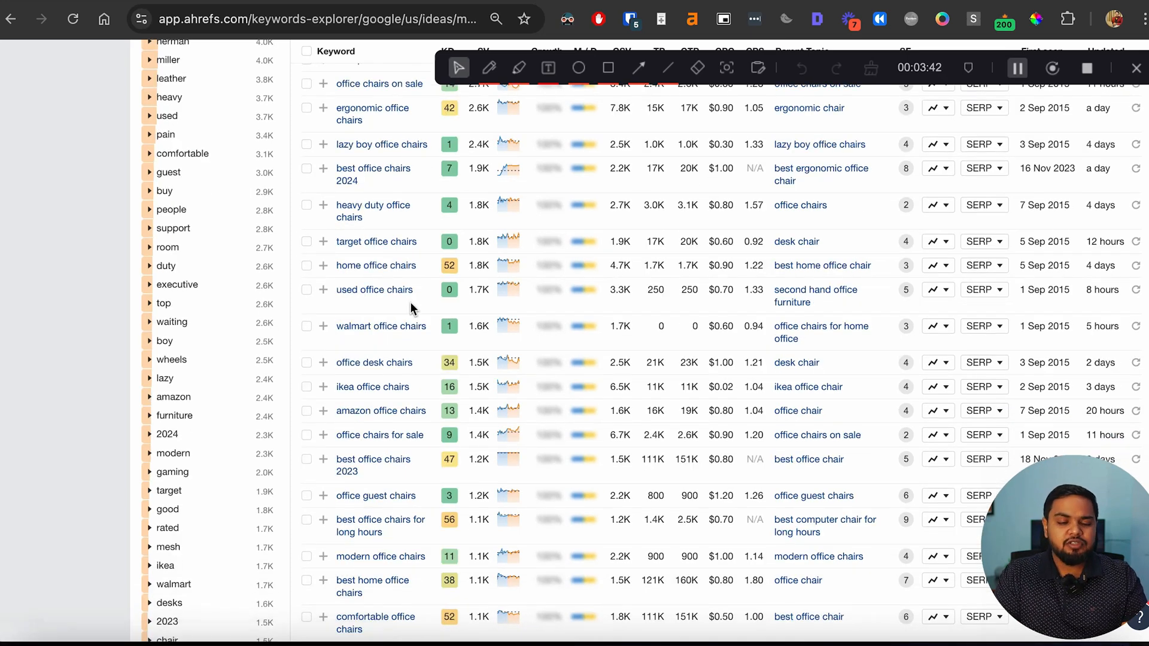
{"action": "scroll", "scroll_direction": "down", "scroll_amount": 3}
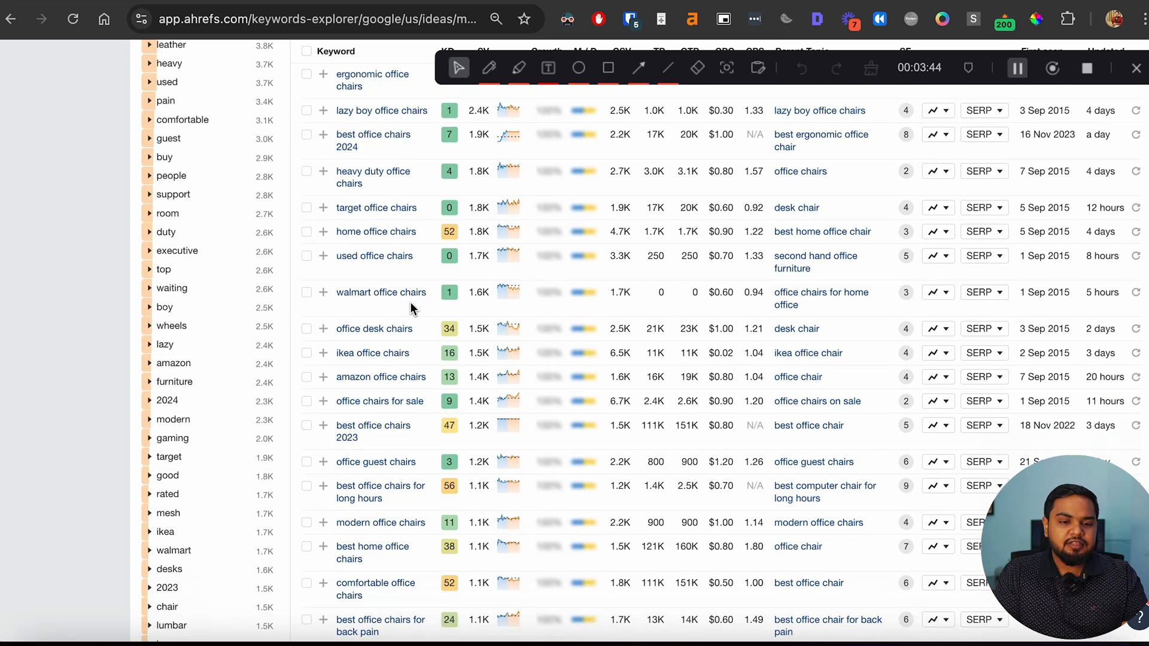
{"action": "scroll", "scroll_direction": "down", "scroll_amount": 3}
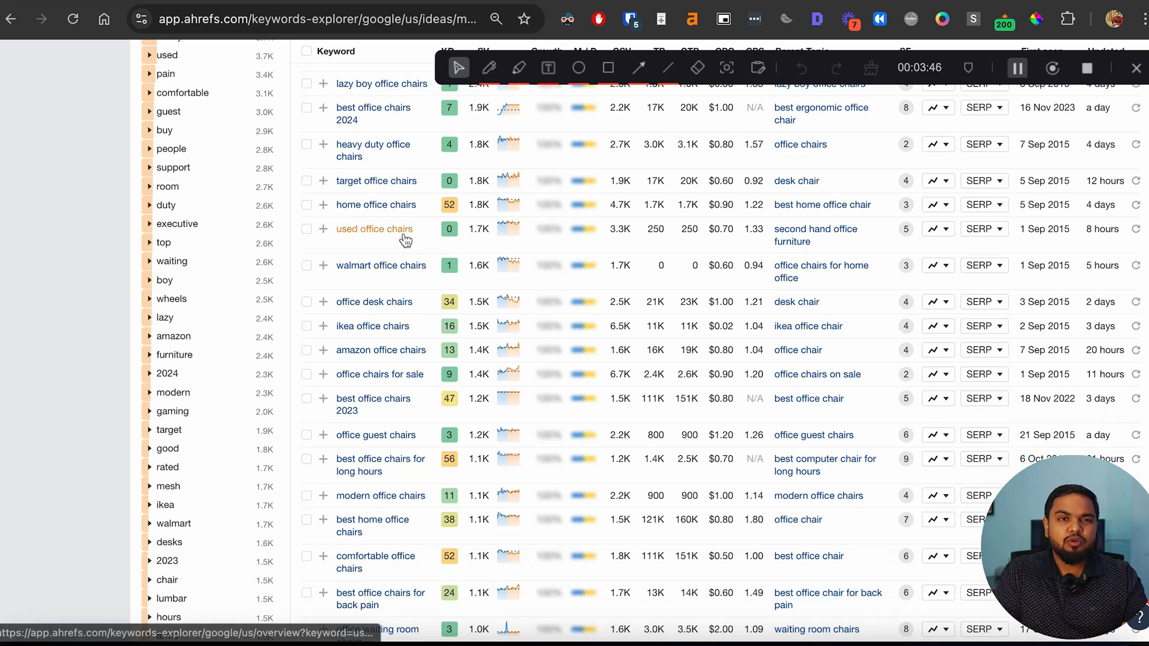
{"action": "scroll", "scroll_direction": "down", "scroll_amount": 3}
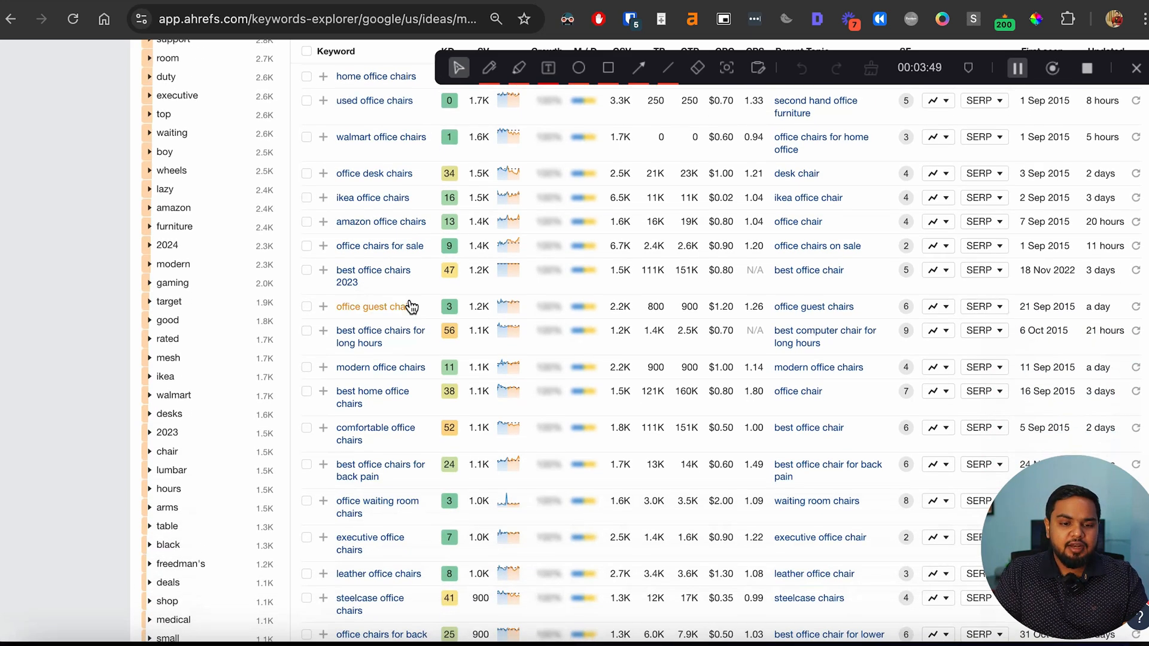
{"action": "scroll", "scroll_direction": "down", "scroll_amount": 3}
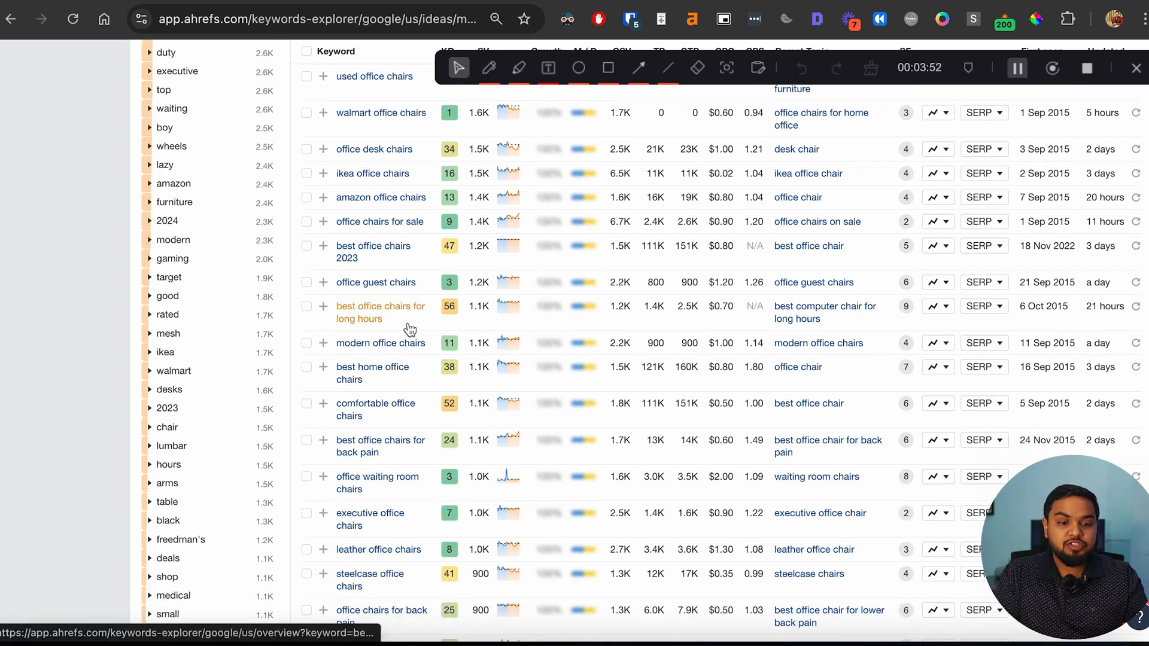
{"action": "mouse_move", "coordinate": [410, 328]}
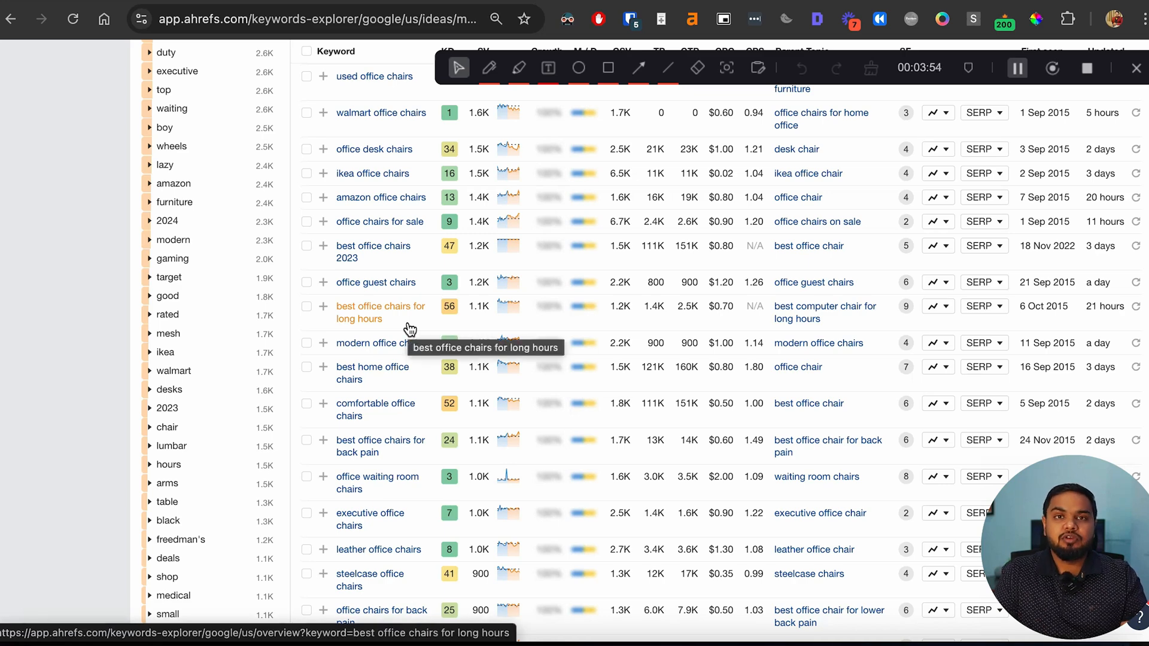
{"action": "scroll", "scroll_direction": "down", "scroll_amount": 3}
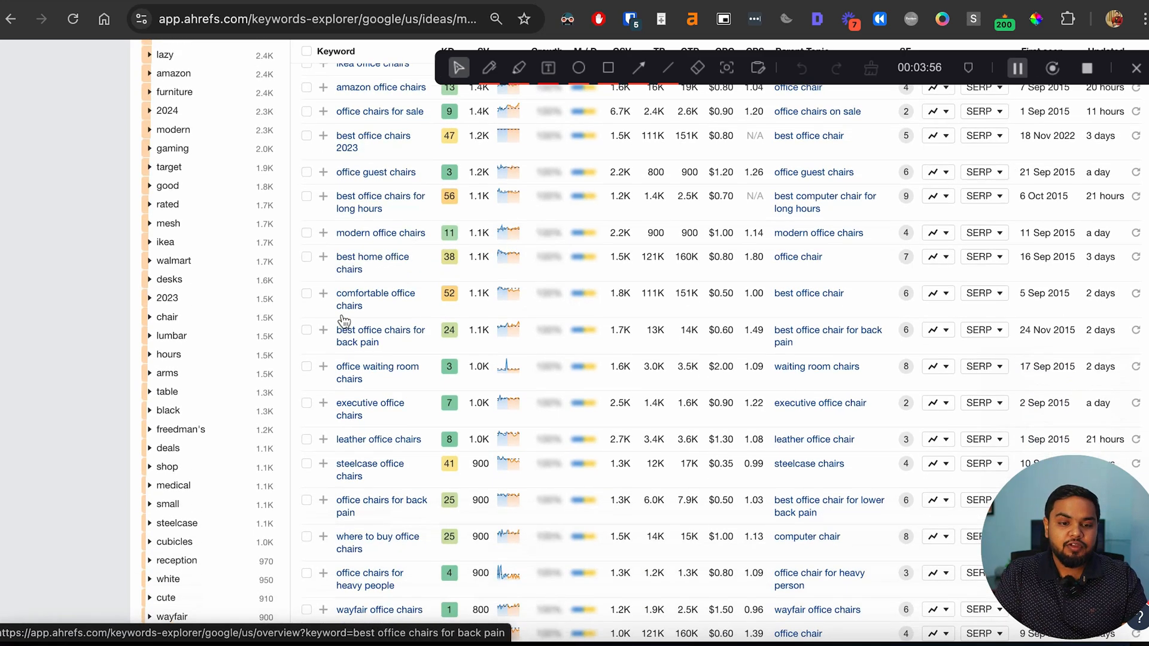
{"action": "mouse_move", "coordinate": [367, 377]}
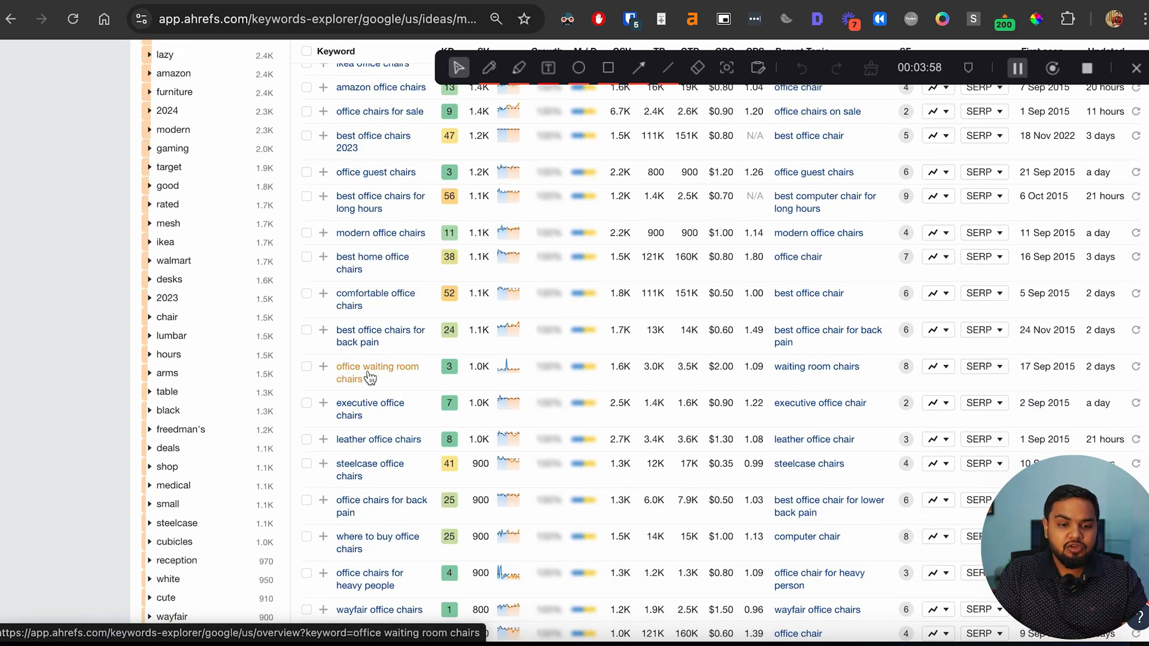
{"action": "scroll", "scroll_direction": "down", "scroll_amount": 3}
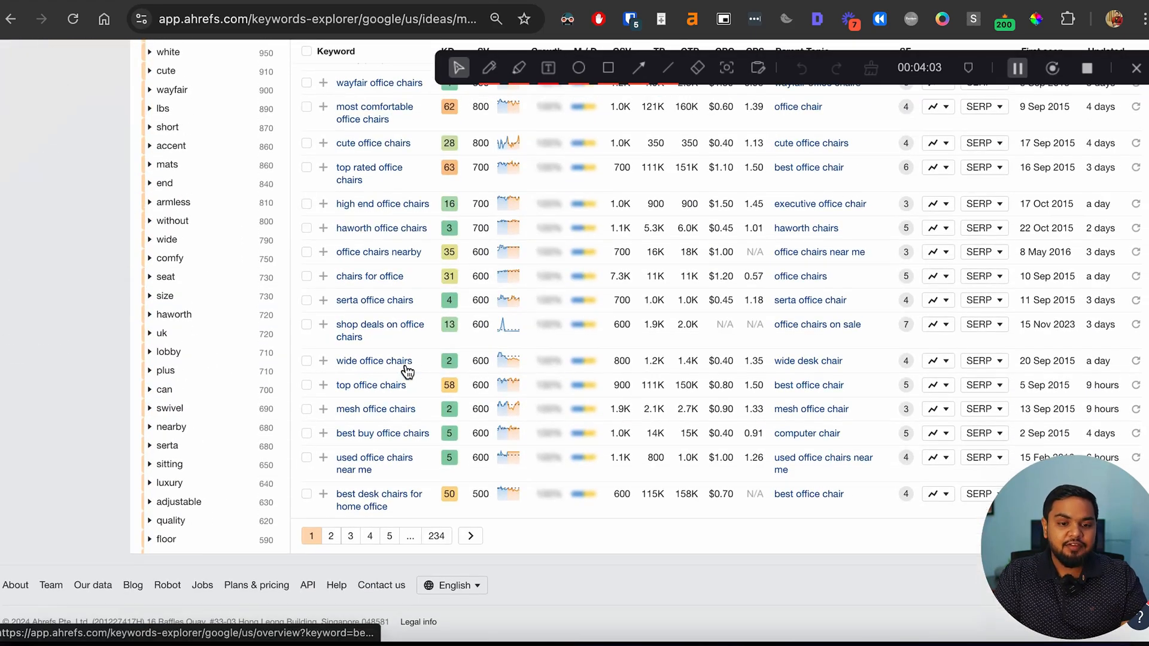
{"action": "mouse_move", "coordinate": [374, 361]}
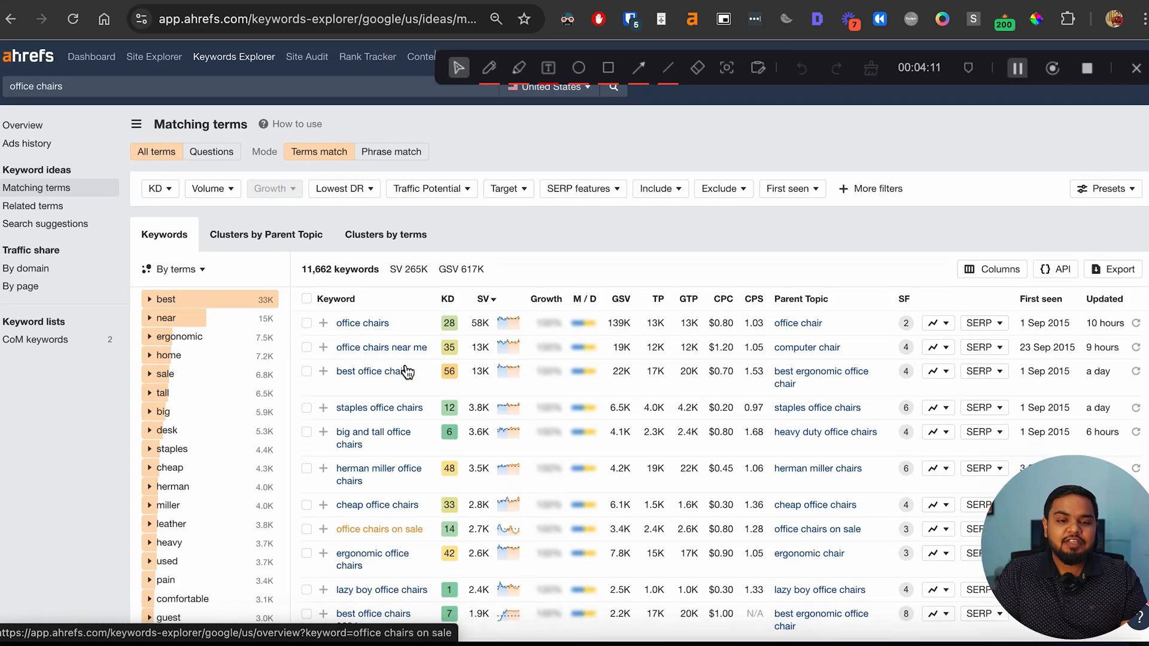
{"action": "mouse_move", "coordinate": [405, 371]}
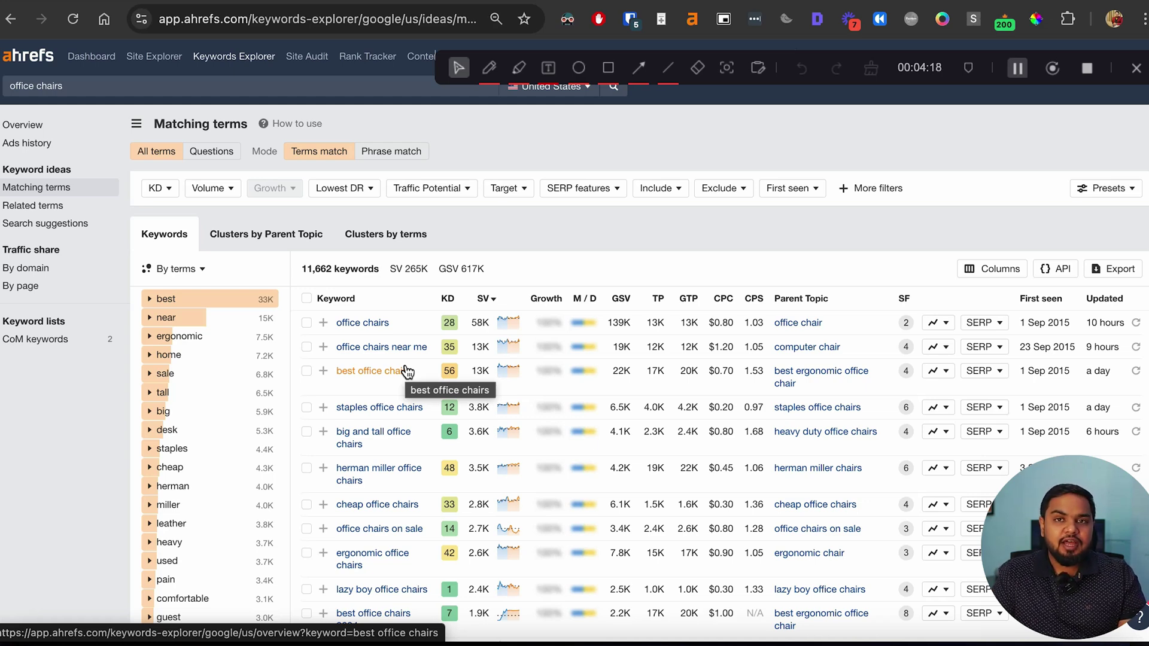
{"action": "scroll", "scroll_direction": "down", "scroll_amount": 3}
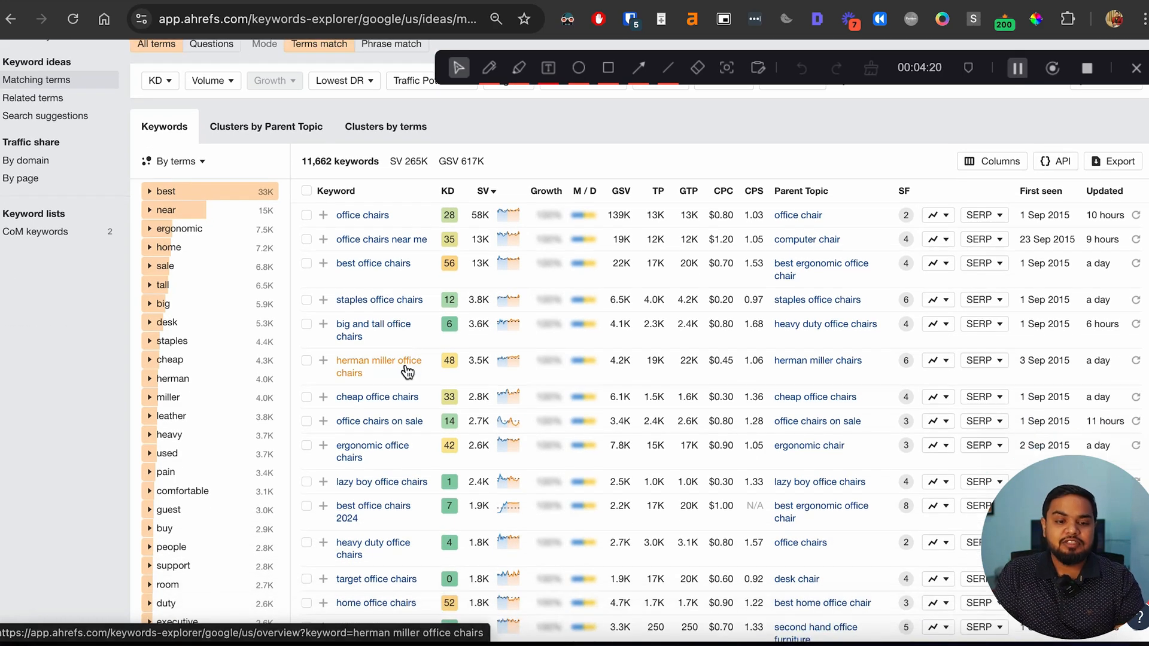
{"action": "mouse_move", "coordinate": [407, 372]}
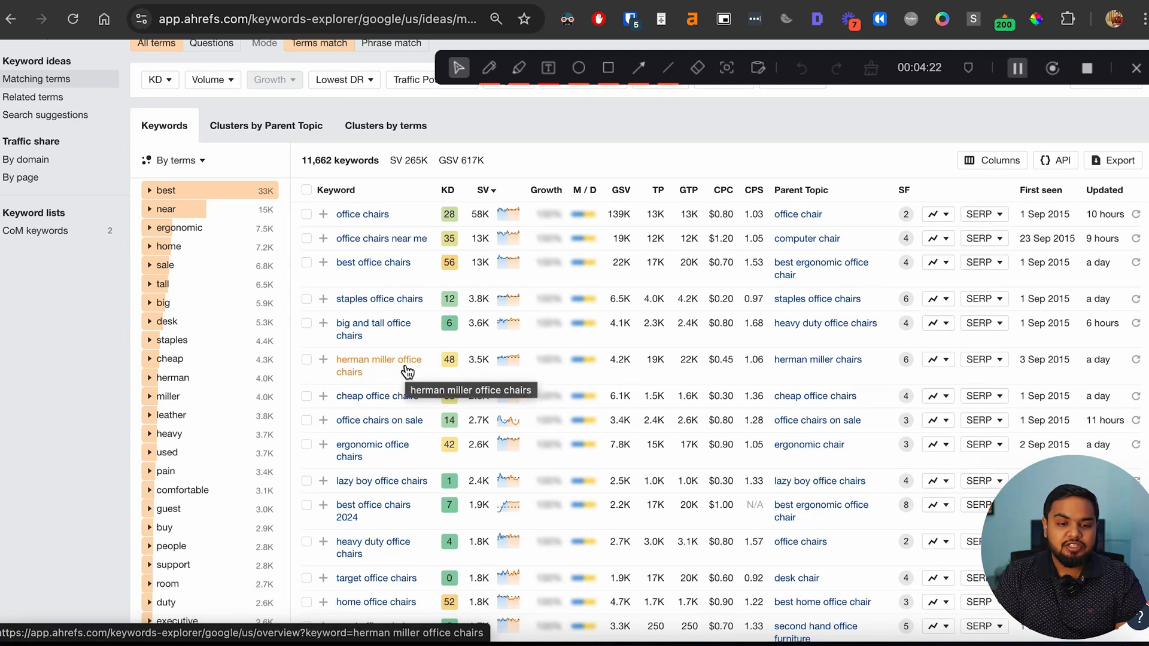
{"action": "scroll", "scroll_direction": "down", "scroll_amount": 3}
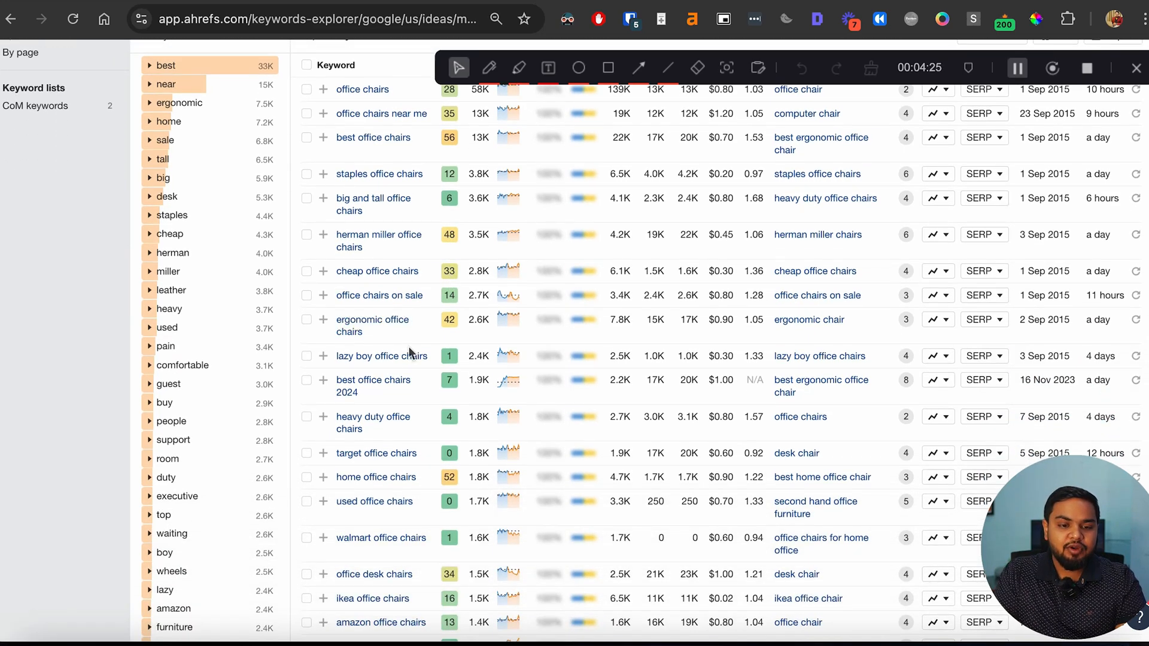
Step: Open 'lazy boy office chairs' and scroll down to its SERP overview
{"action": "left_click", "coordinate": [382, 356]}
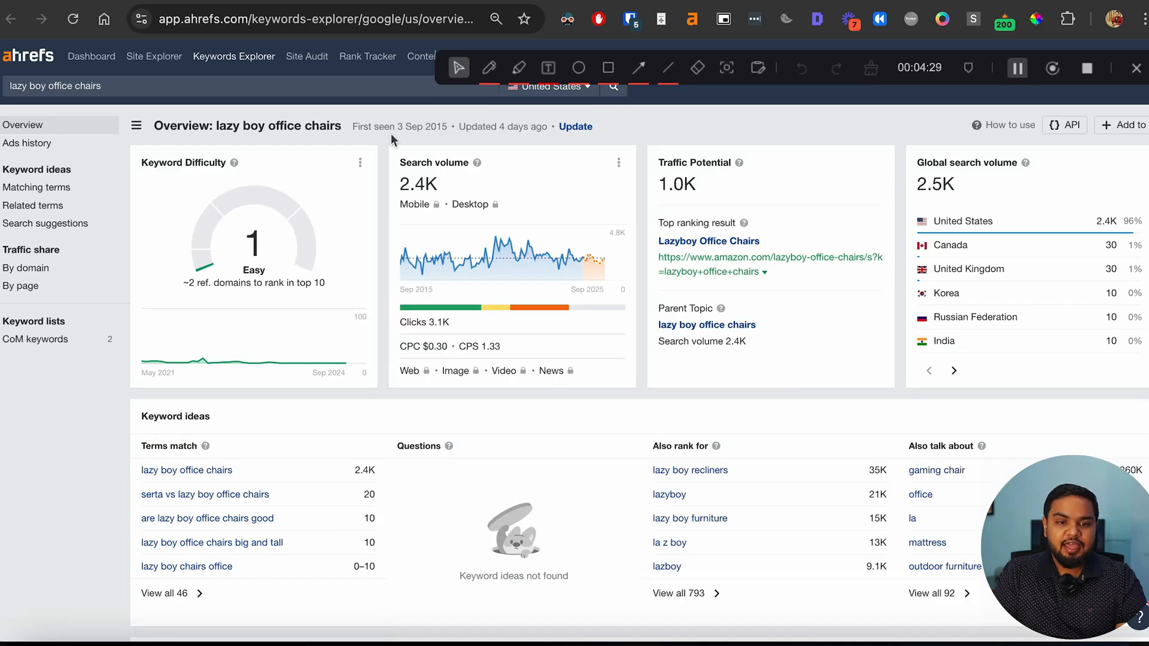
{"action": "scroll", "scroll_direction": "down", "scroll_amount": 3}
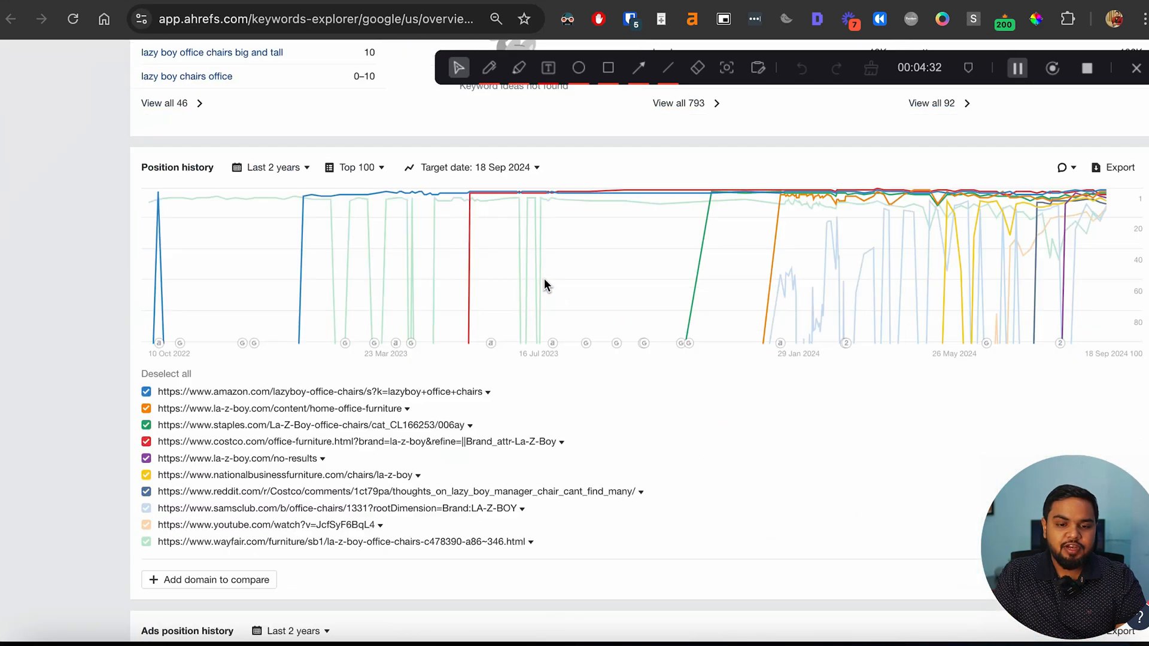
{"action": "scroll", "scroll_direction": "down", "scroll_amount": 3}
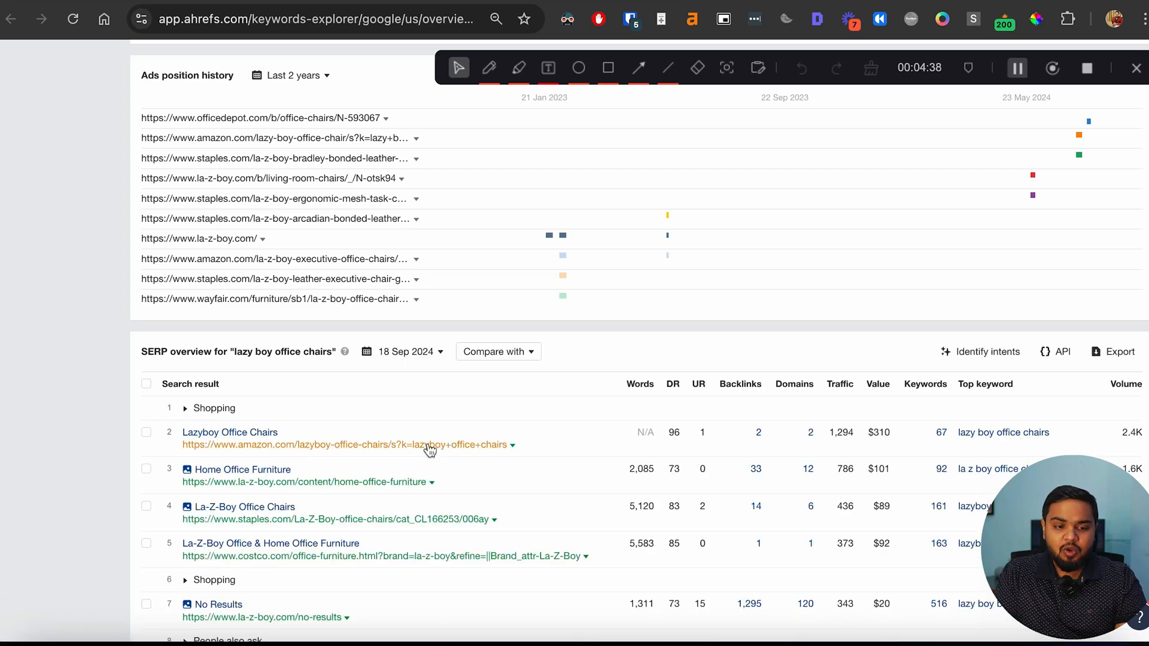
{"action": "scroll", "scroll_direction": "down", "scroll_amount": 3}
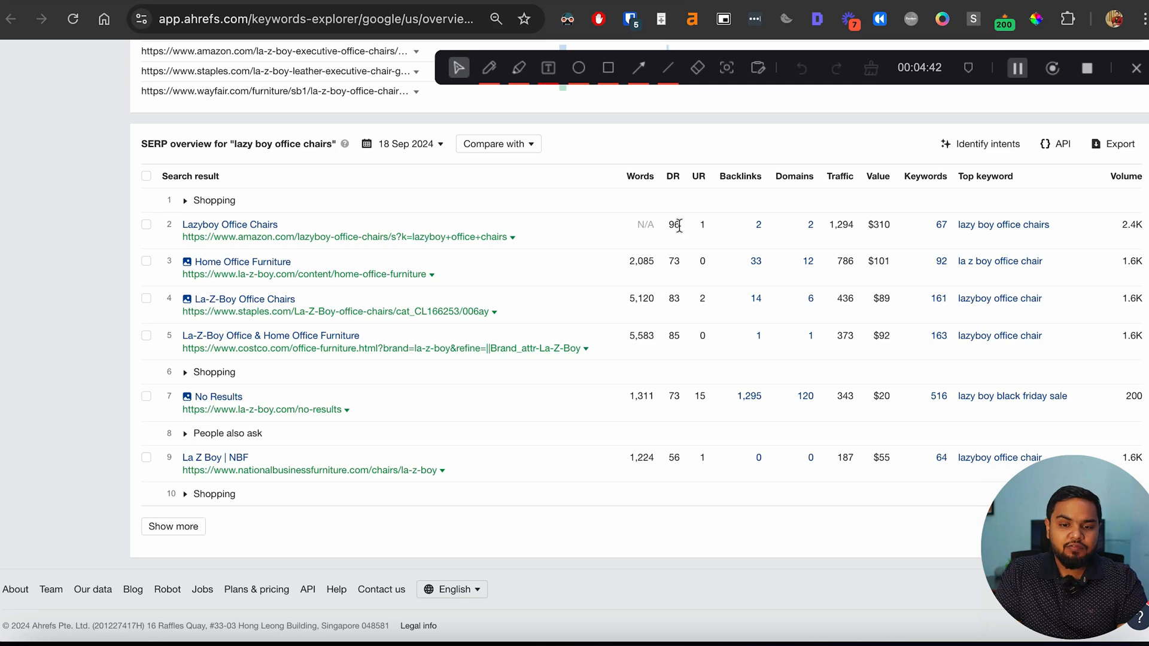
{"action": "mouse_move", "coordinate": [677, 477]}
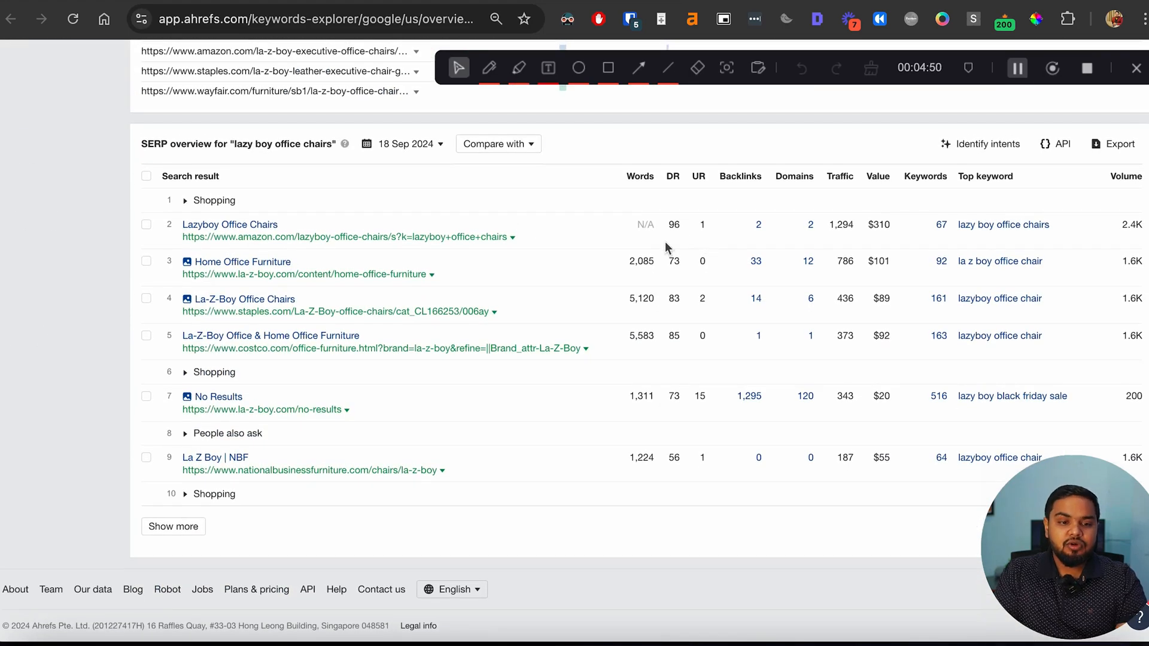
{"action": "mouse_move", "coordinate": [132, 562]}
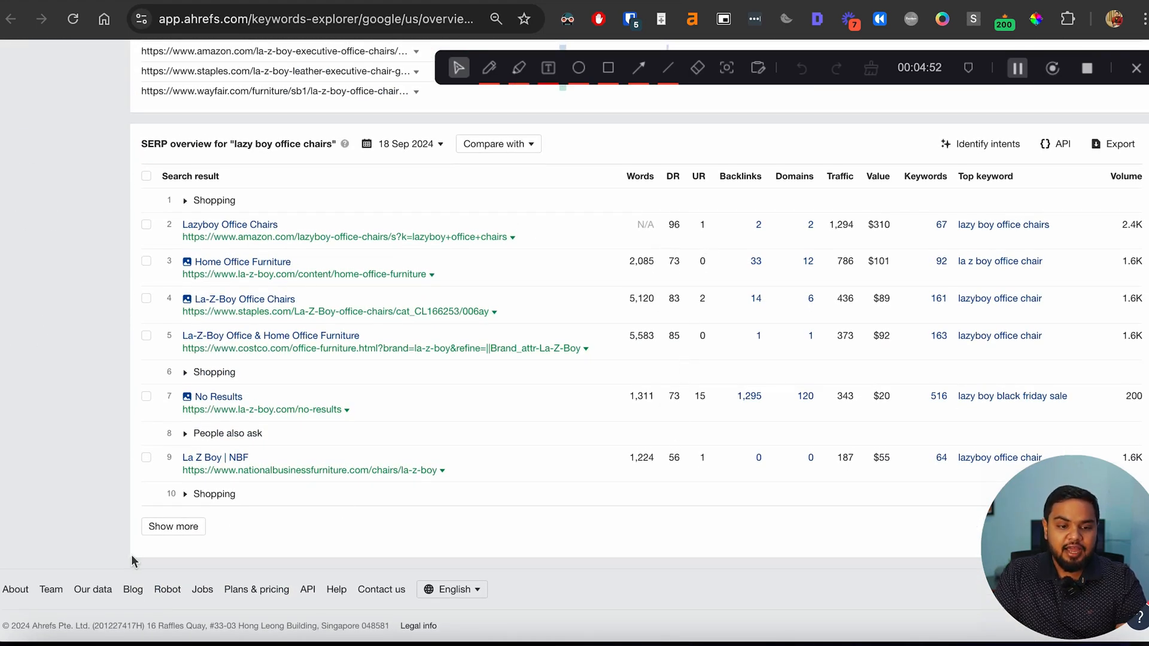
Step: Reveal the remaining 'lazy boy office chairs' search results and scroll through them
{"action": "left_click", "coordinate": [173, 527]}
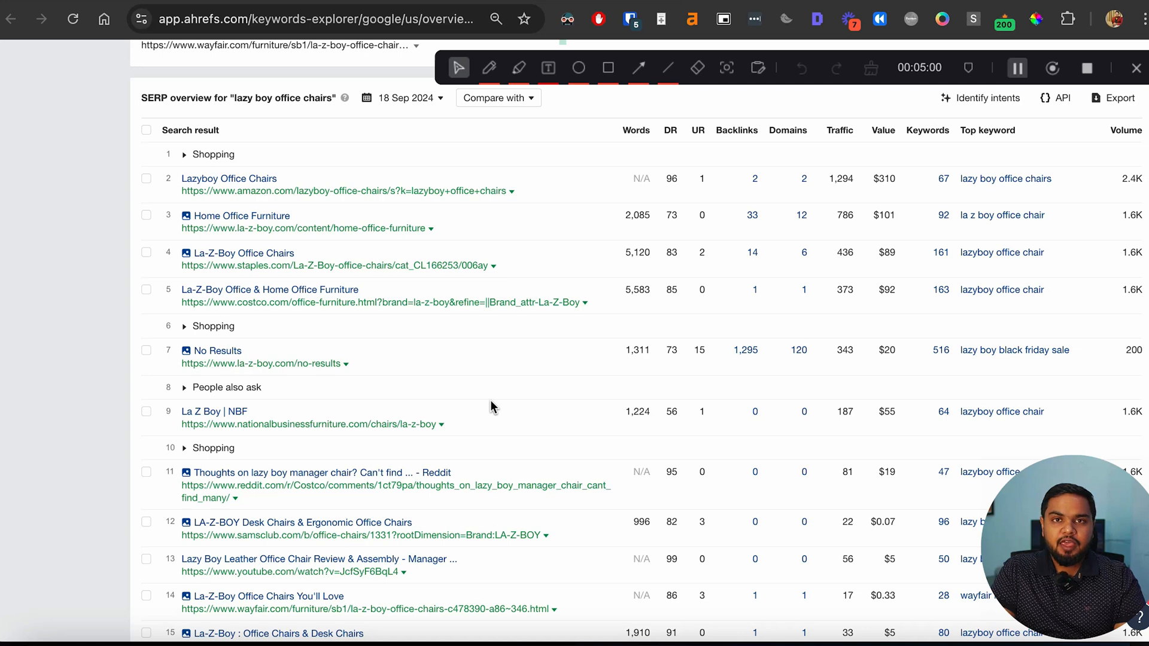
{"action": "scroll", "scroll_direction": "down", "scroll_amount": 3}
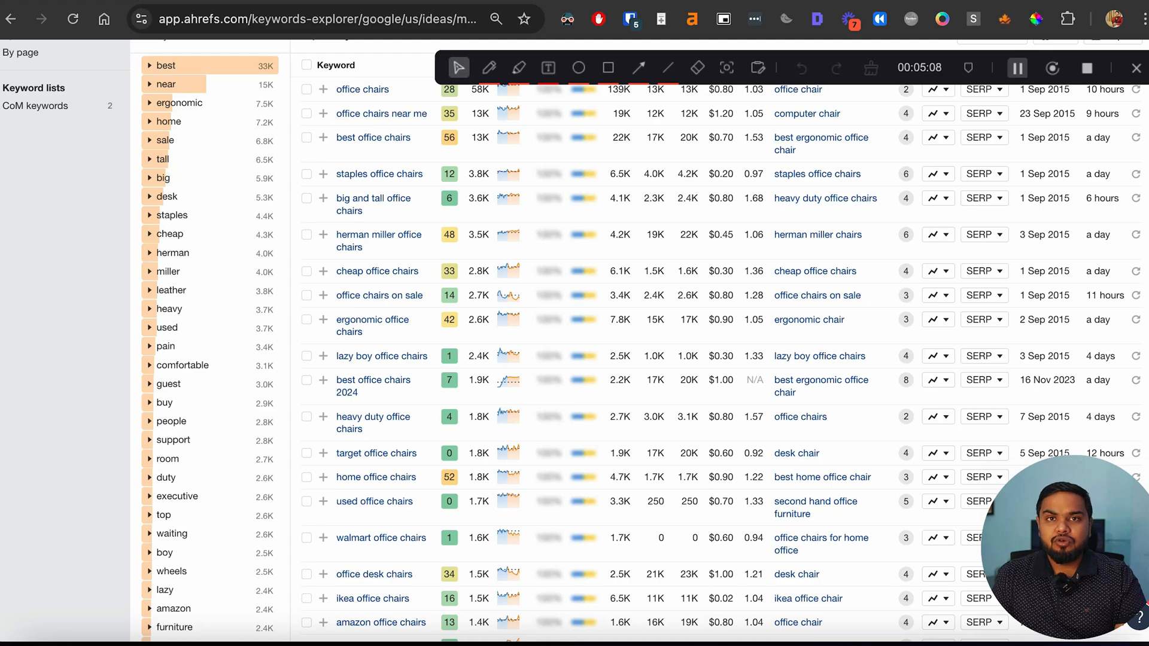
{"action": "scroll", "scroll_direction": "down", "scroll_amount": 3}
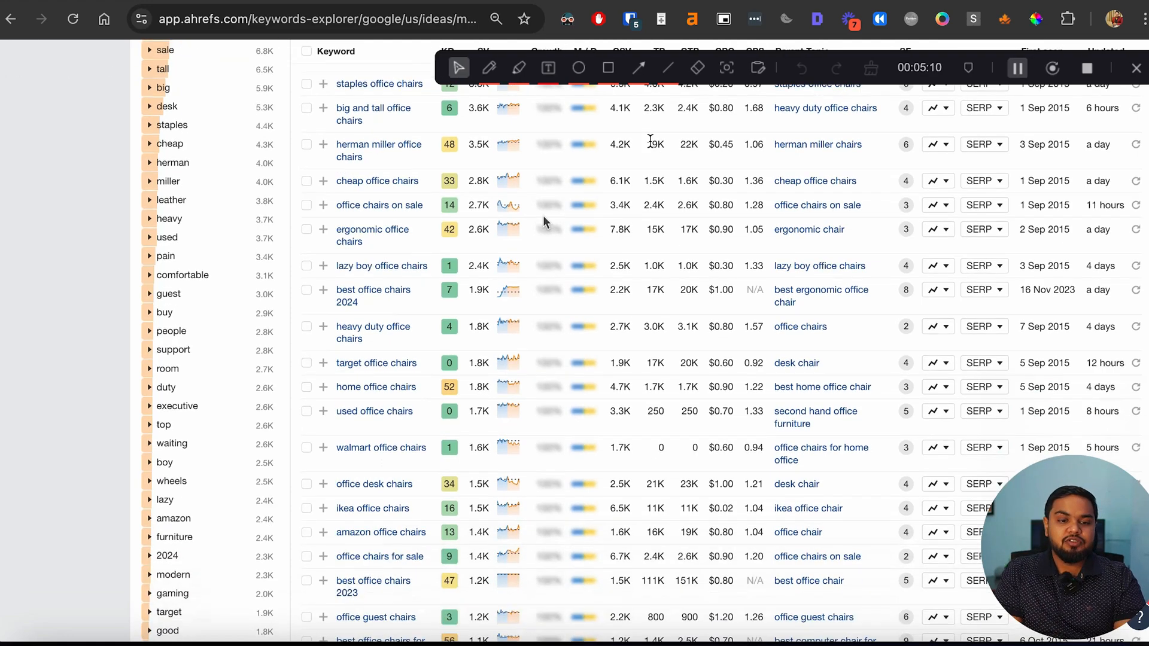
{"action": "scroll", "scroll_direction": "down", "scroll_amount": 3}
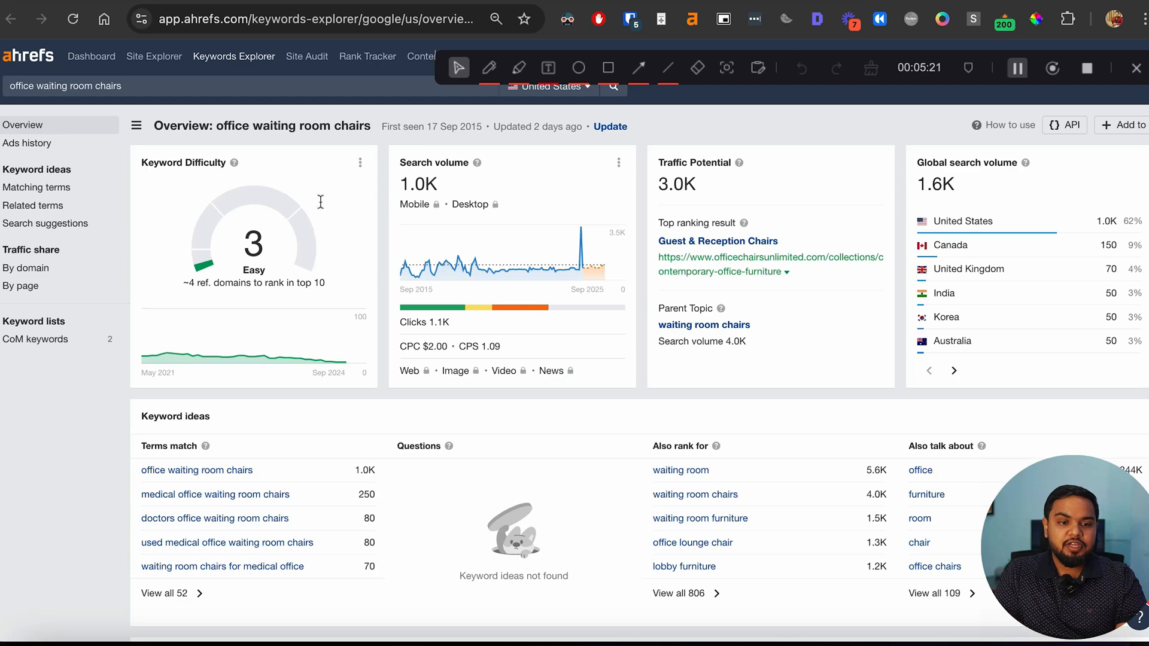
Step: Scroll to the 'office waiting room chairs' SERP overview, led by DR 20–30 sites
{"action": "scroll", "scroll_direction": "down", "scroll_amount": 3}
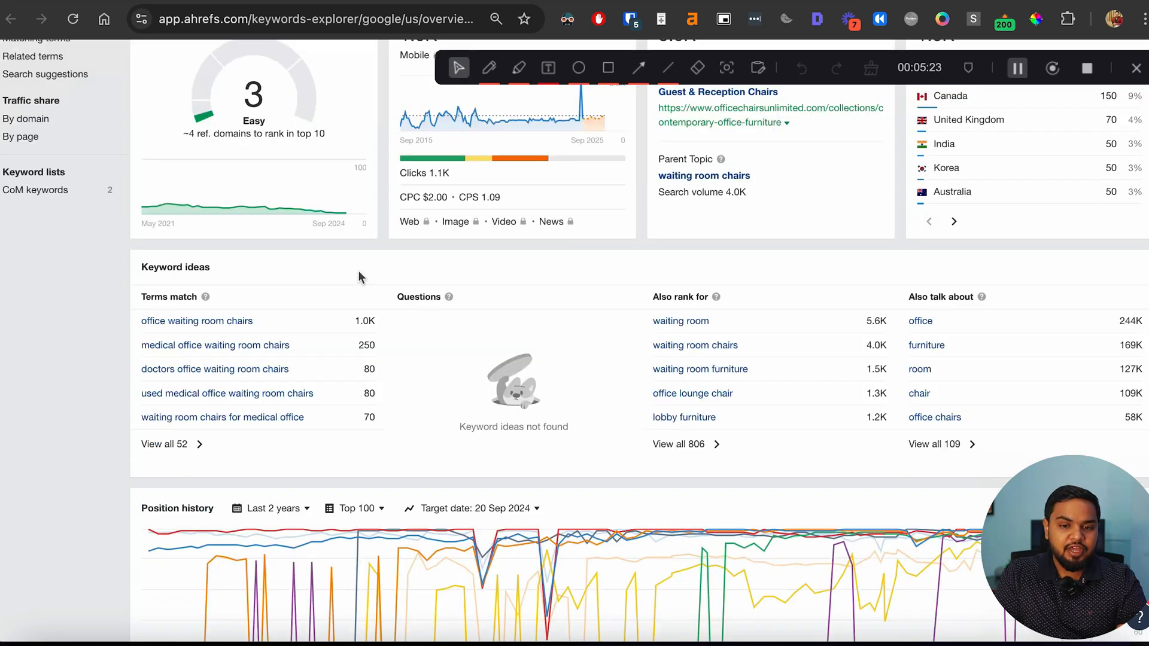
{"action": "scroll", "scroll_direction": "down", "scroll_amount": 3}
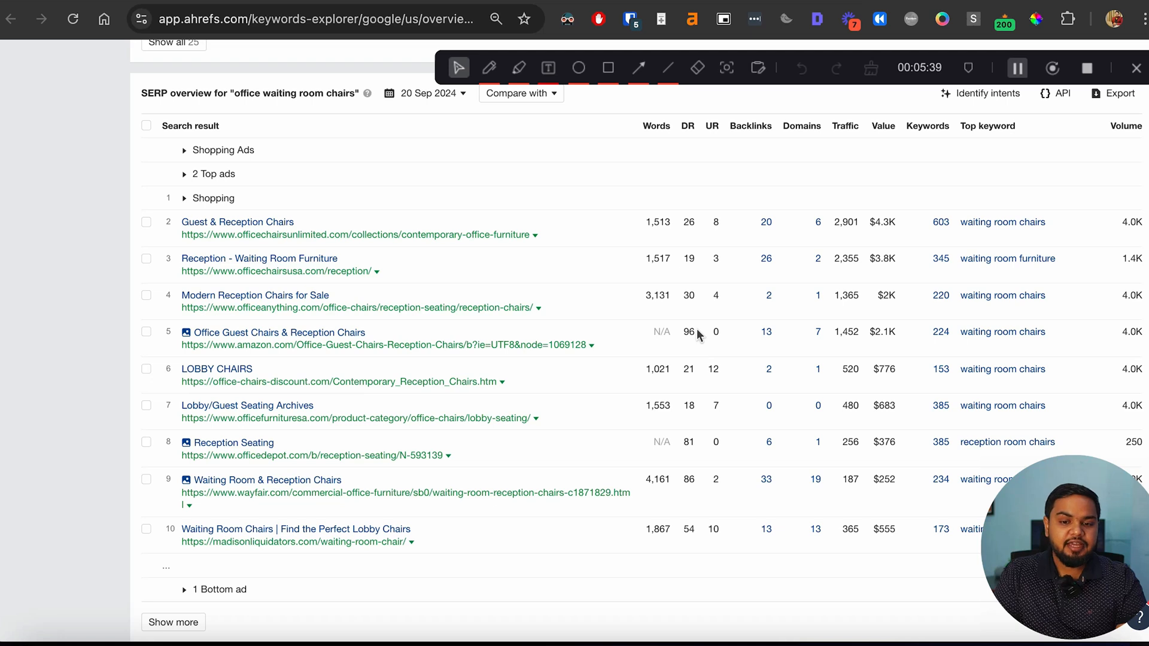
{"action": "mouse_move", "coordinate": [699, 302]}
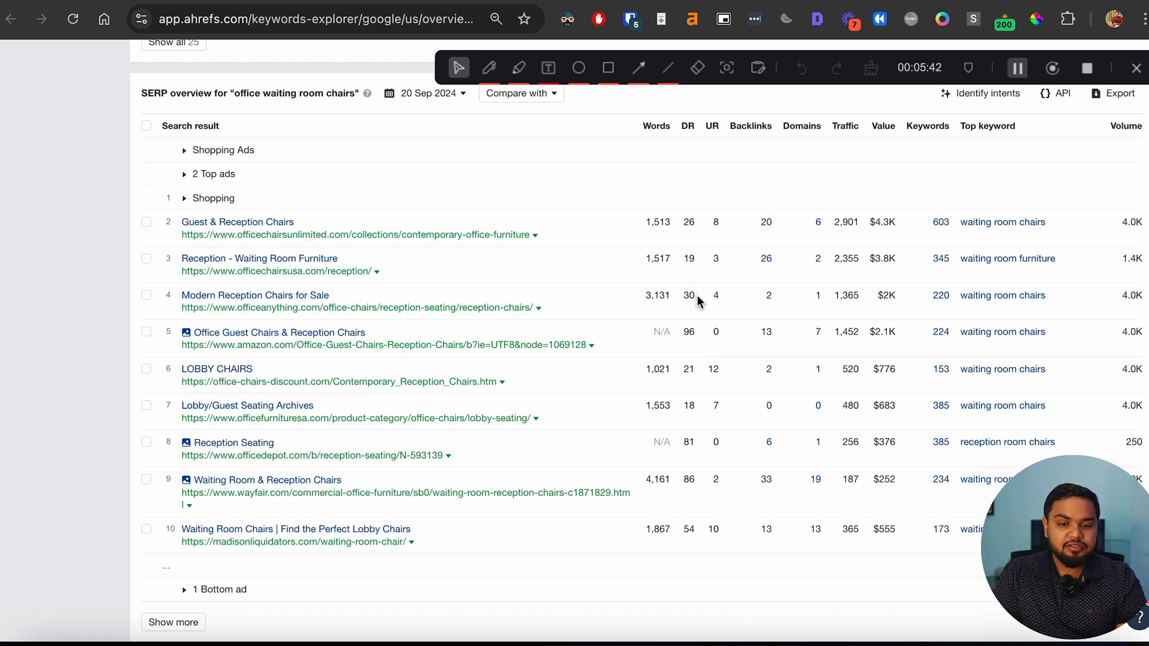
{"action": "mouse_move", "coordinate": [688, 220]}
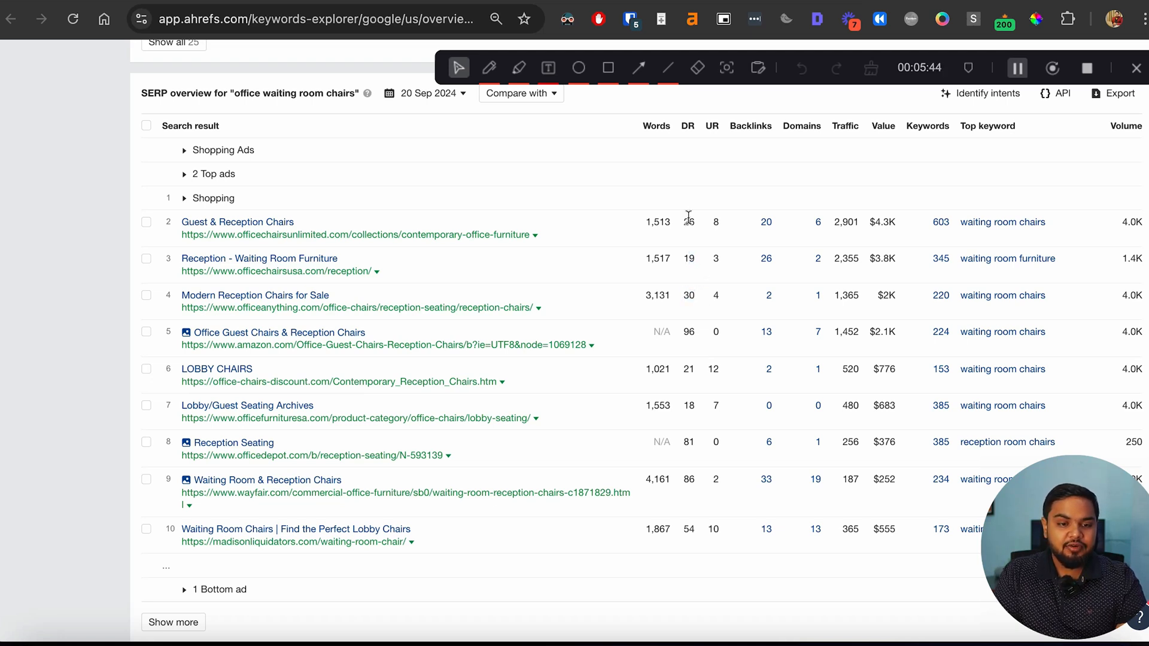
{"action": "mouse_move", "coordinate": [682, 284]}
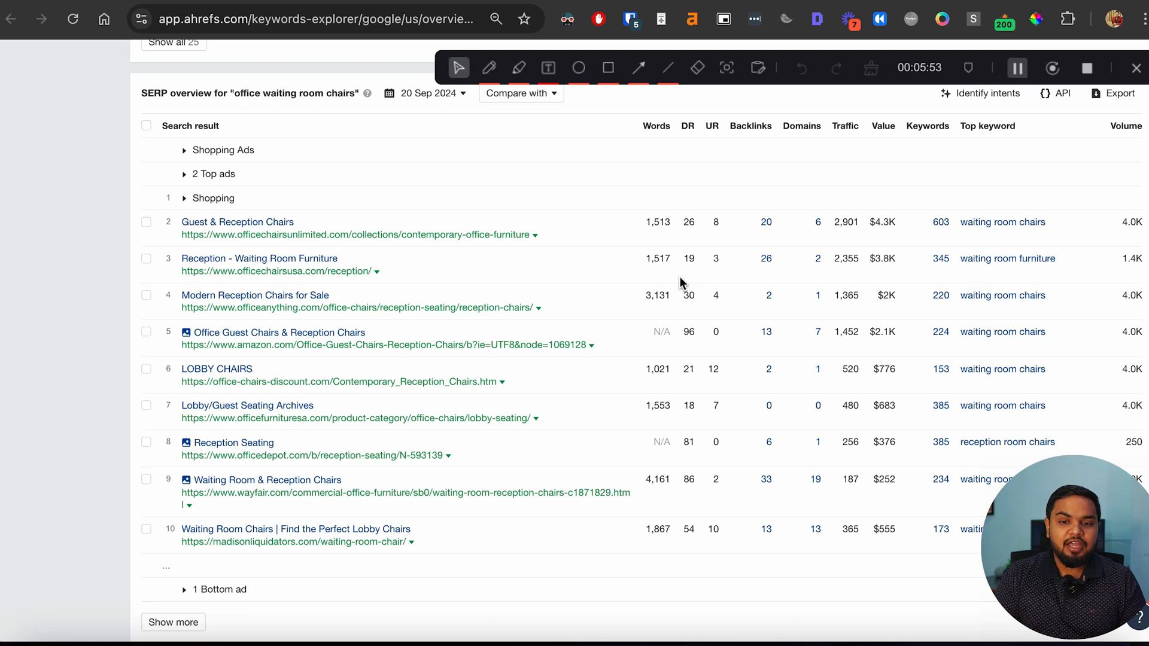
{"action": "mouse_move", "coordinate": [350, 208]}
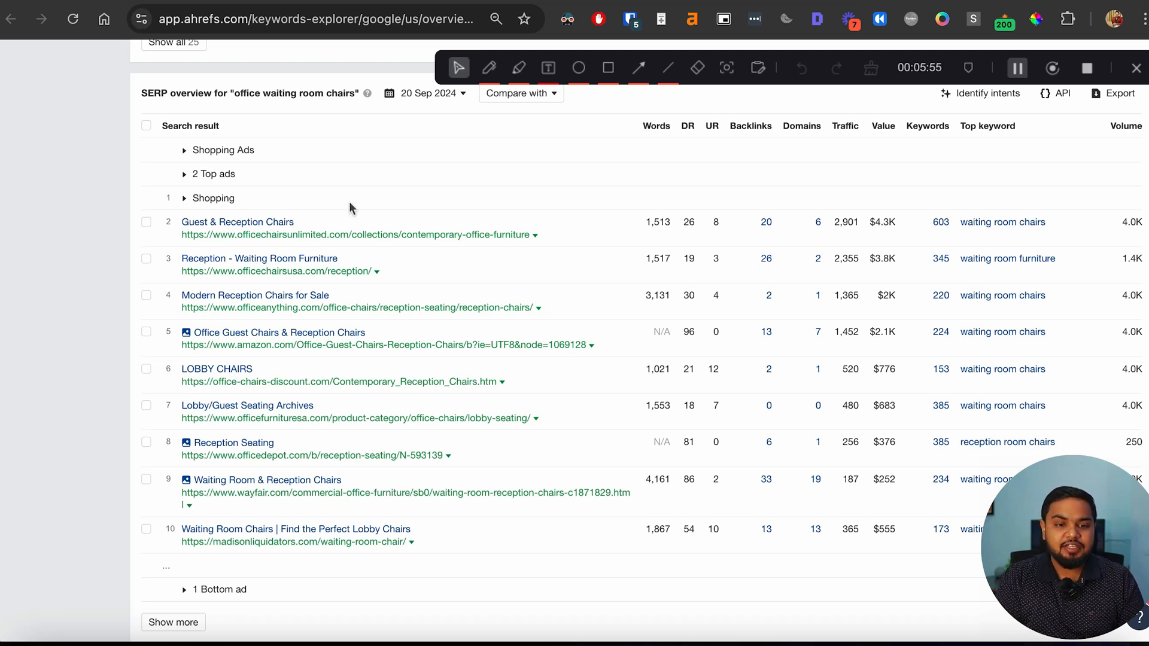
{"action": "mouse_move", "coordinate": [386, 318]}
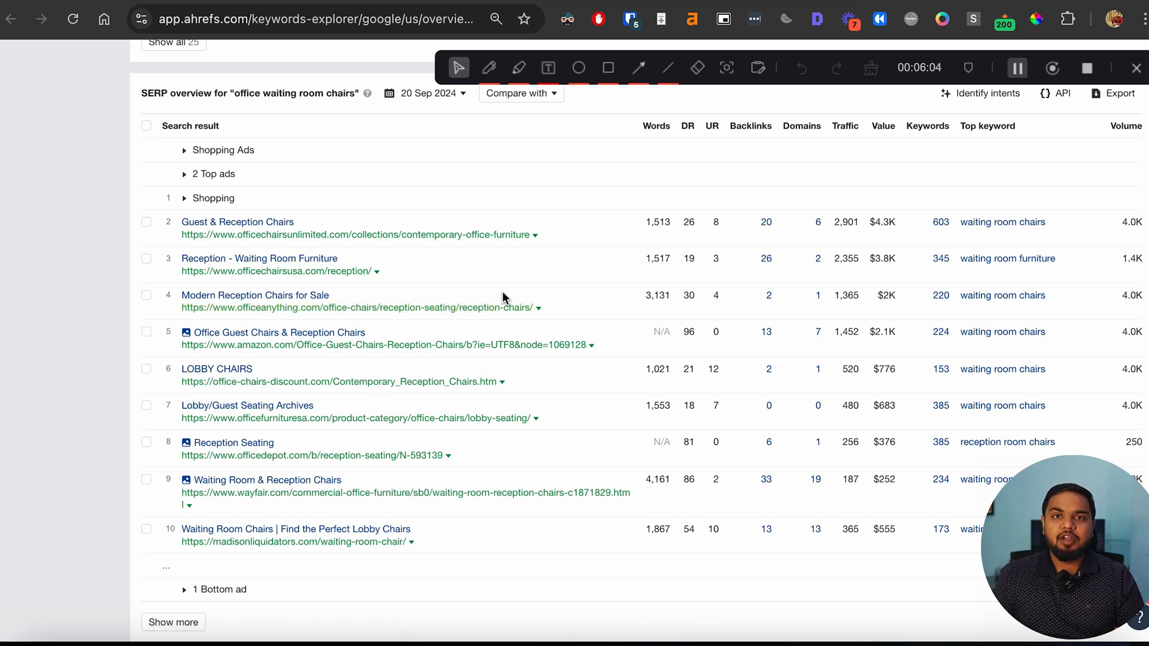
{"action": "mouse_move", "coordinate": [589, 283]}
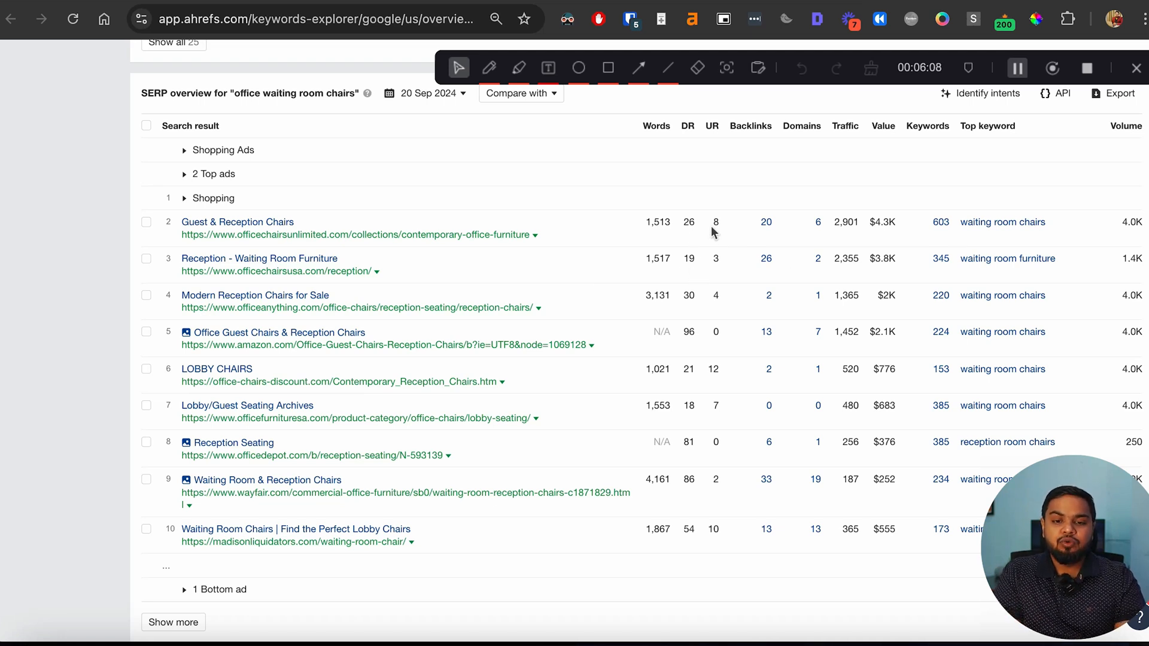
{"action": "mouse_move", "coordinate": [693, 506]}
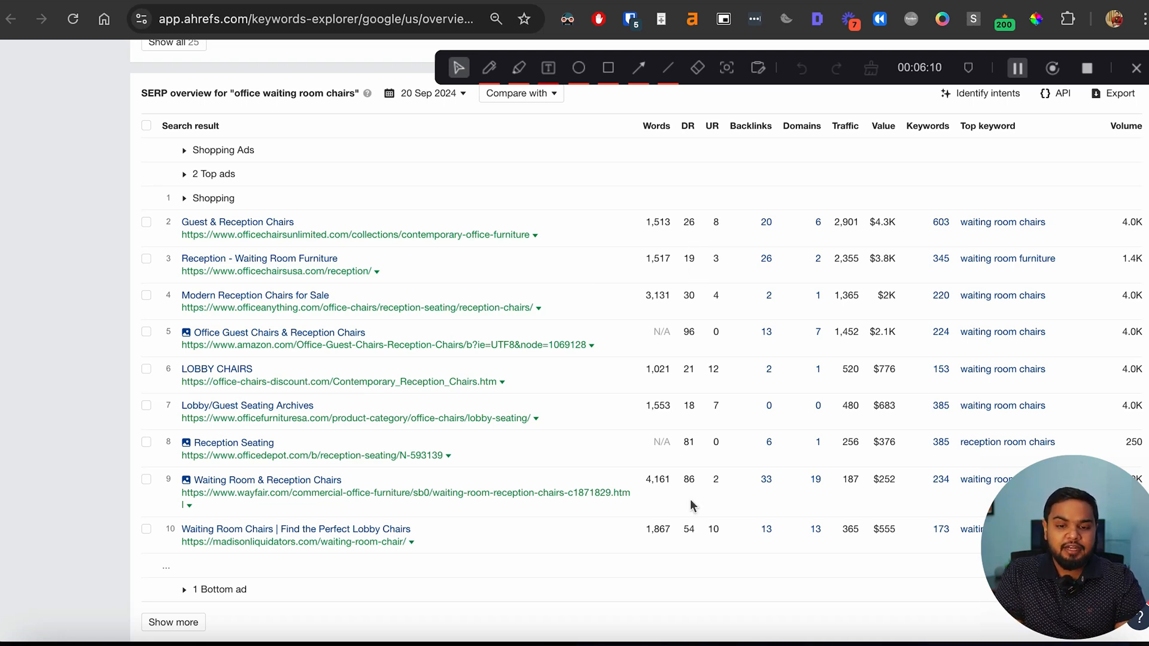
{"action": "mouse_move", "coordinate": [766, 222]}
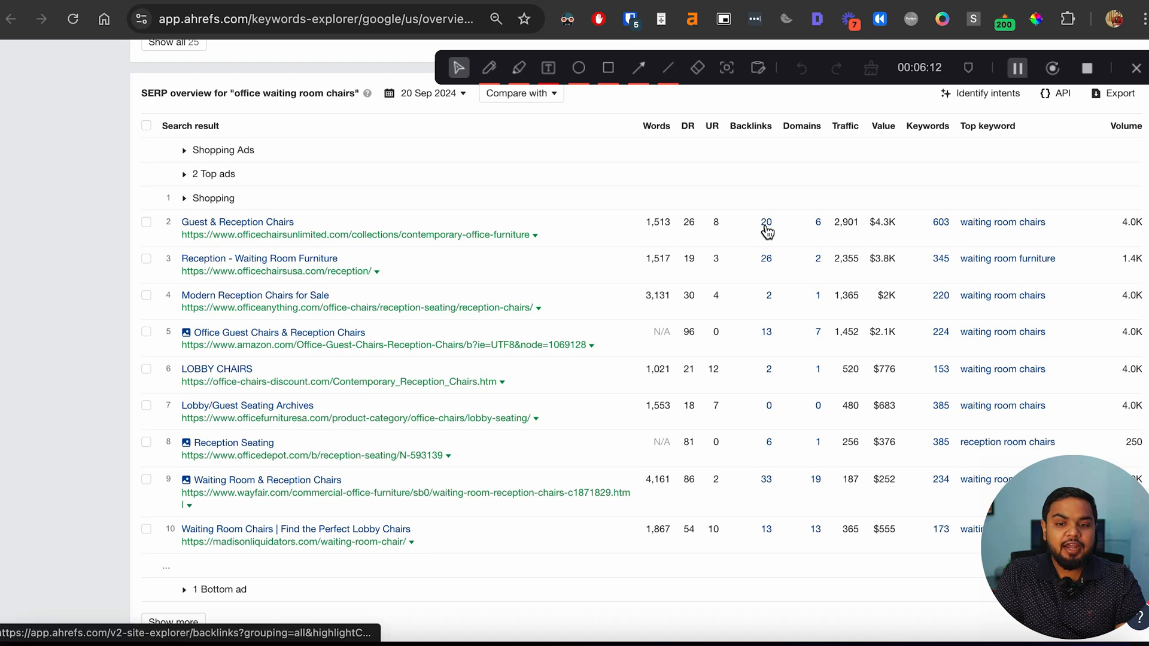
{"action": "mouse_move", "coordinate": [768, 336]}
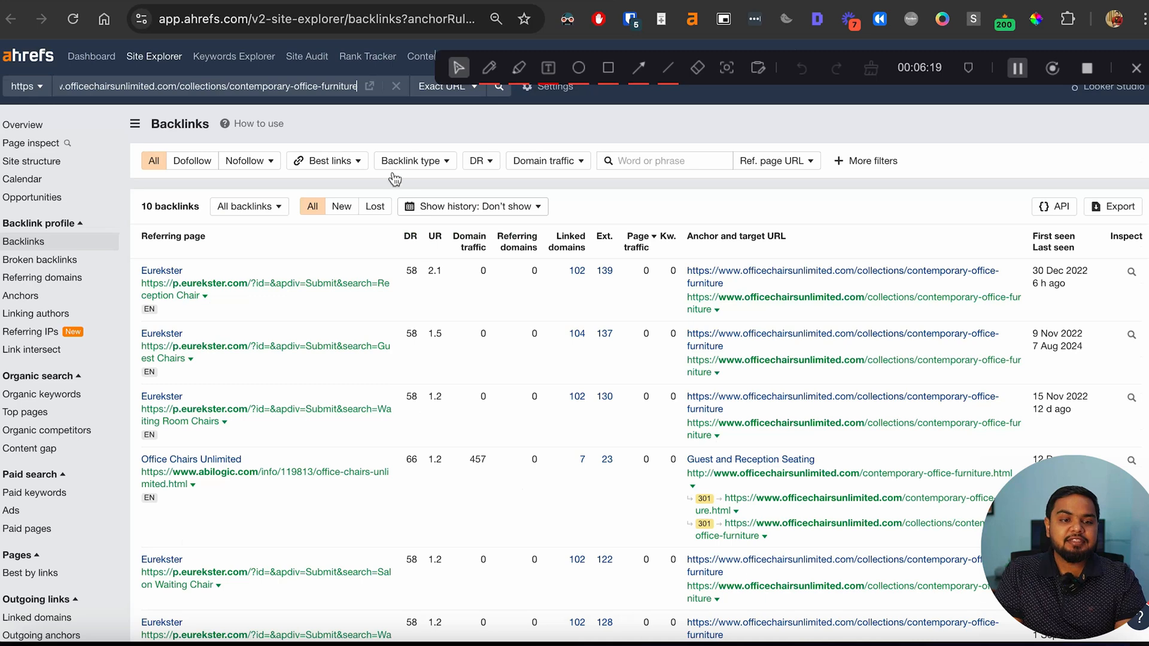
Step: Filter Guest & Reception Chairs backlinks to dofollow, one link per domain, DR from 15
{"action": "left_click", "coordinate": [192, 160]}
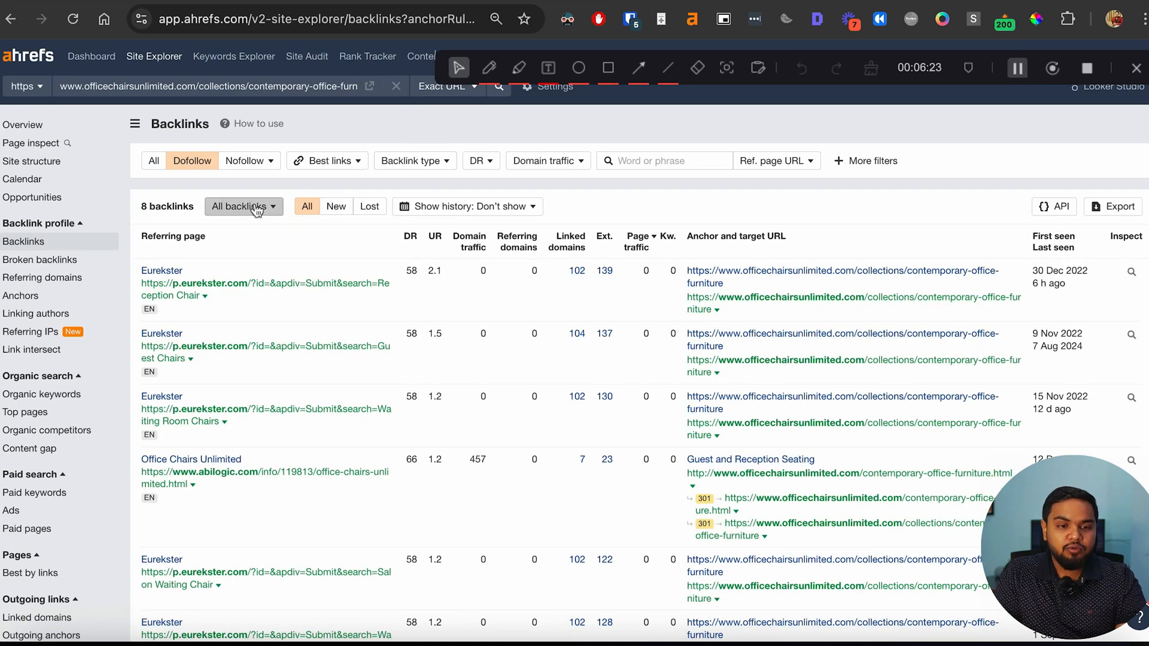
{"action": "left_click", "coordinate": [244, 206]}
{"action": "type", "text": "1"}
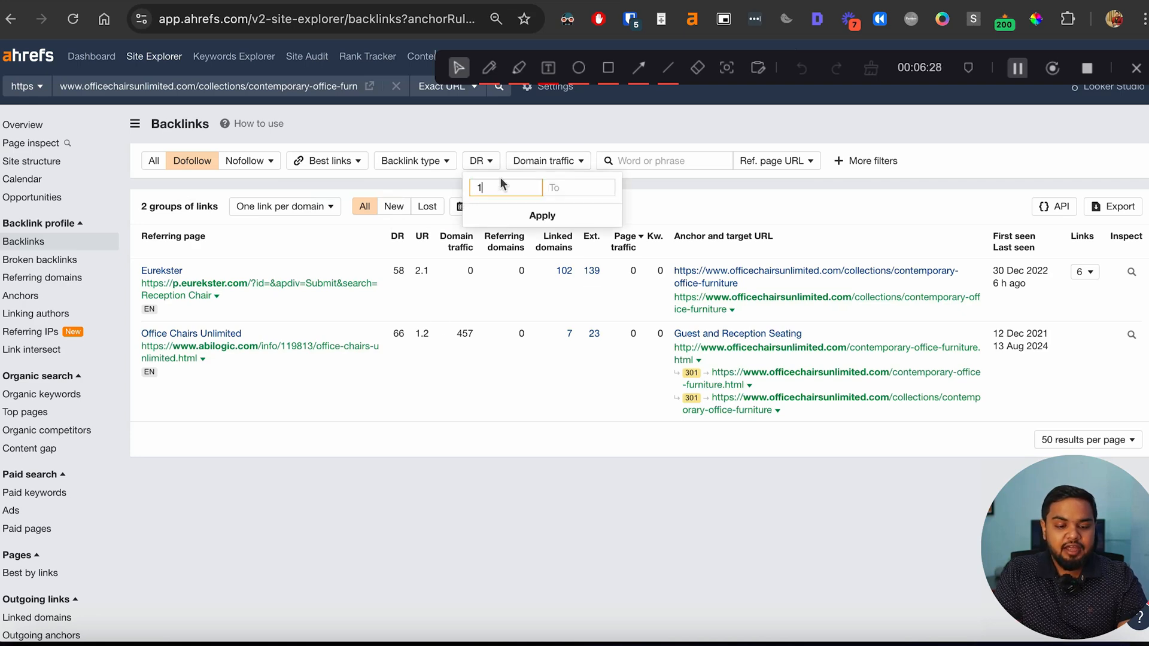
{"action": "left_click", "coordinate": [542, 216]}
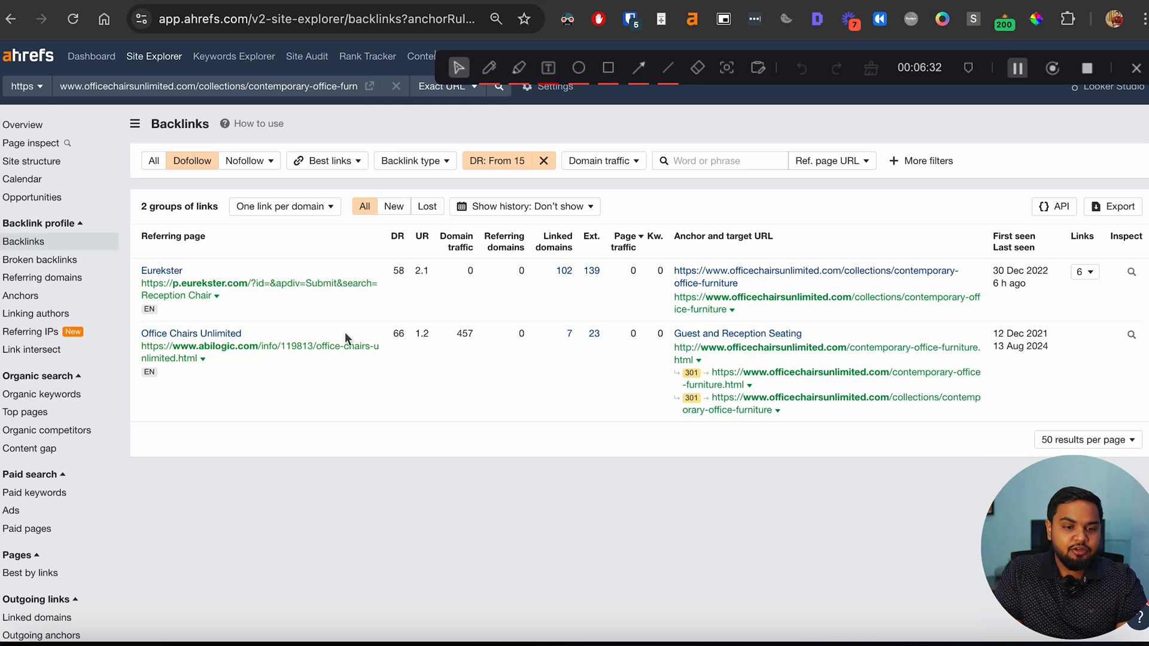
{"action": "mouse_move", "coordinate": [198, 287]}
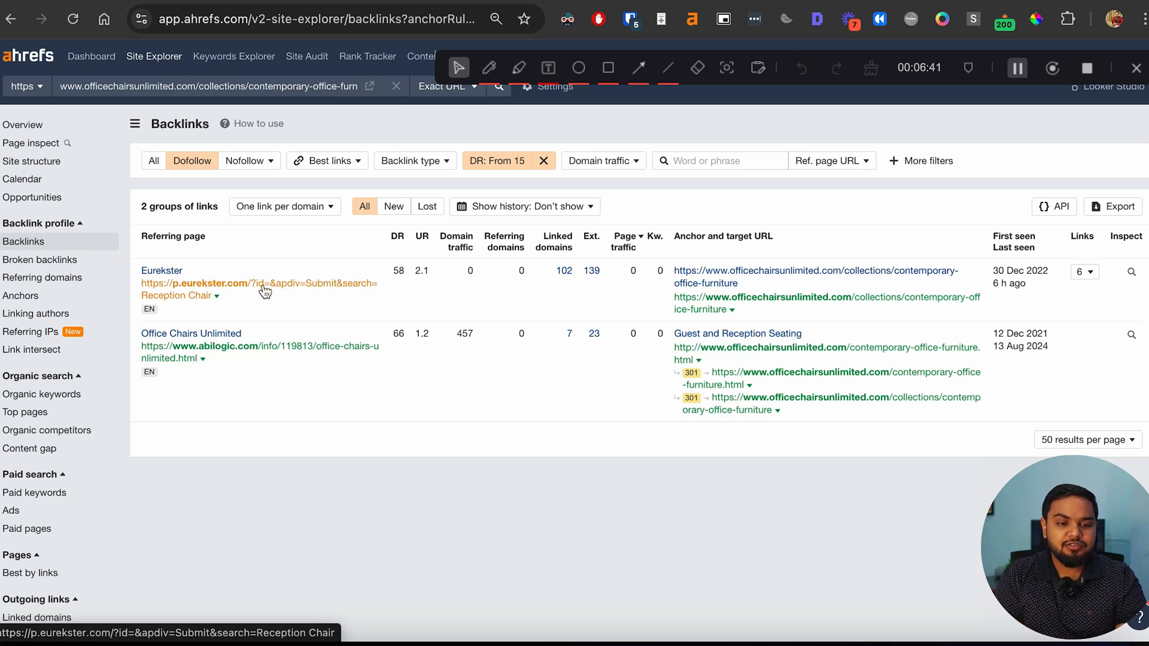
{"action": "mouse_move", "coordinate": [291, 344]}
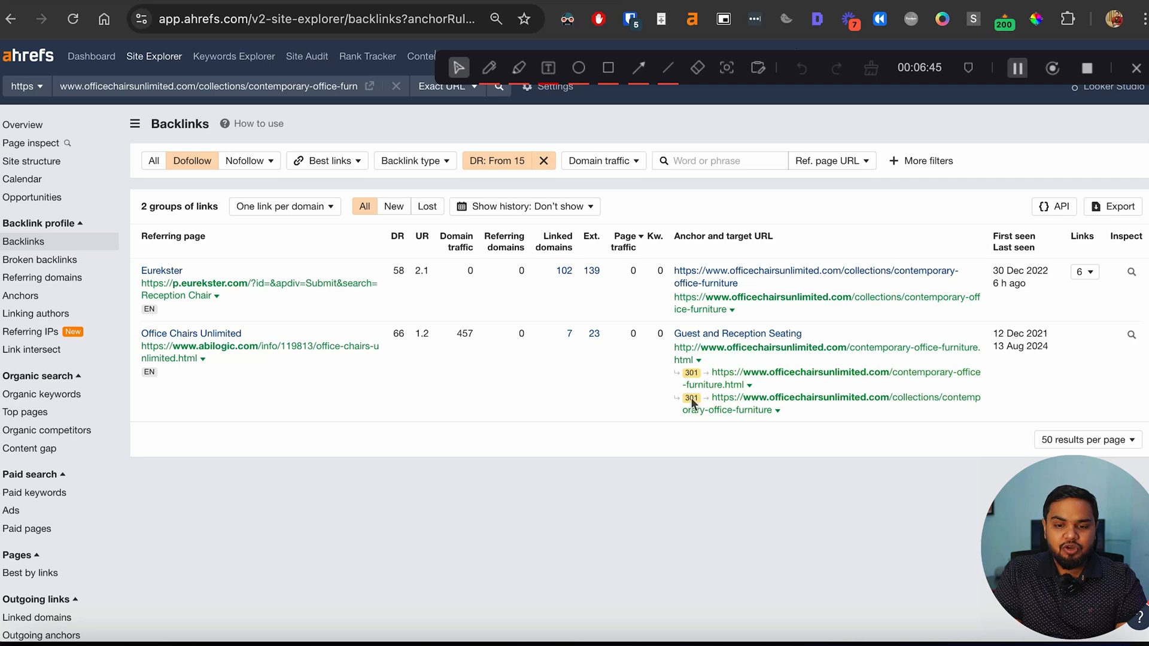
{"action": "mouse_move", "coordinate": [747, 377]}
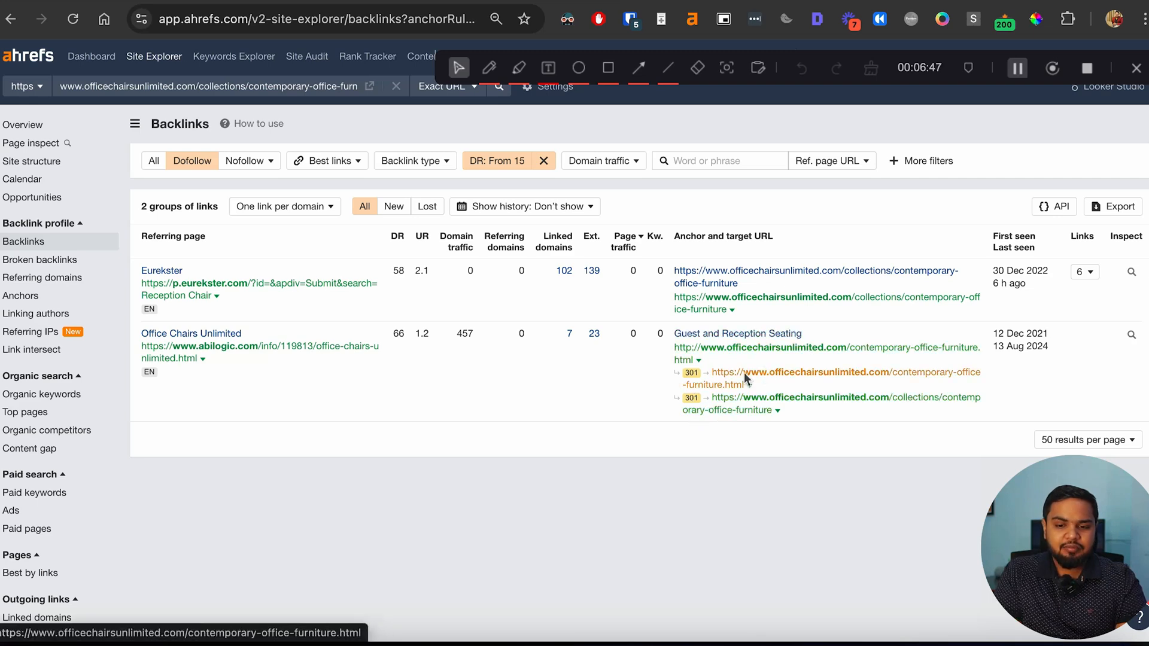
{"action": "mouse_move", "coordinate": [304, 333]}
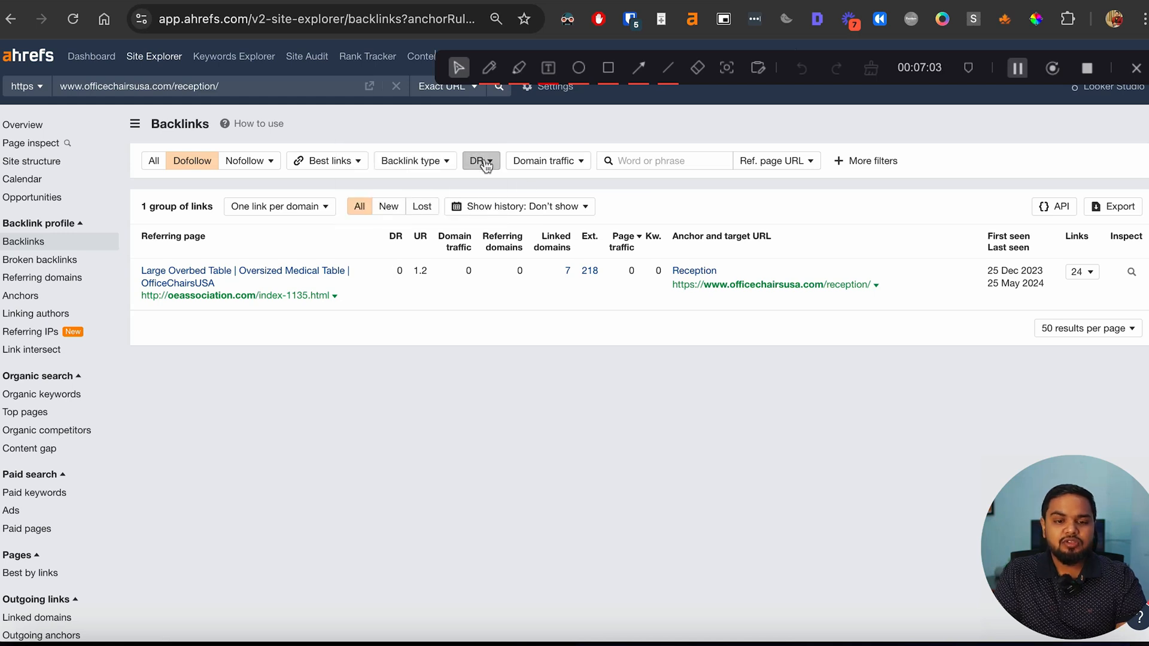
Step: Apply the dofollow/DR filters, then show dofollow backlinks for the Amazon reception chairs page
{"action": "left_click", "coordinate": [480, 161]}
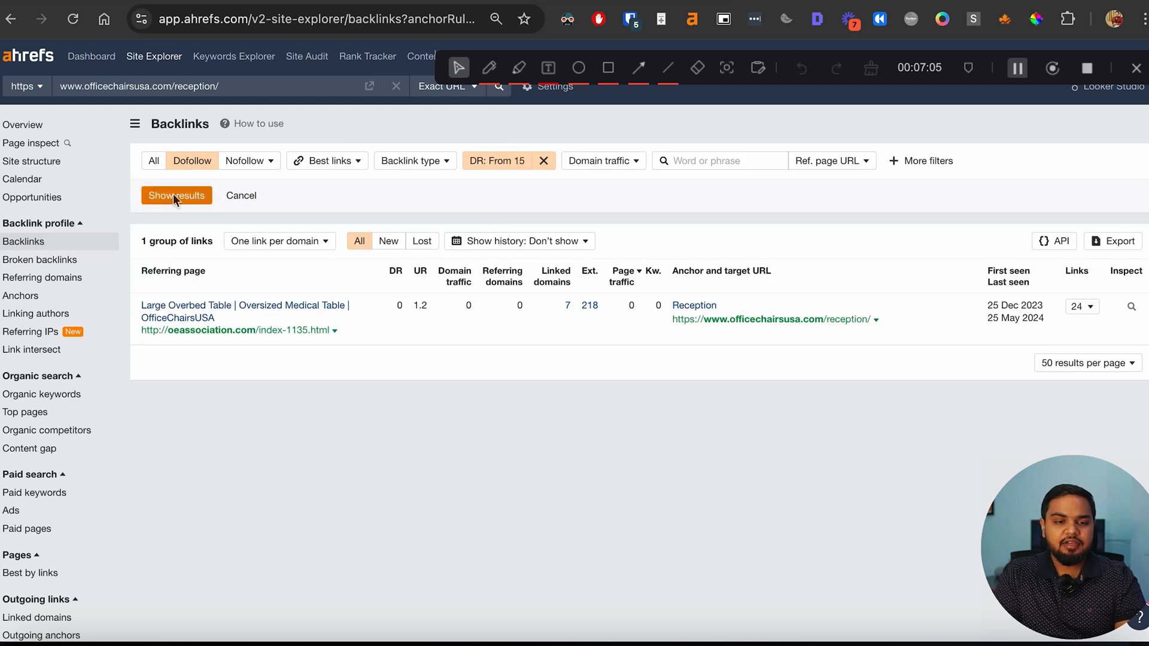
{"action": "left_click", "coordinate": [176, 195]}
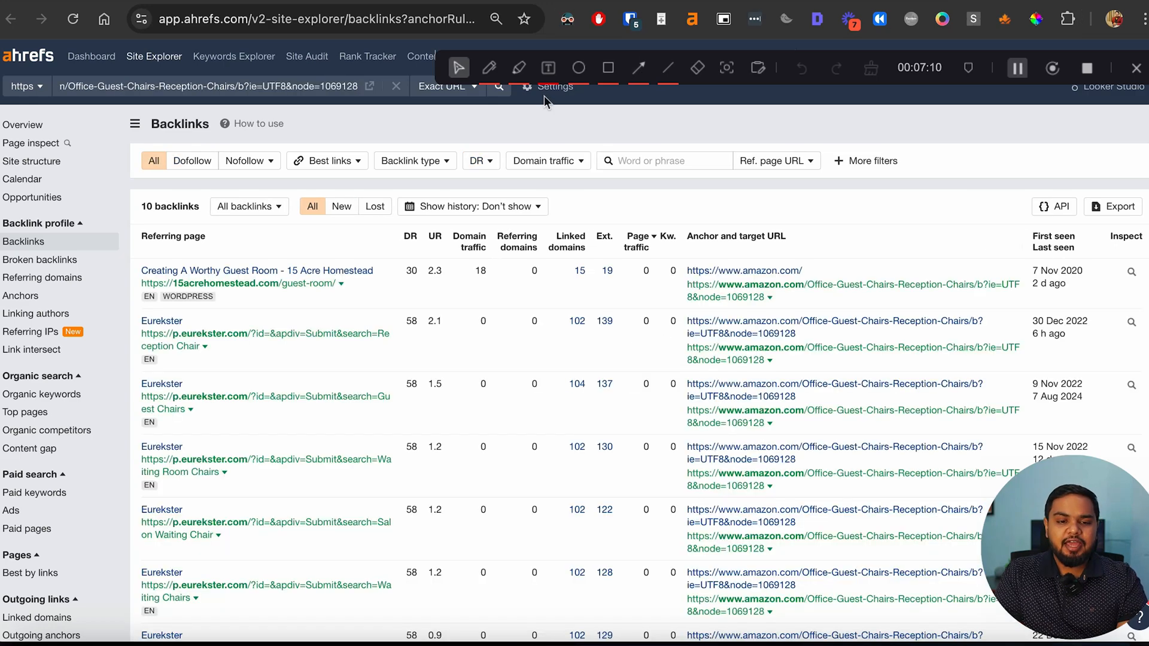
{"action": "left_click", "coordinate": [192, 160]}
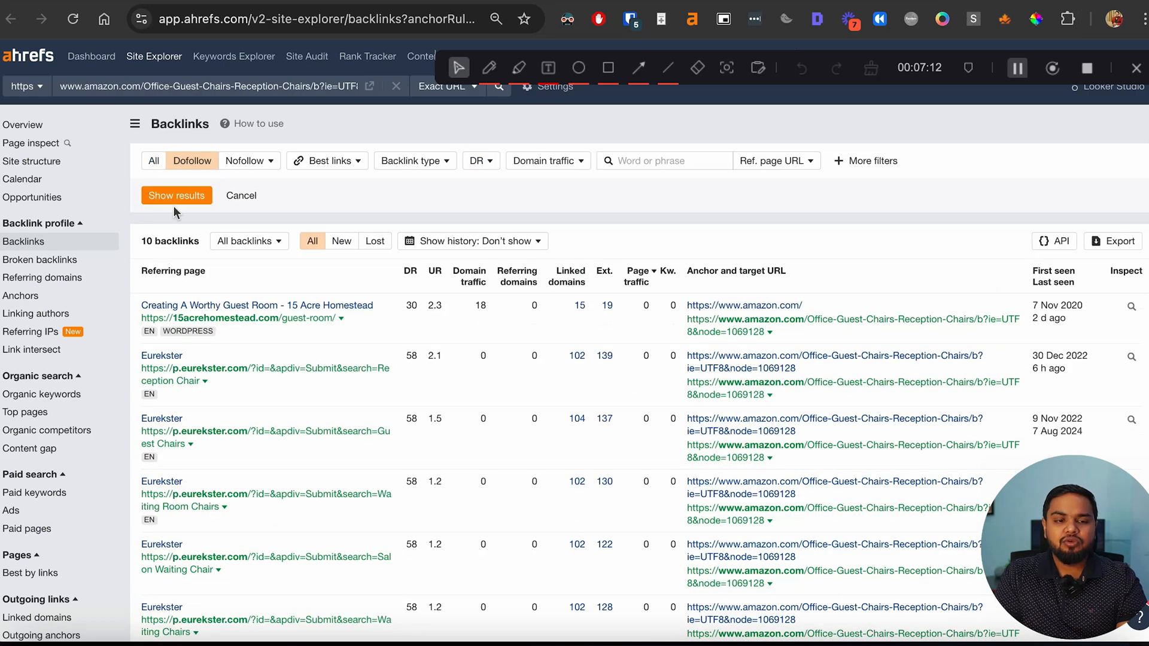
{"action": "left_click", "coordinate": [176, 195]}
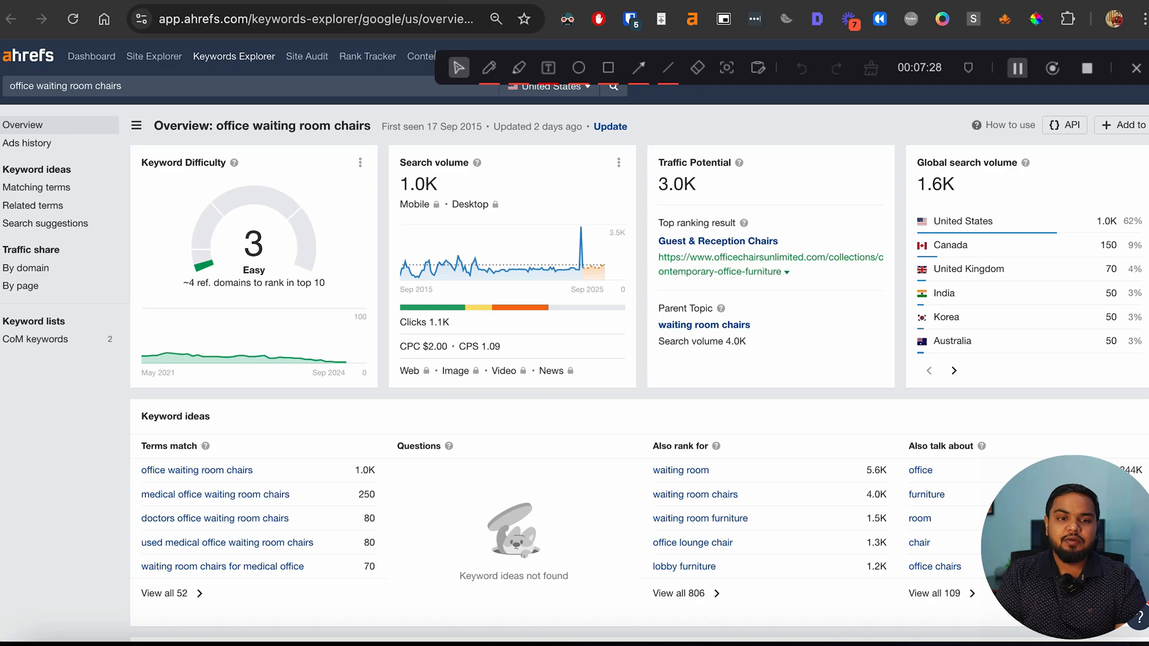
{"action": "mouse_move", "coordinate": [277, 299]}
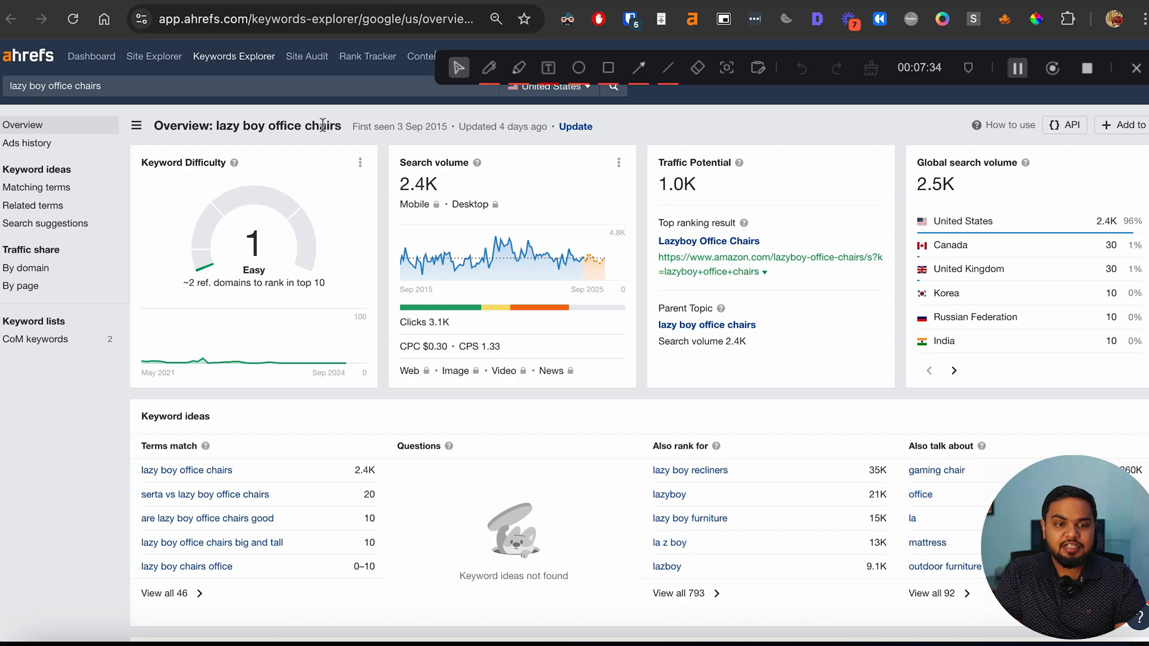
Step: Scroll the office chairs keyword ideas list showing difficulty and search volume
{"action": "scroll", "scroll_direction": "down", "scroll_amount": 3}
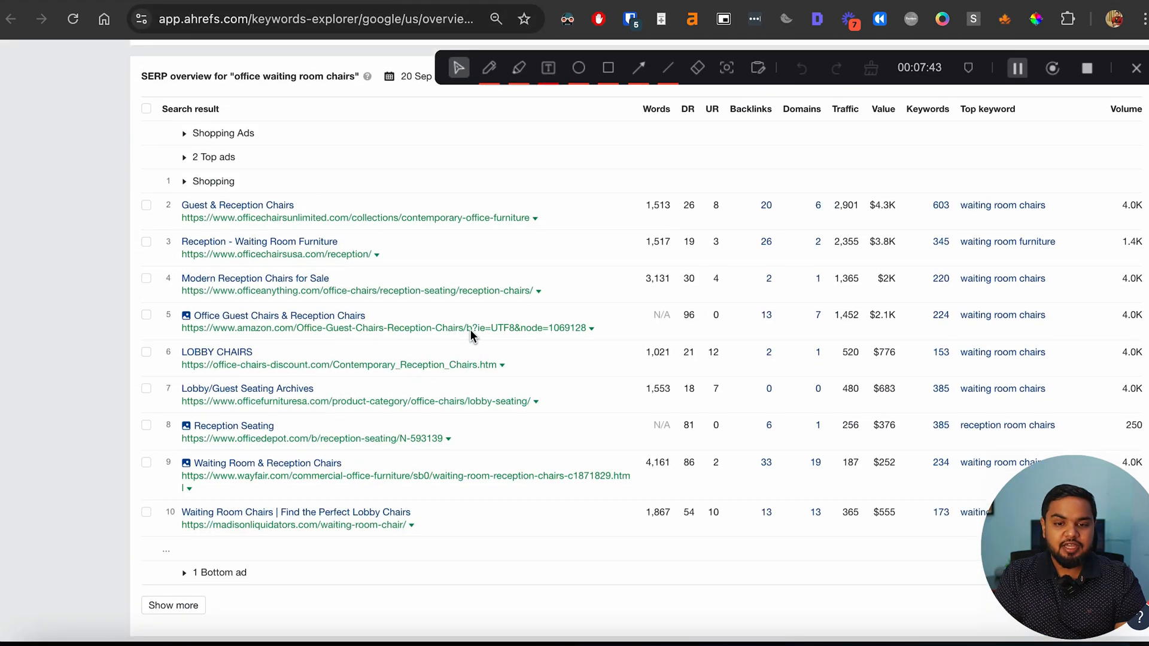
{"action": "scroll", "scroll_direction": "up", "scroll_amount": 3}
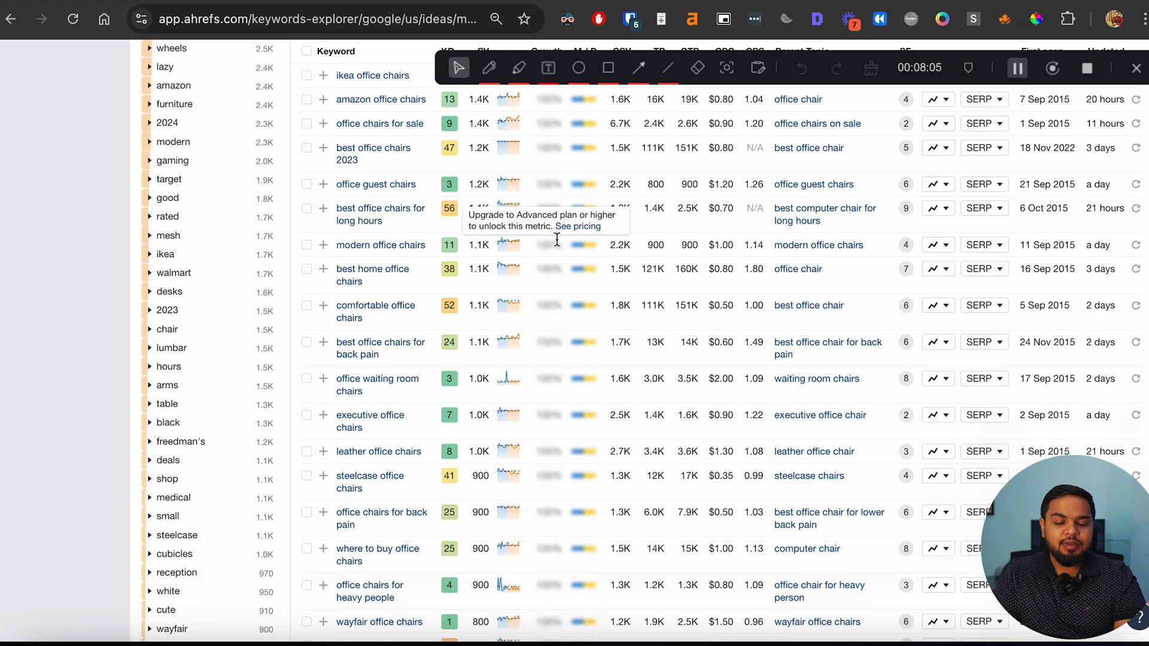
Step: Scroll down to the 'office waiting room chairs' SERP overview table of top-ranking pages
{"action": "scroll", "scroll_direction": "down", "scroll_amount": 3}
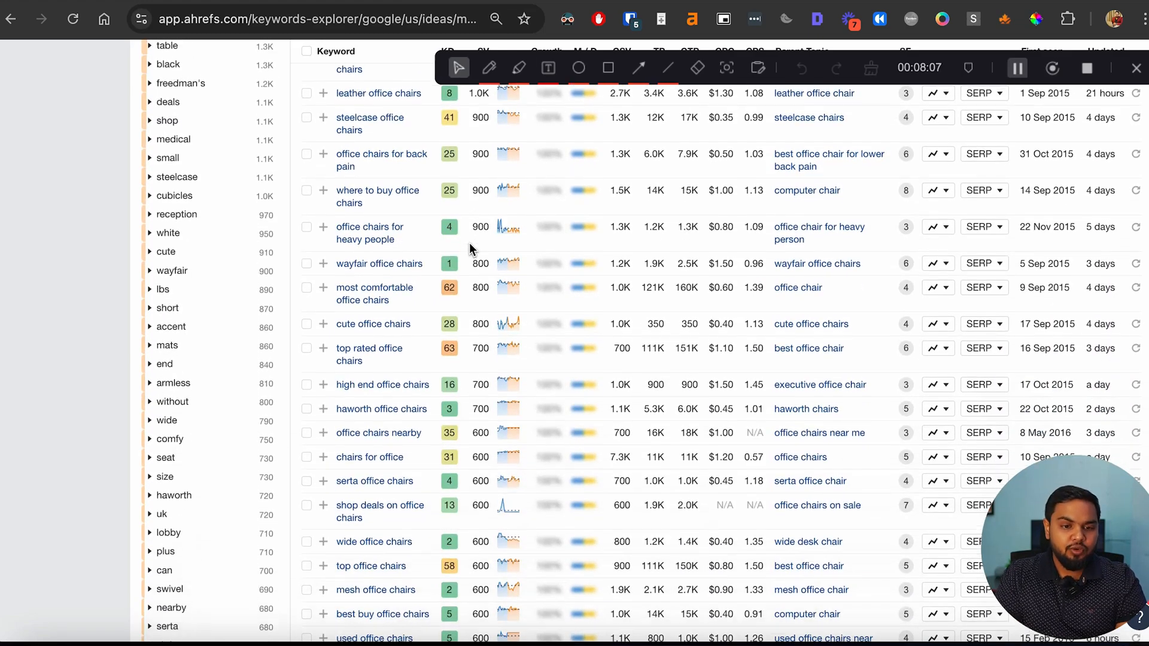
{"action": "scroll", "scroll_direction": "down", "scroll_amount": 3}
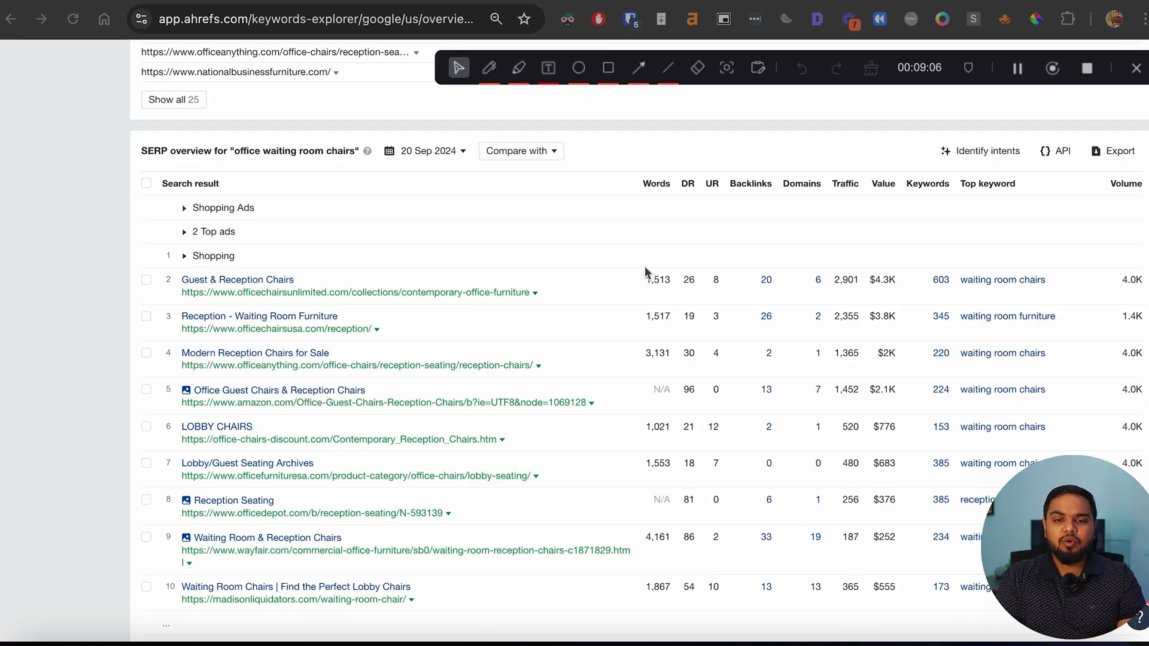
{"action": "mouse_move", "coordinate": [346, 297]}
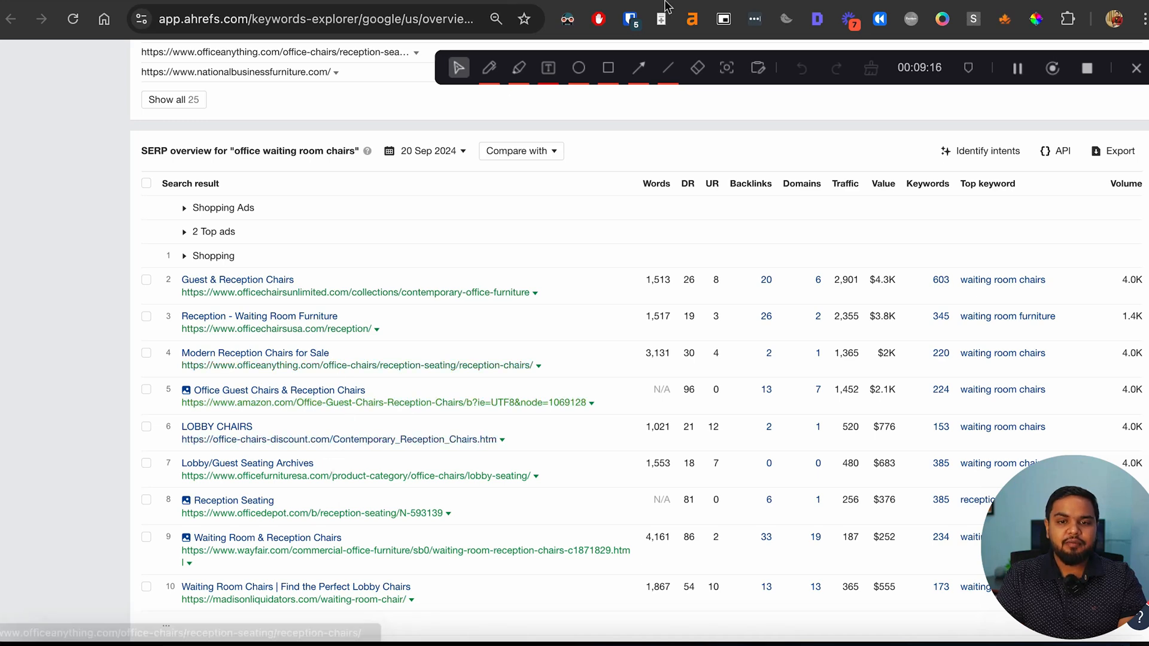
Step: Open officechairsusa.com/reception/, ranked third for 'office waiting room chairs'
{"action": "left_click", "coordinate": [238, 280]}
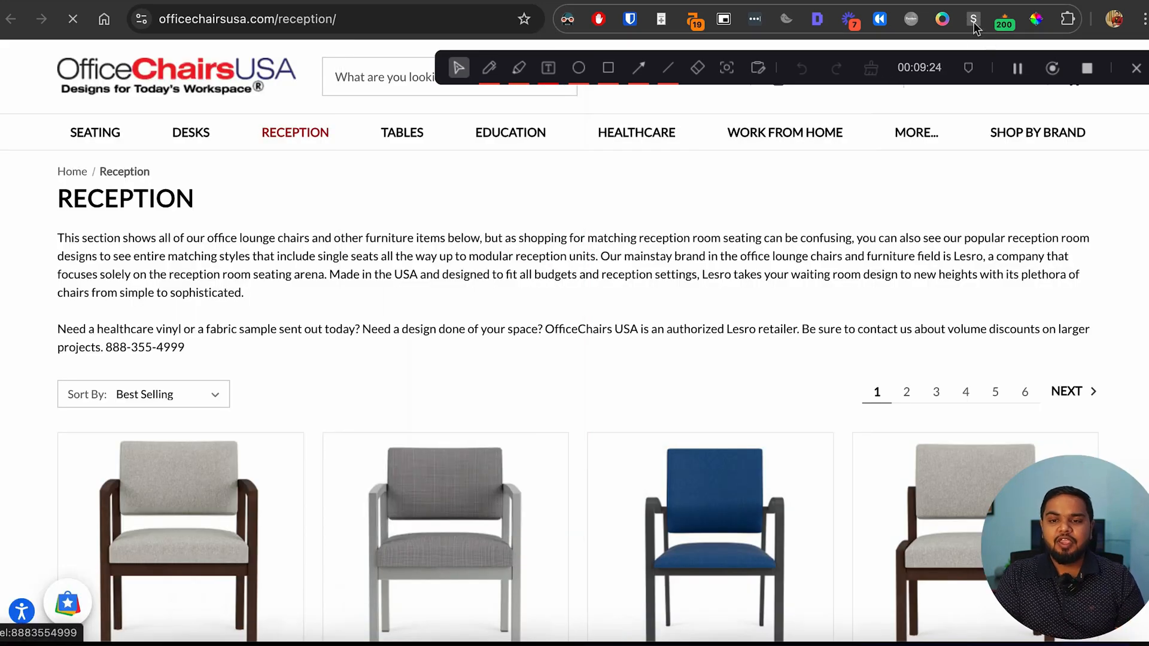
{"action": "left_click", "coordinate": [970, 19]}
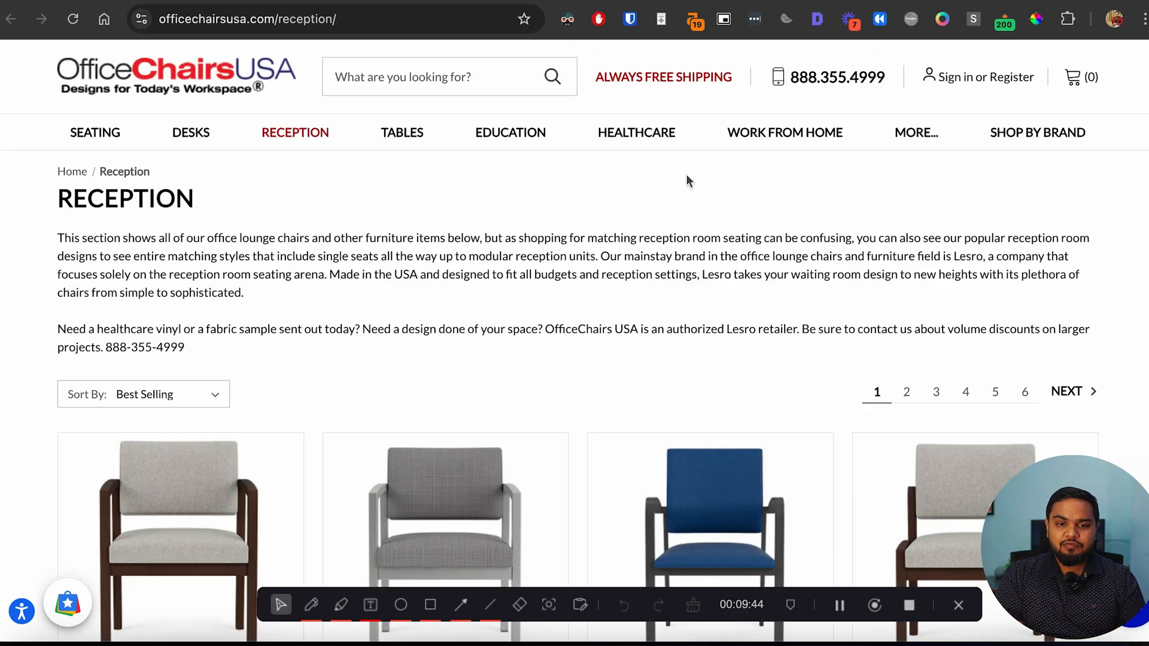
{"action": "mouse_move", "coordinate": [343, 291]}
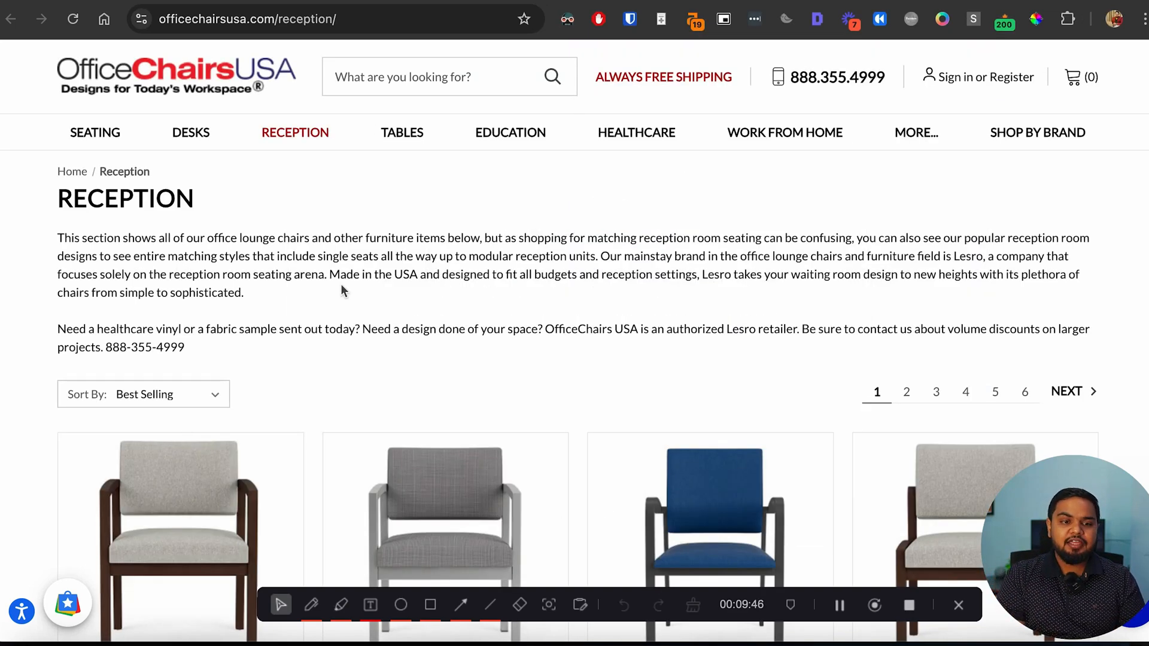
{"action": "mouse_move", "coordinate": [469, 348]}
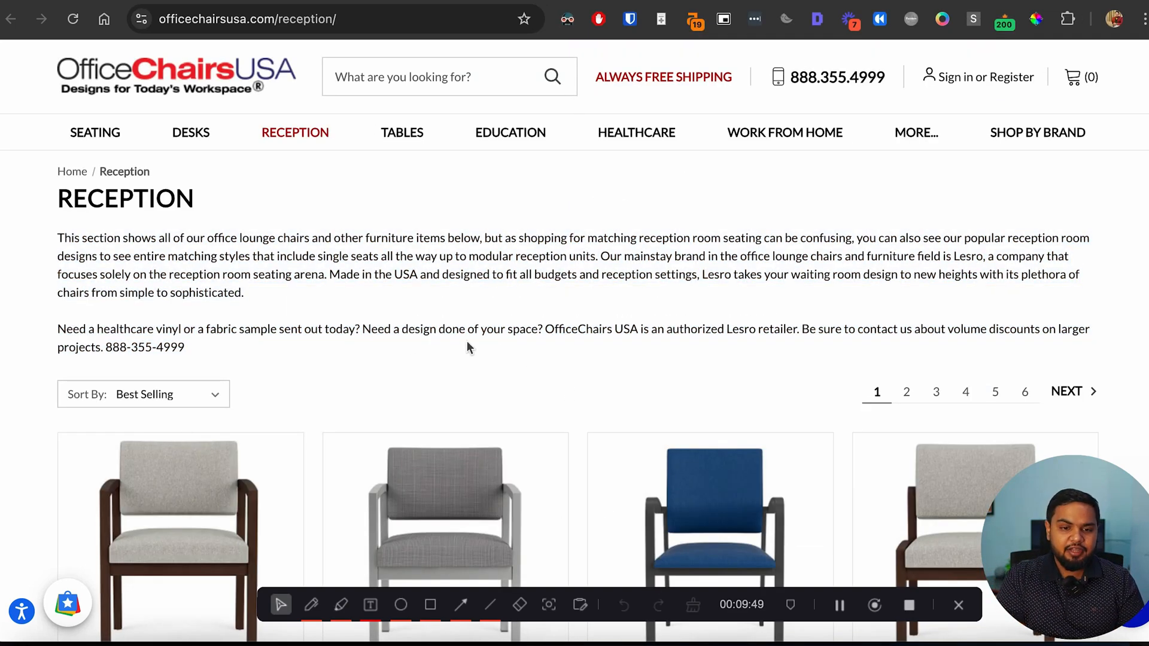
{"action": "scroll", "scroll_direction": "down", "scroll_amount": 3}
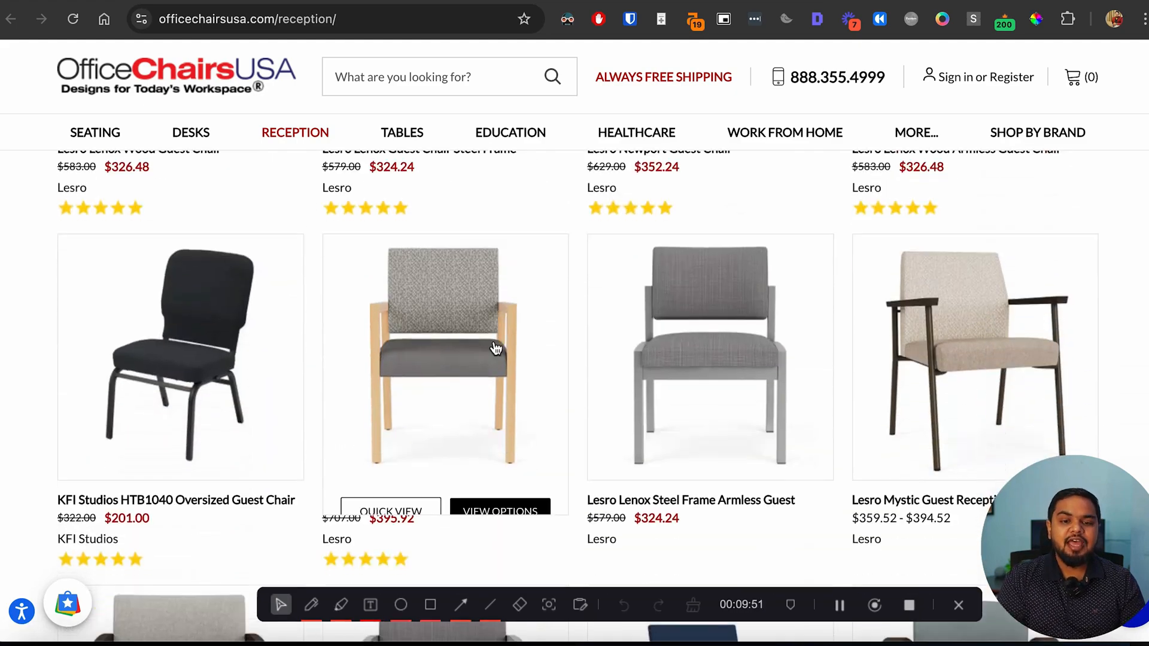
{"action": "scroll", "scroll_direction": "down", "scroll_amount": 3}
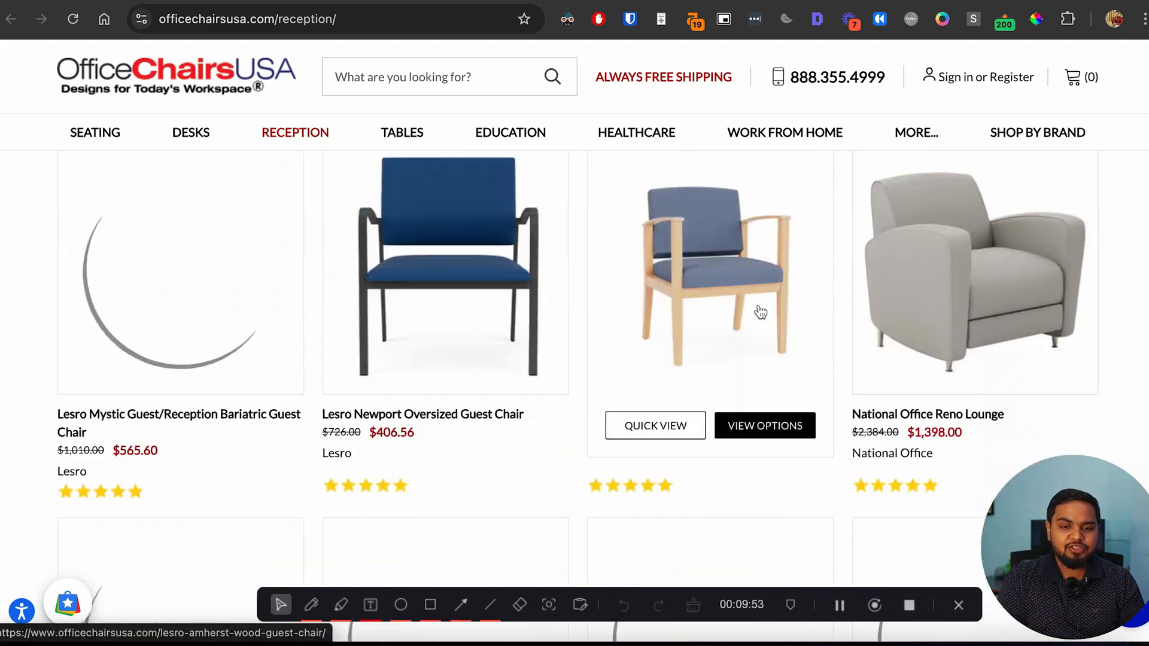
{"action": "scroll", "scroll_direction": "down", "scroll_amount": 3}
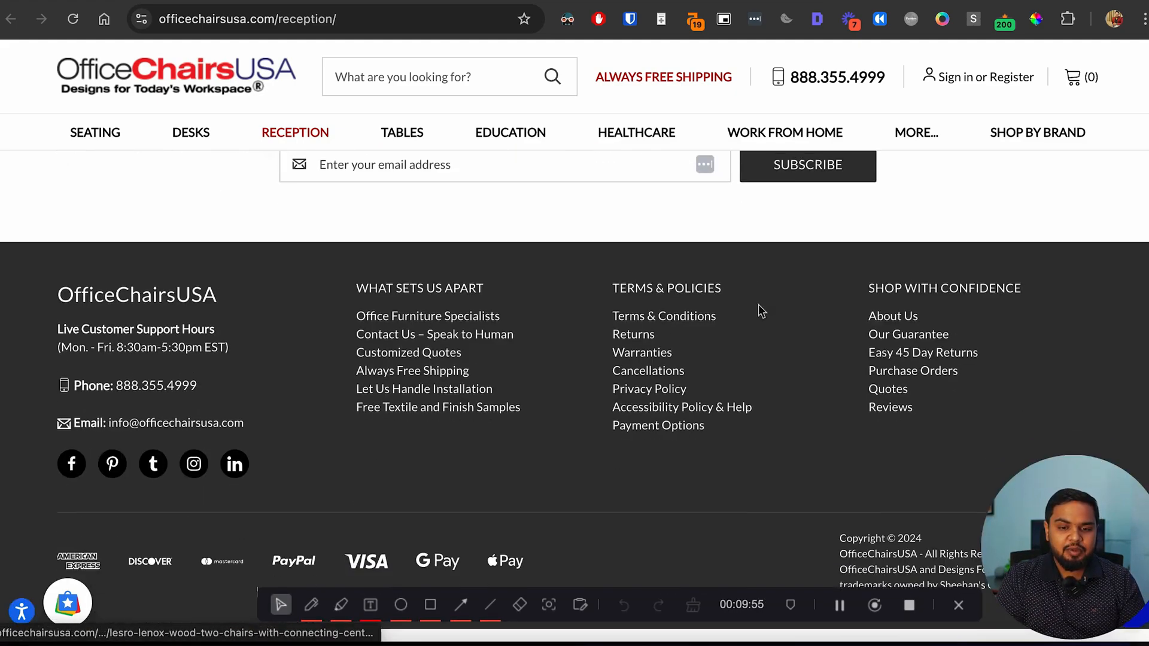
{"action": "scroll", "scroll_direction": "up", "scroll_amount": 3}
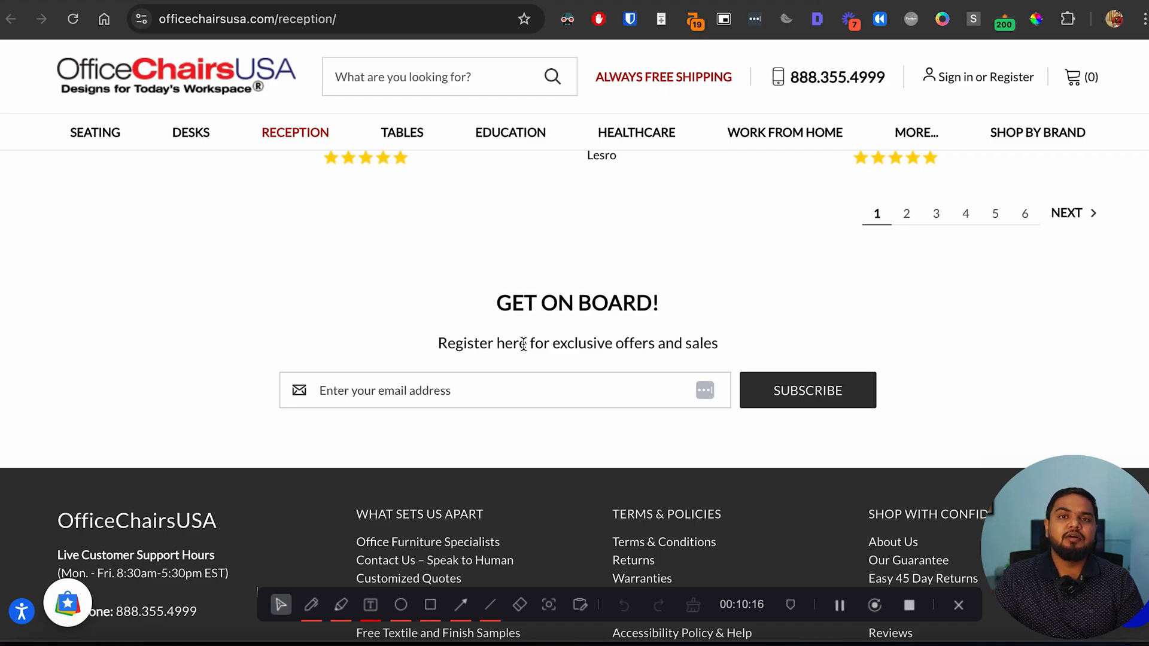
{"action": "scroll", "scroll_direction": "up", "scroll_amount": 3}
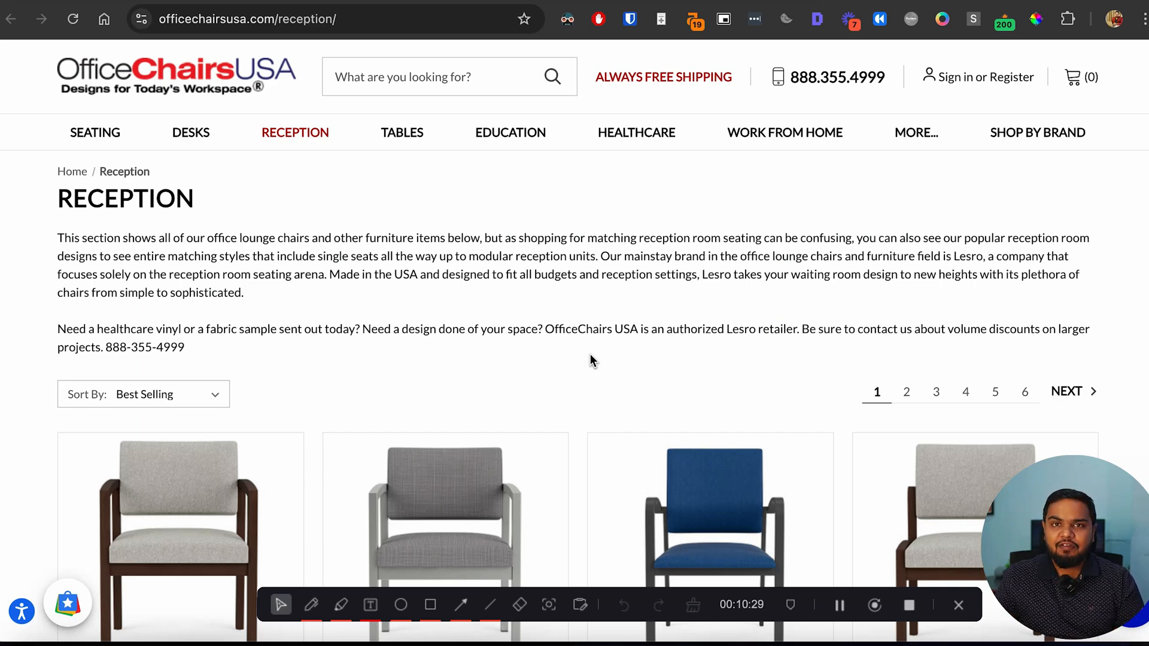
{"action": "scroll", "scroll_direction": "down", "scroll_amount": 3}
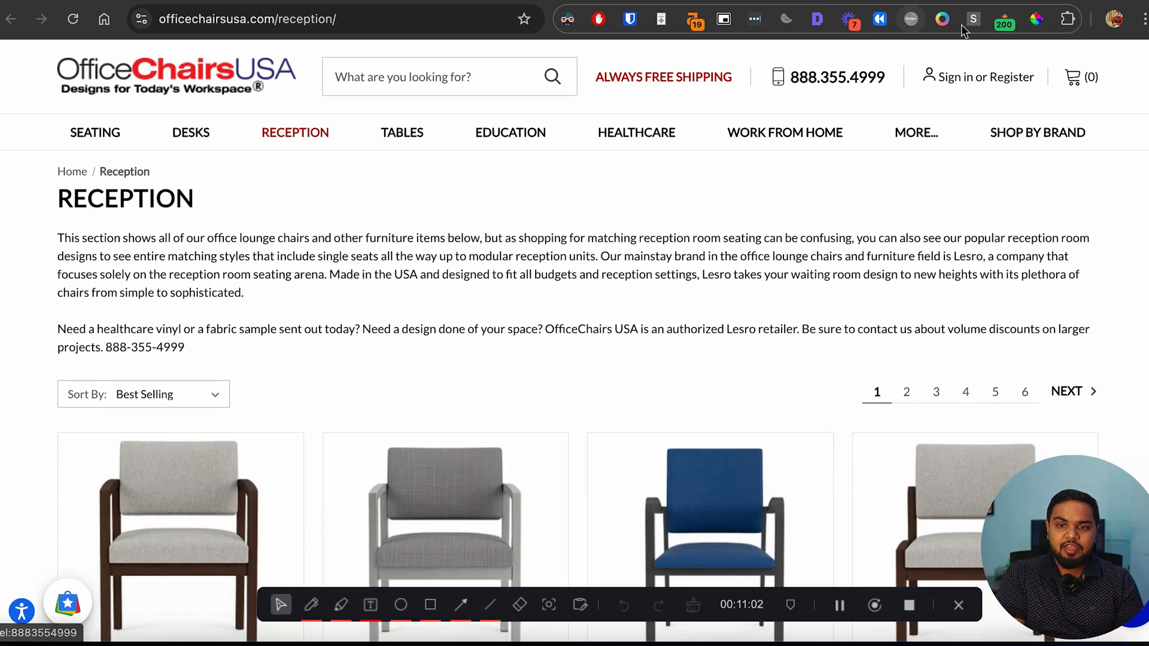
{"action": "left_click", "coordinate": [972, 18]}
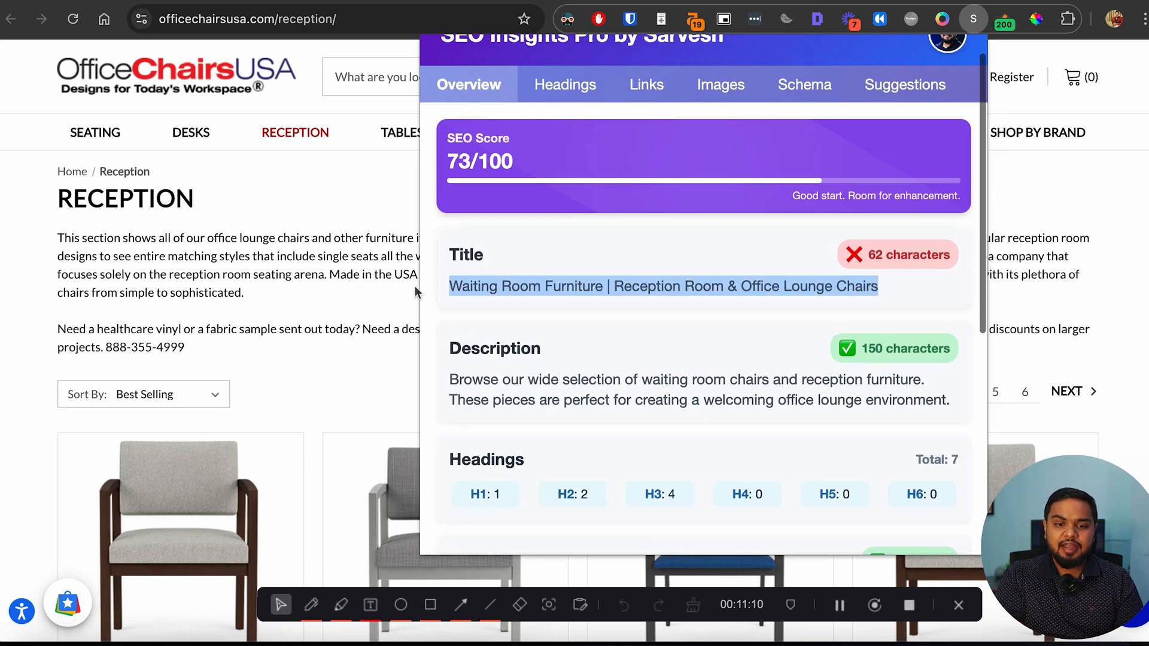
{"action": "scroll", "scroll_direction": "down", "scroll_amount": 3}
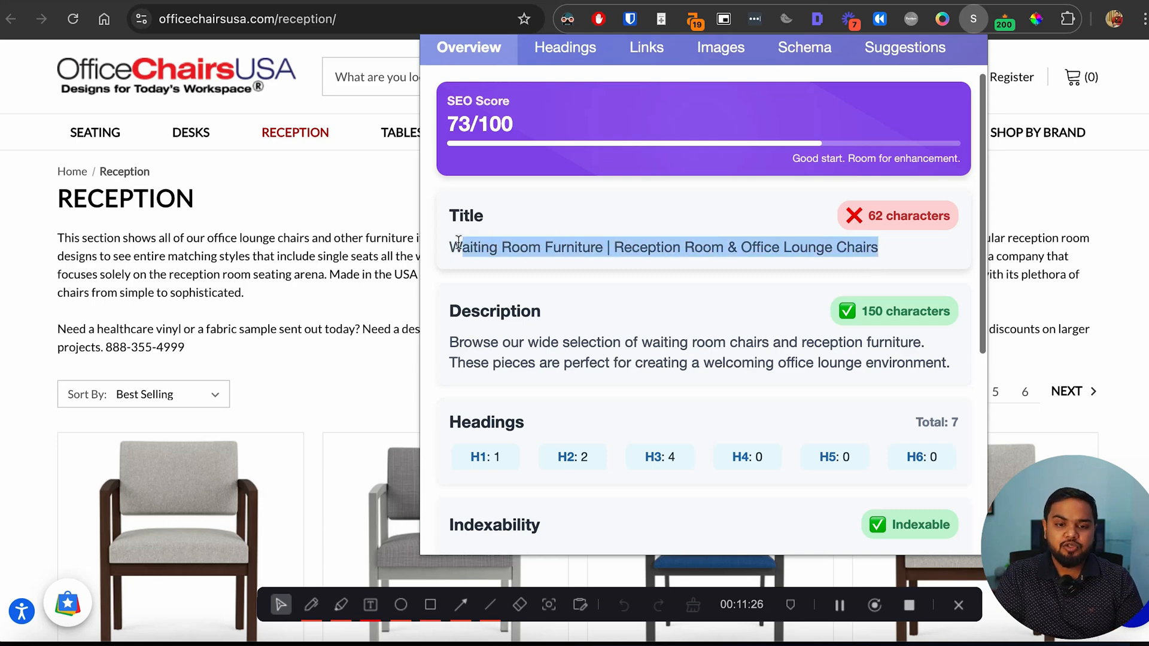
{"action": "scroll", "scroll_direction": "down", "scroll_amount": 3}
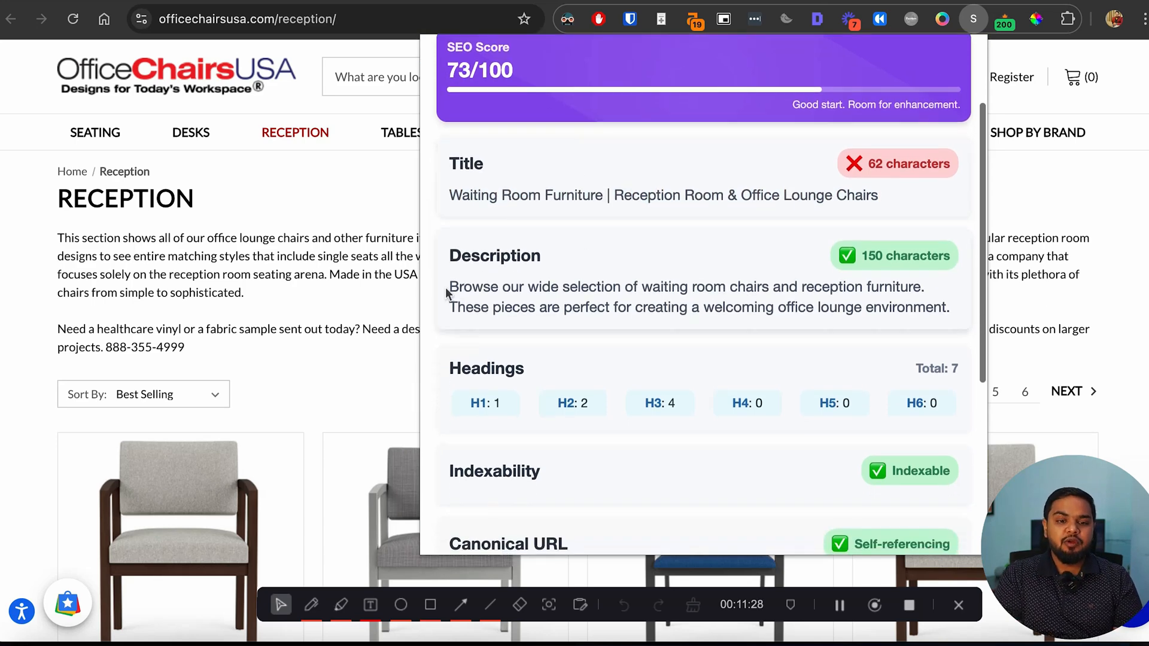
{"action": "mouse_move", "coordinate": [957, 319]}
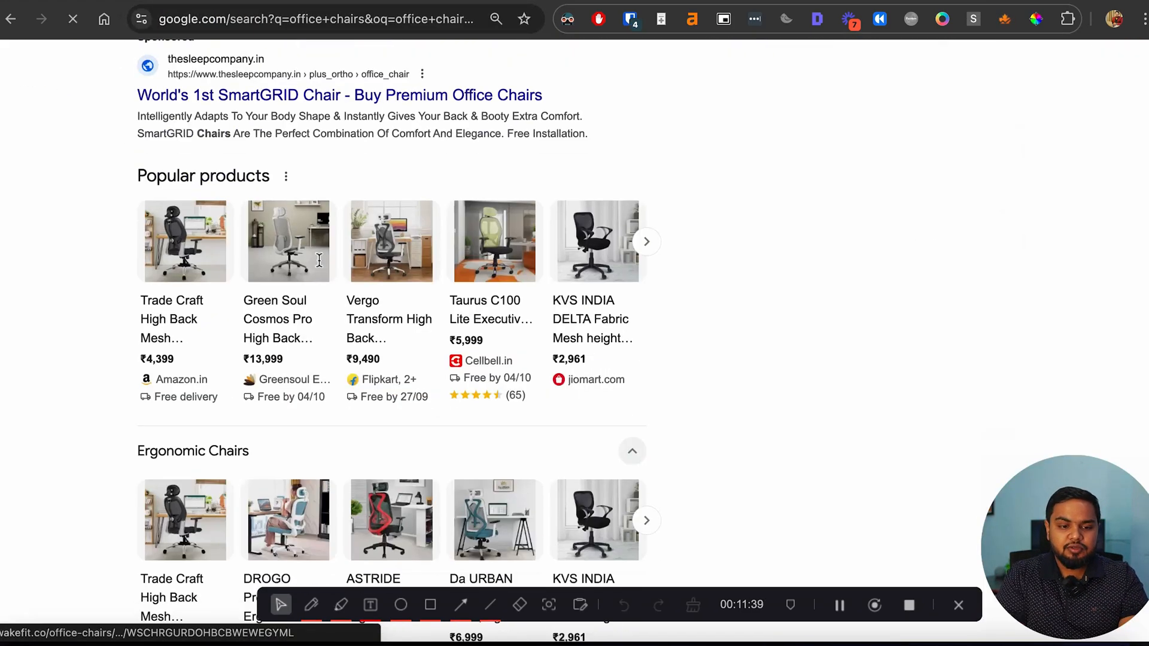
{"action": "scroll", "scroll_direction": "down", "scroll_amount": 3}
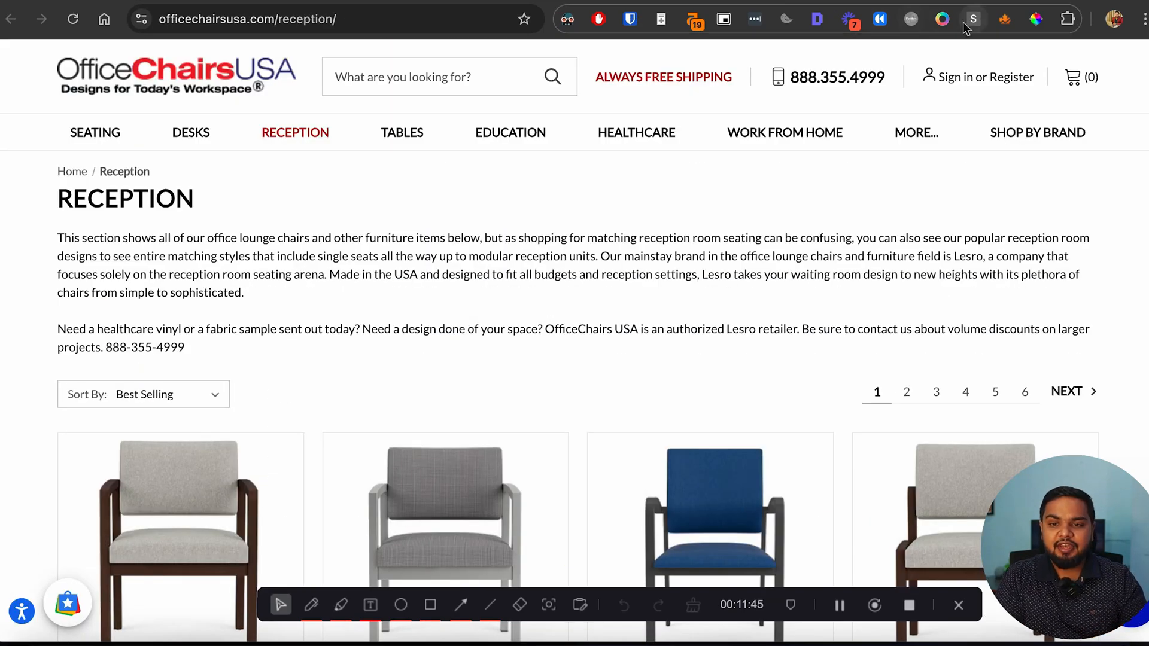
{"action": "left_click", "coordinate": [973, 18]}
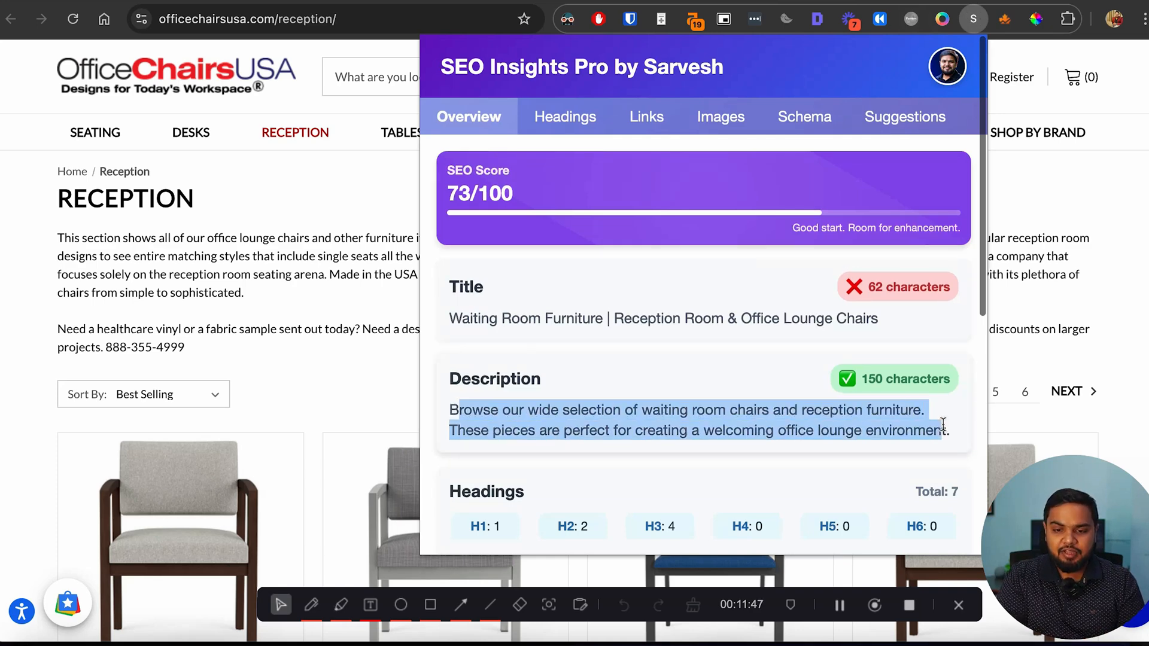
{"action": "scroll", "scroll_direction": "down", "scroll_amount": 3}
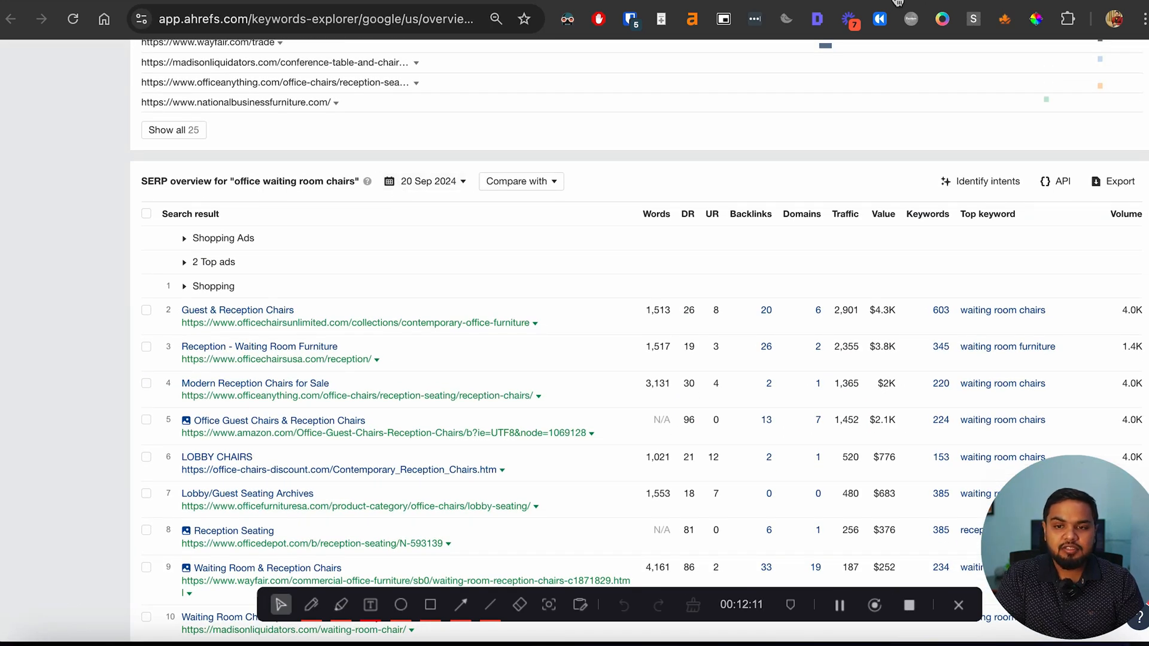
{"action": "left_click", "coordinate": [276, 359]}
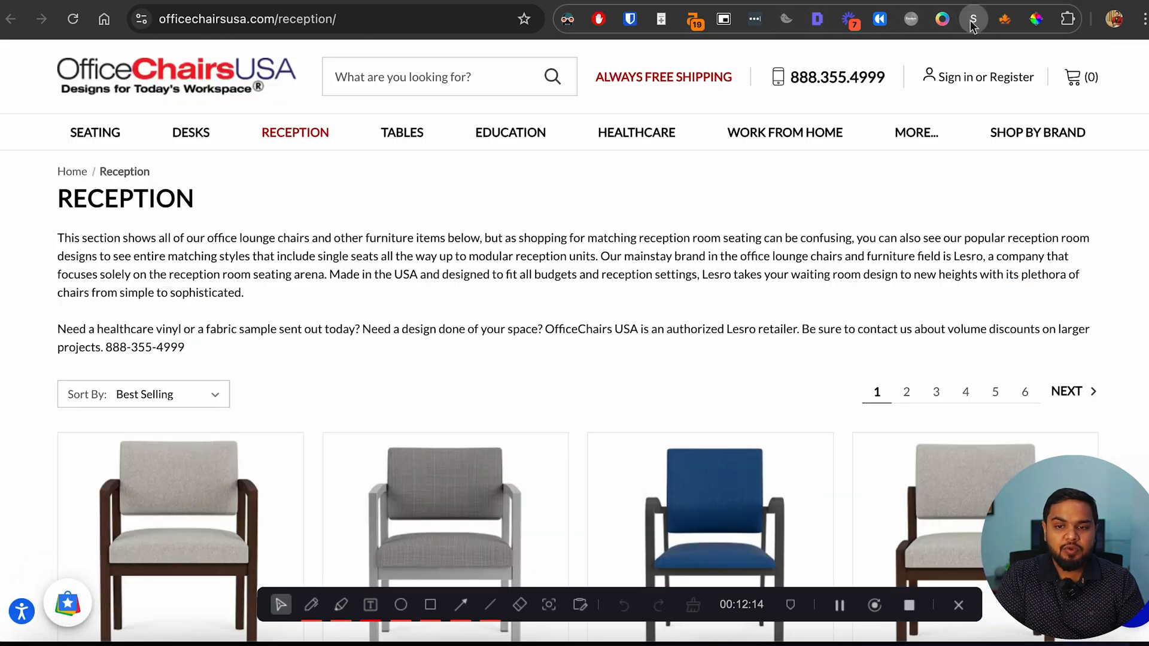
{"action": "left_click", "coordinate": [973, 18]}
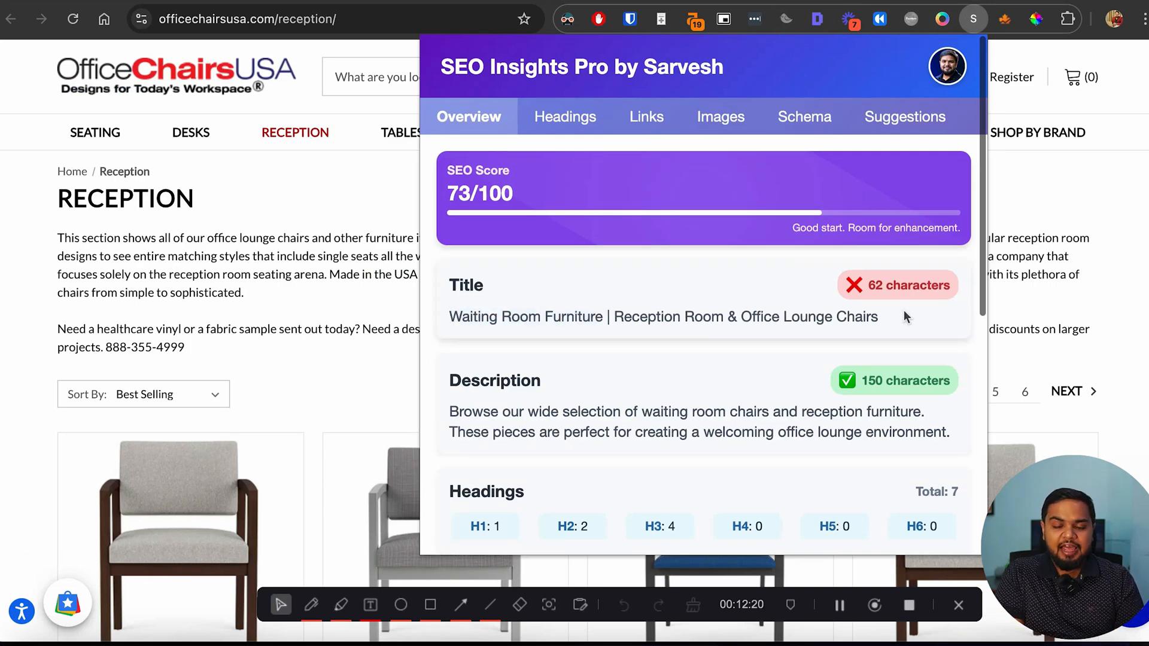
{"action": "scroll", "scroll_direction": "down", "scroll_amount": 3}
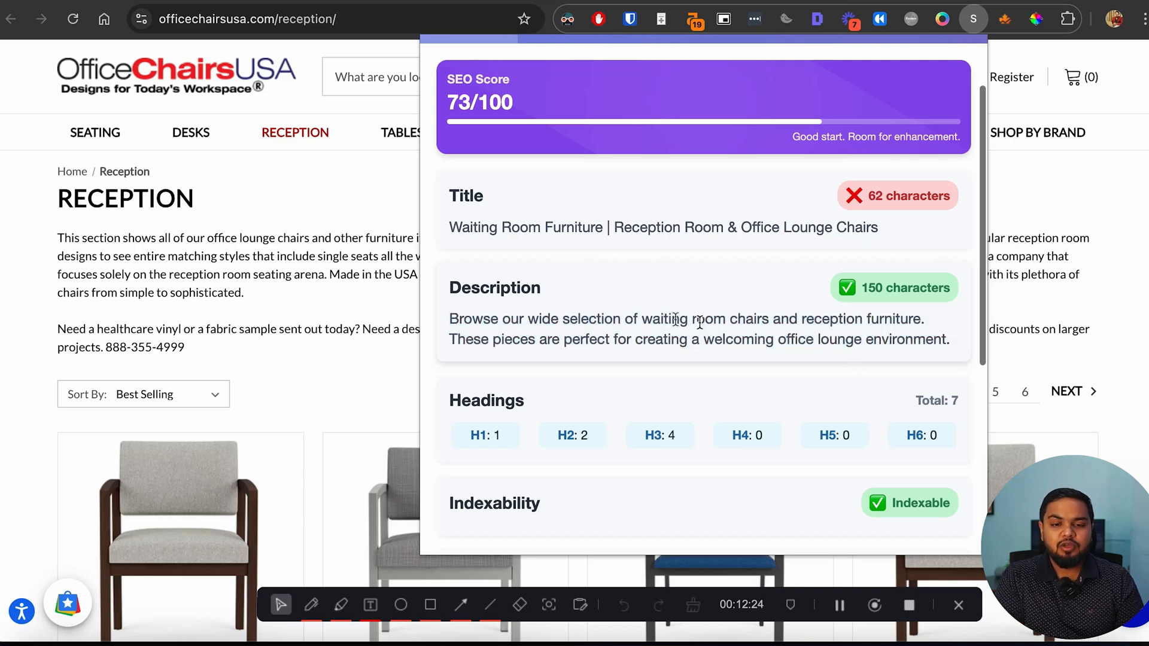
{"action": "scroll", "scroll_direction": "down", "scroll_amount": 3}
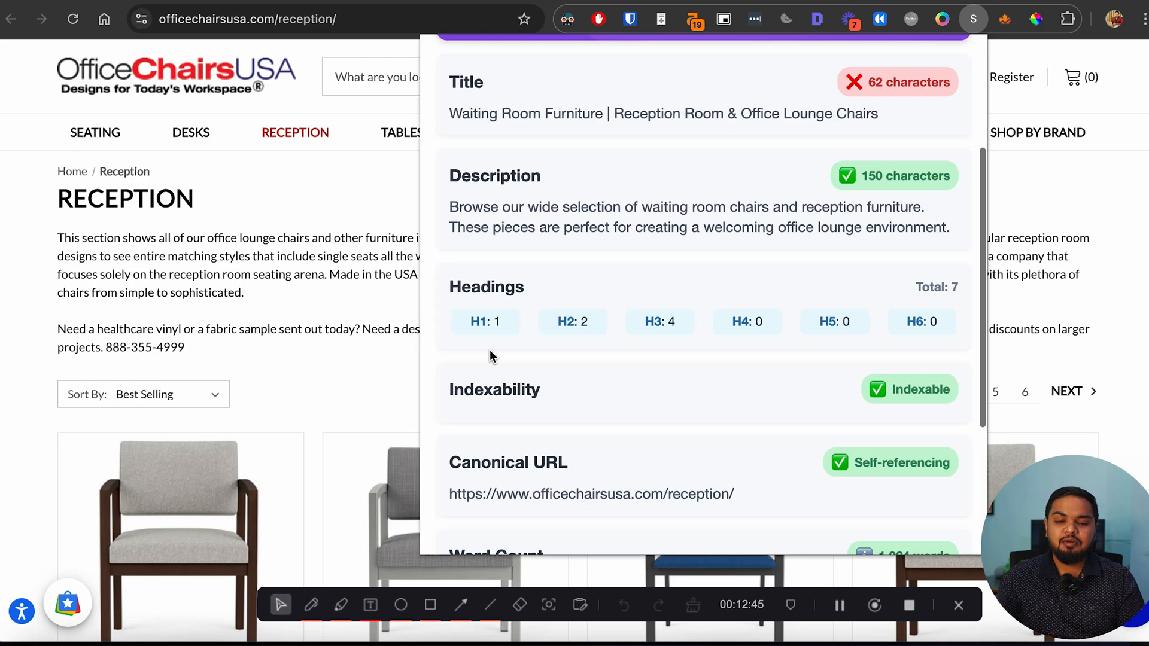
{"action": "scroll", "scroll_direction": "down", "scroll_amount": 3}
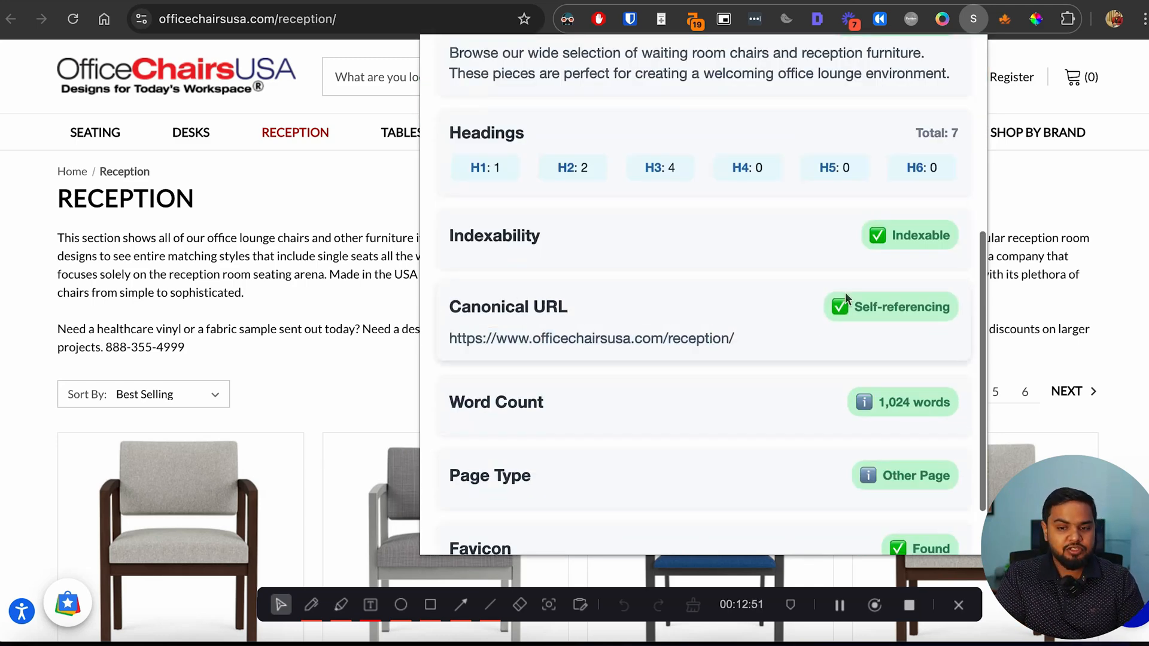
{"action": "scroll", "scroll_direction": "down", "scroll_amount": 3}
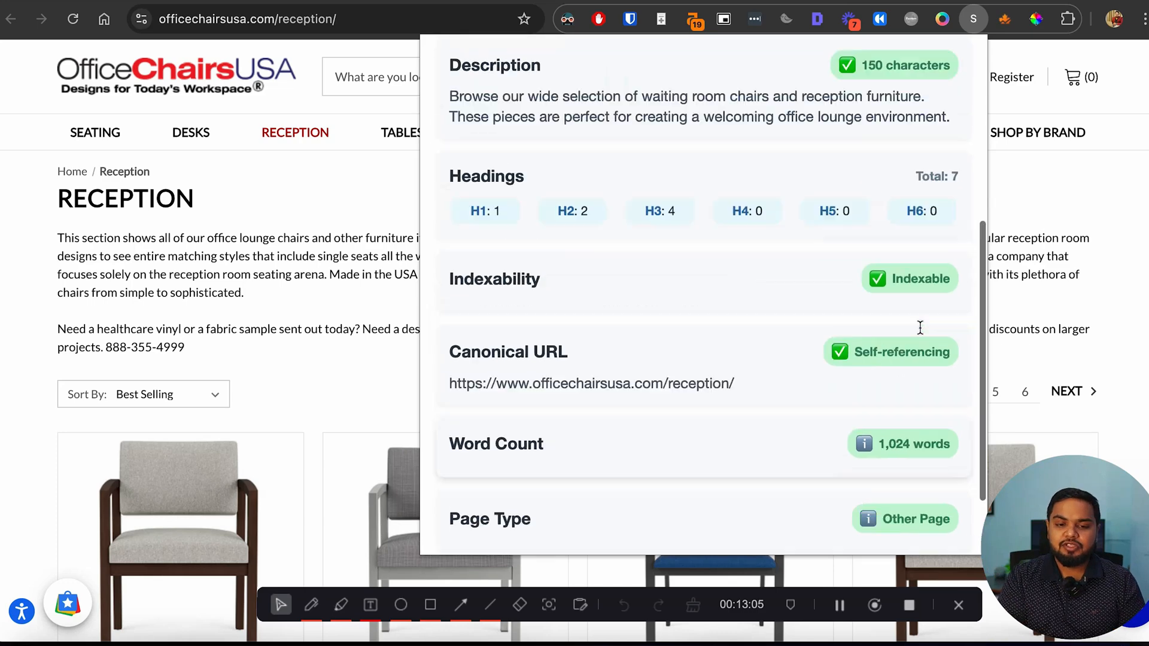
Step: List the reception page's headings: H1 'Reception', two H2s and four H3s
{"action": "left_click", "coordinate": [562, 115]}
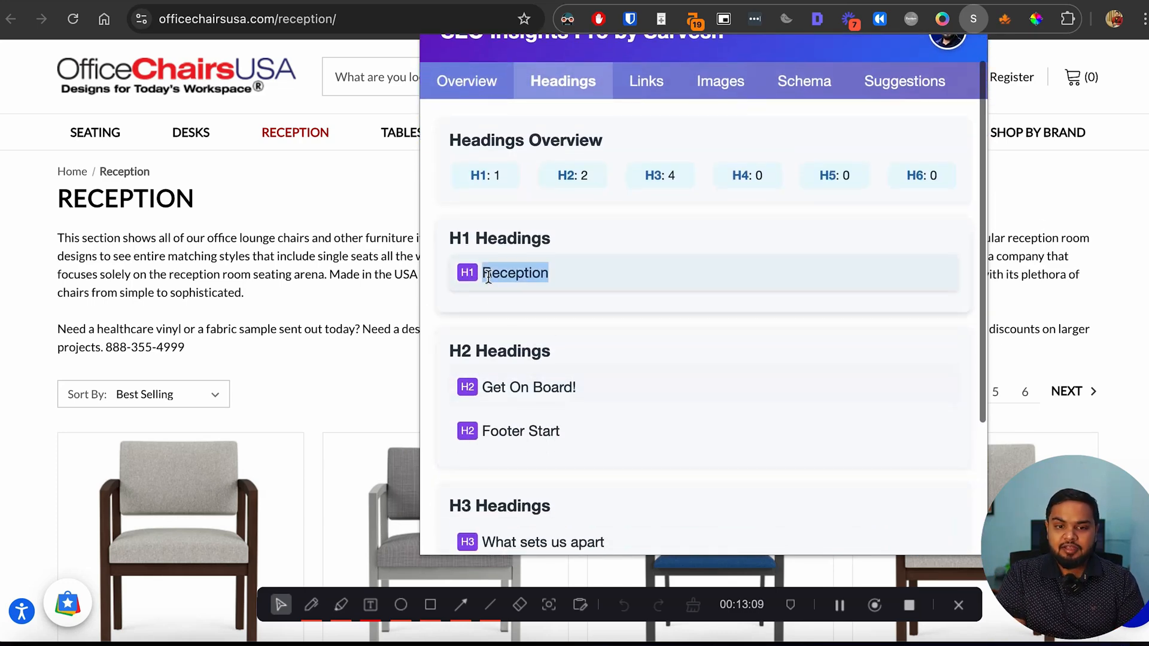
{"action": "mouse_move", "coordinate": [629, 284]}
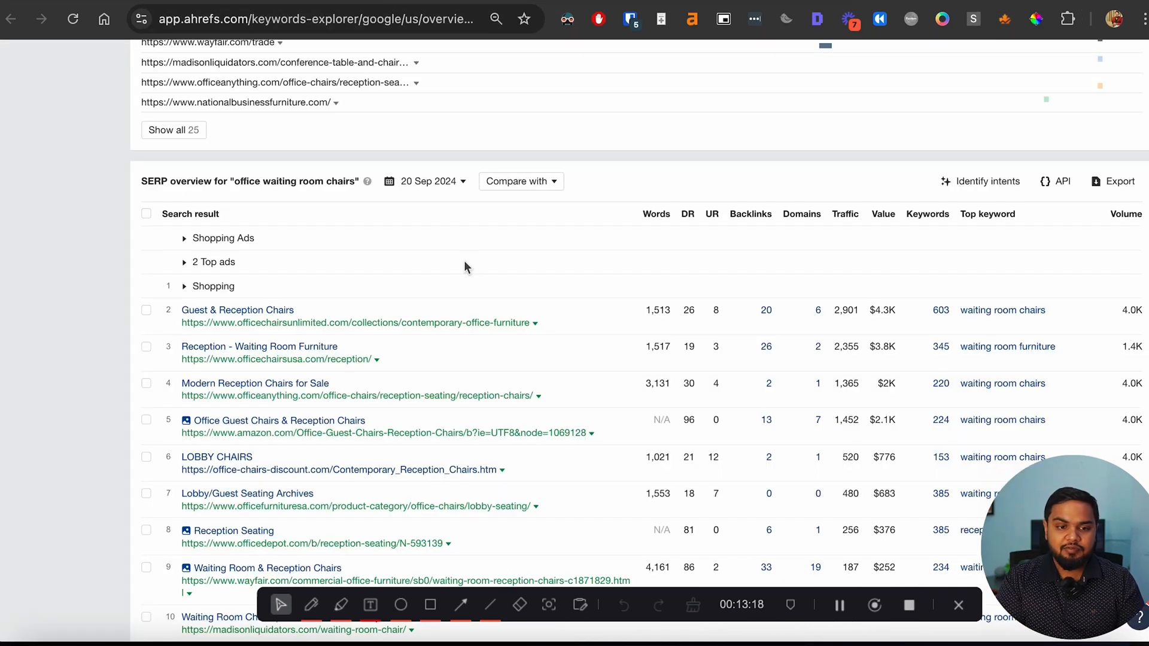
{"action": "left_click", "coordinate": [259, 347]}
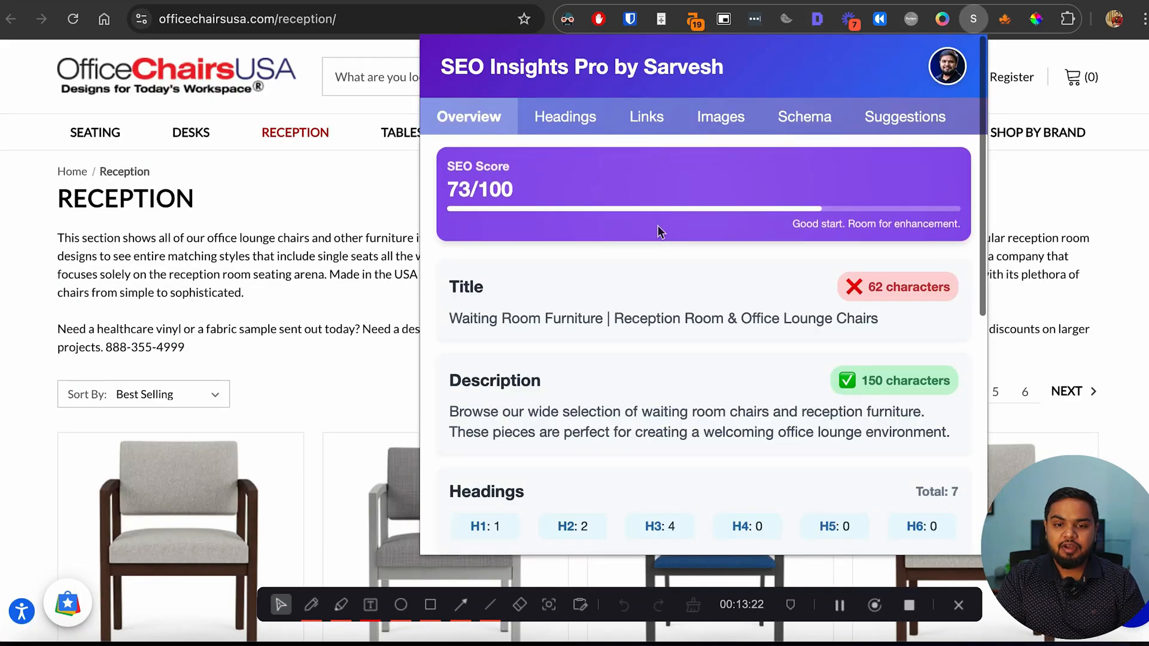
{"action": "left_click", "coordinate": [563, 116]}
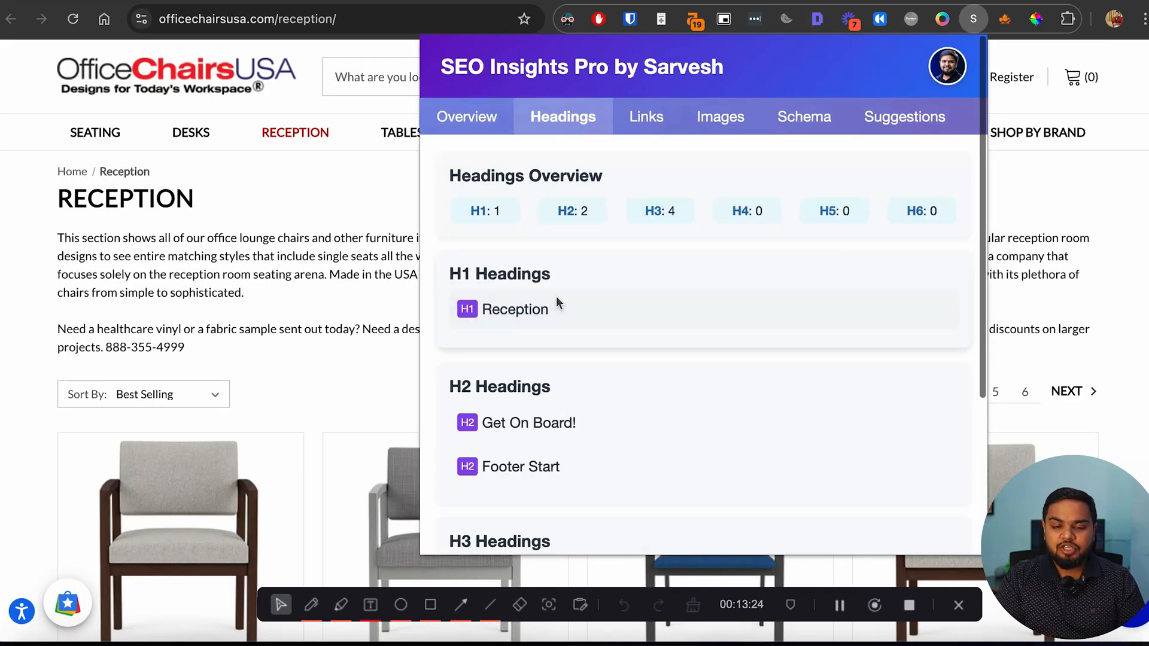
{"action": "scroll", "scroll_direction": "down", "scroll_amount": 3}
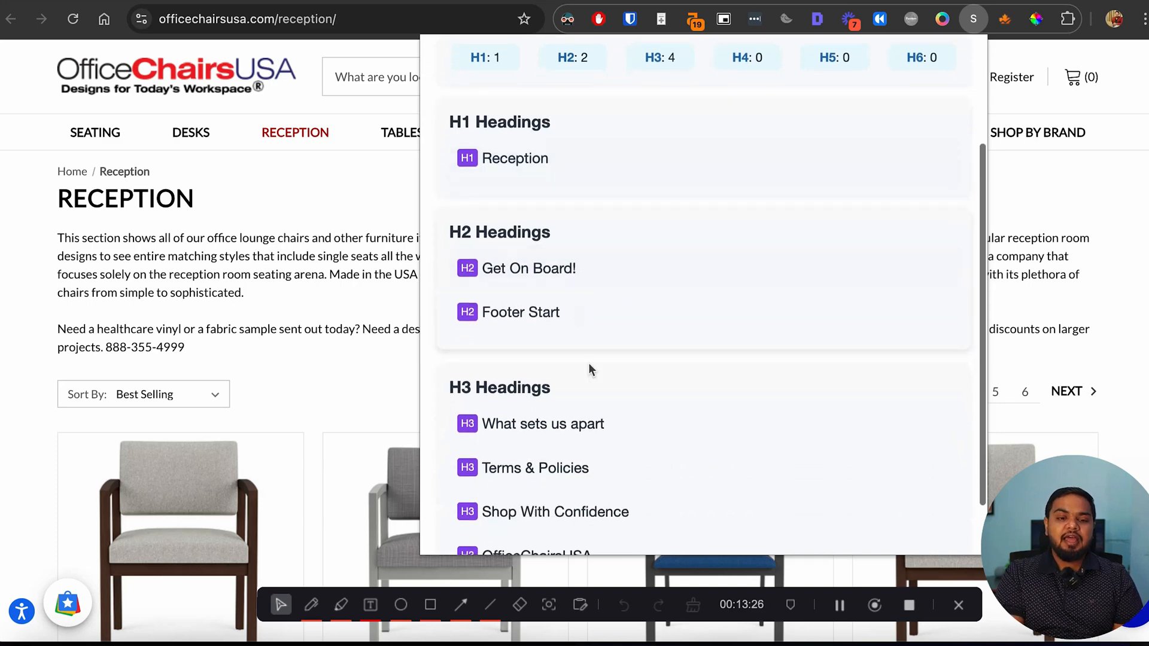
{"action": "mouse_move", "coordinate": [600, 310]}
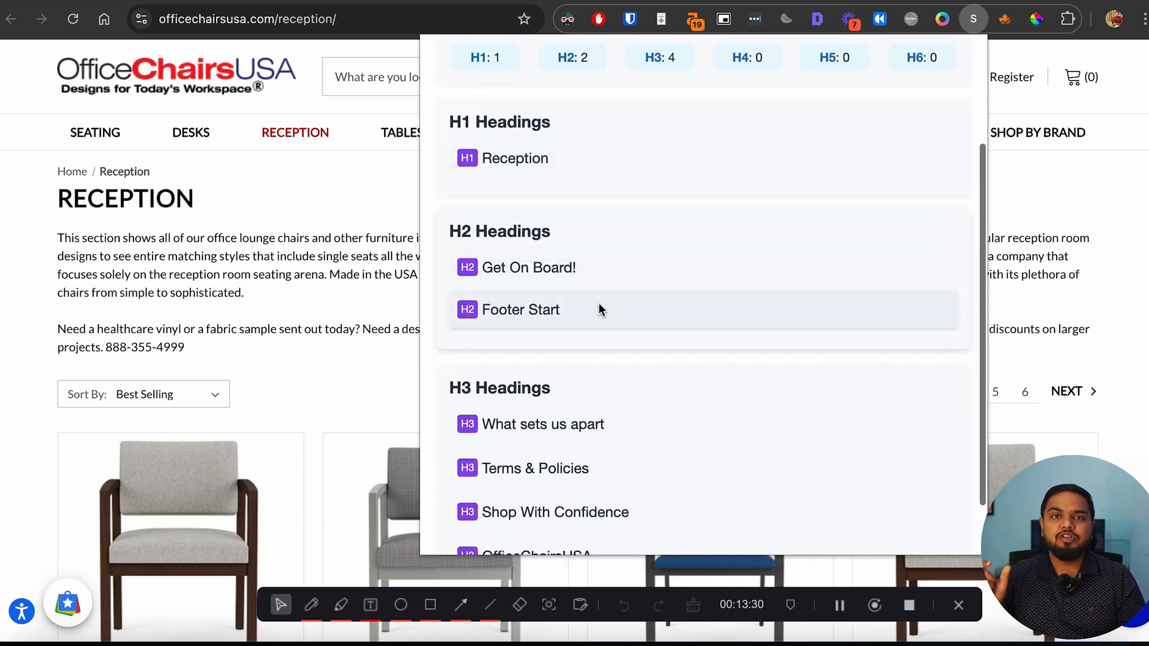
{"action": "scroll", "scroll_direction": "down", "scroll_amount": 3}
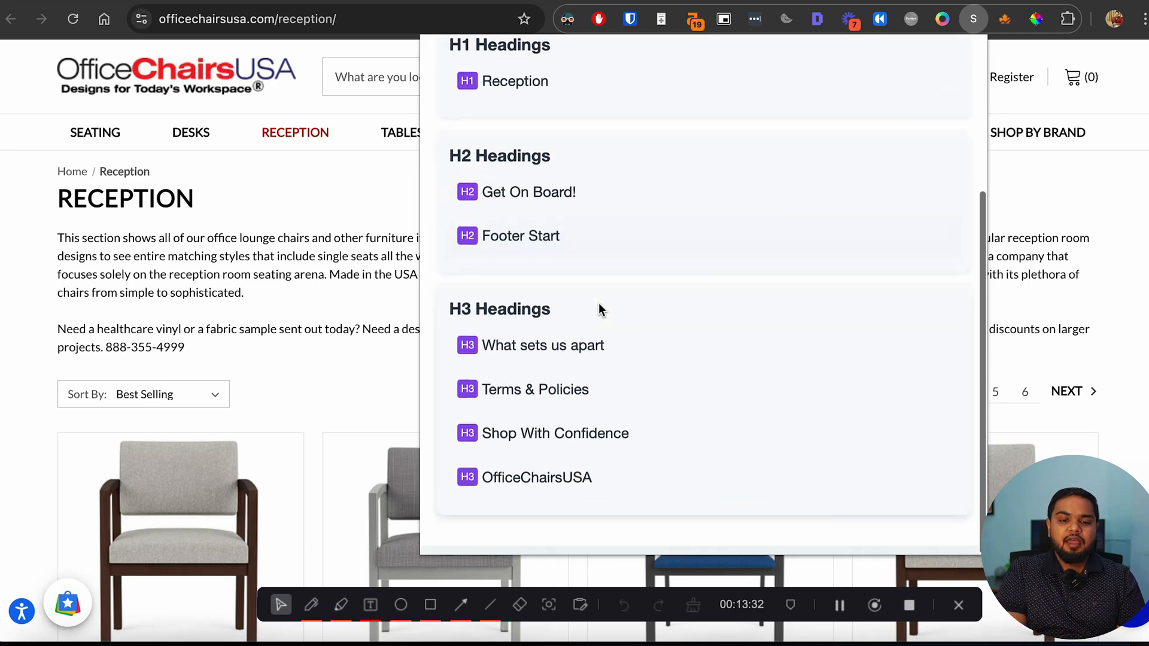
Step: Show the links summary and review, then collapse, the 360 internal links
{"action": "left_click", "coordinate": [642, 117]}
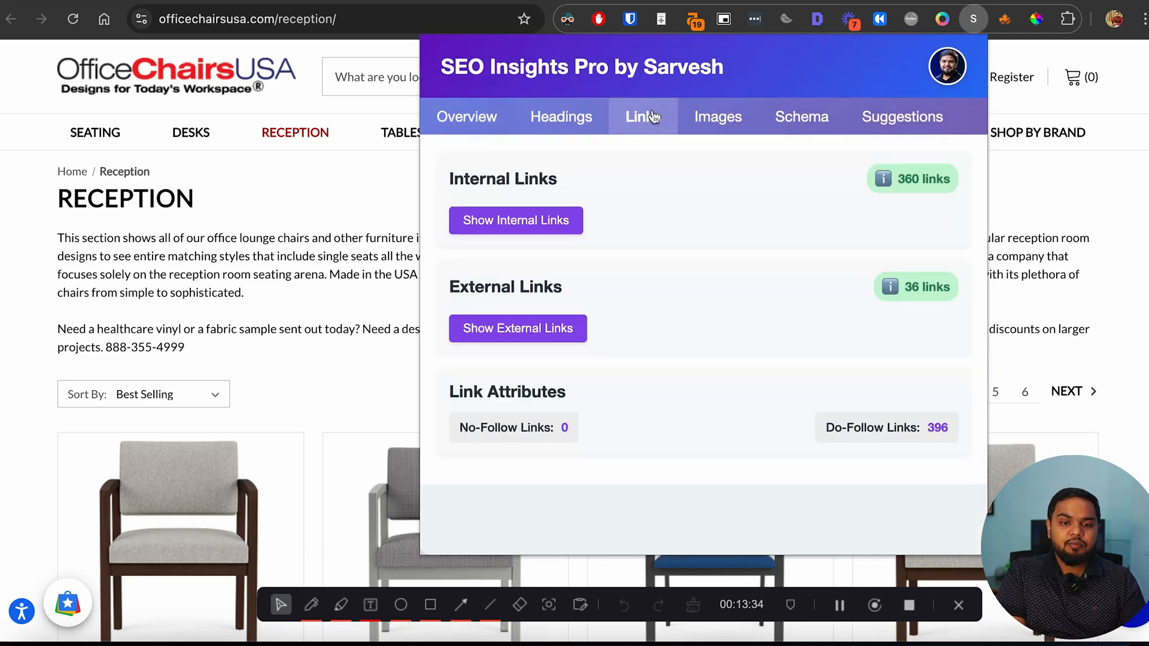
{"action": "left_click", "coordinate": [515, 220]}
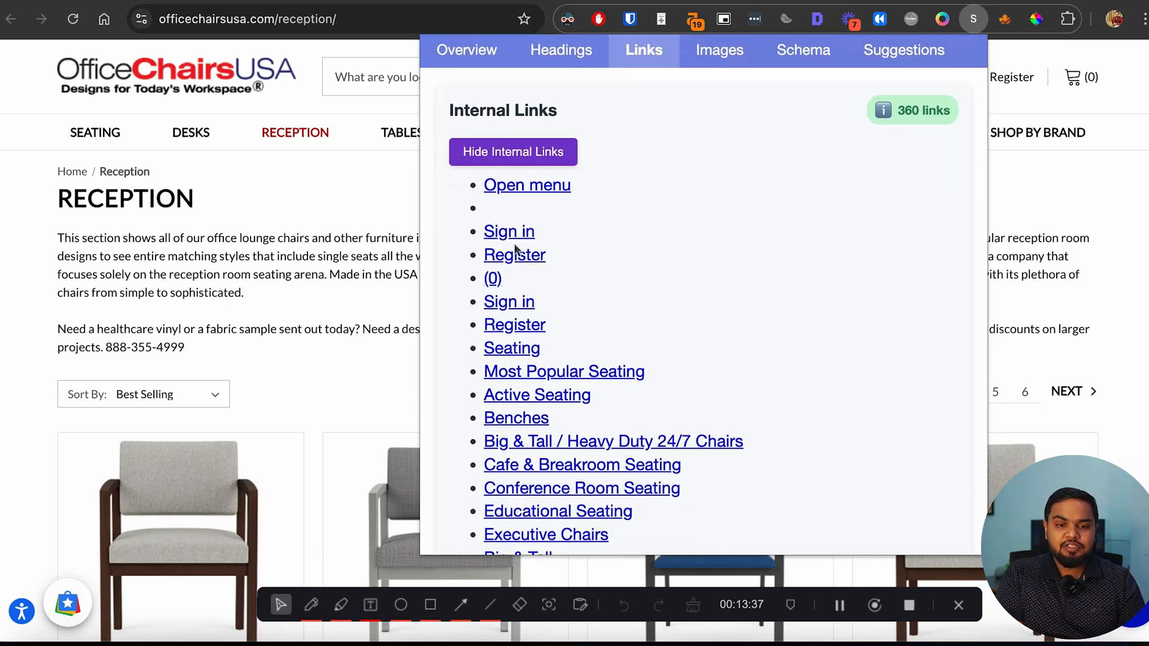
{"action": "scroll", "scroll_direction": "down", "scroll_amount": 3}
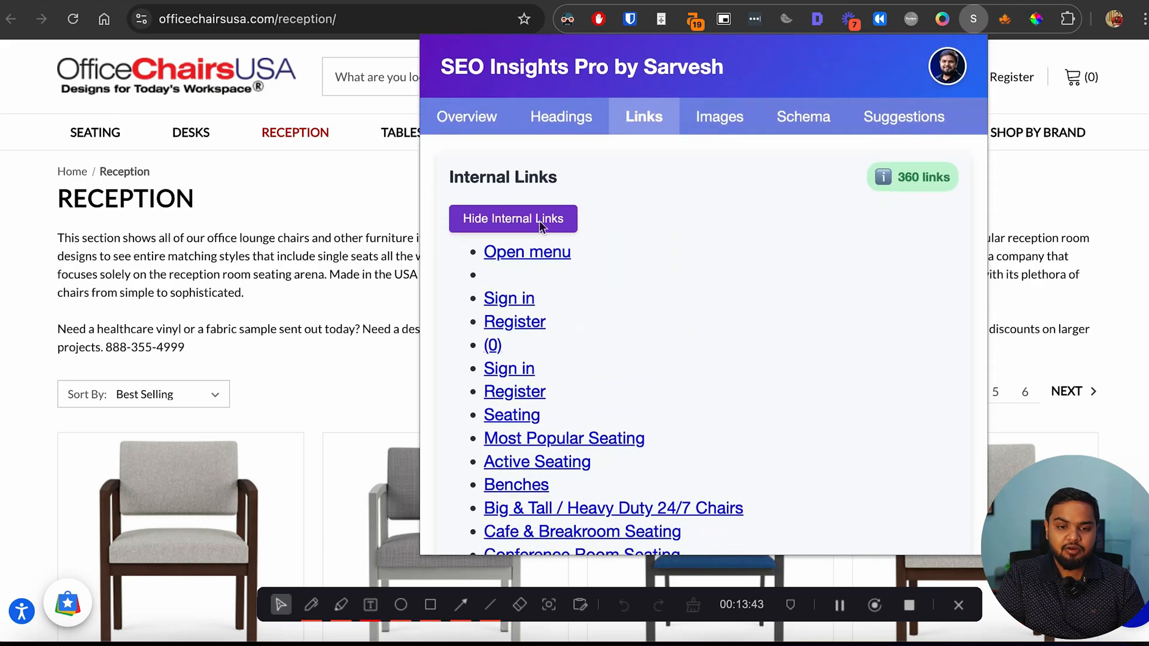
{"action": "left_click", "coordinate": [513, 218]}
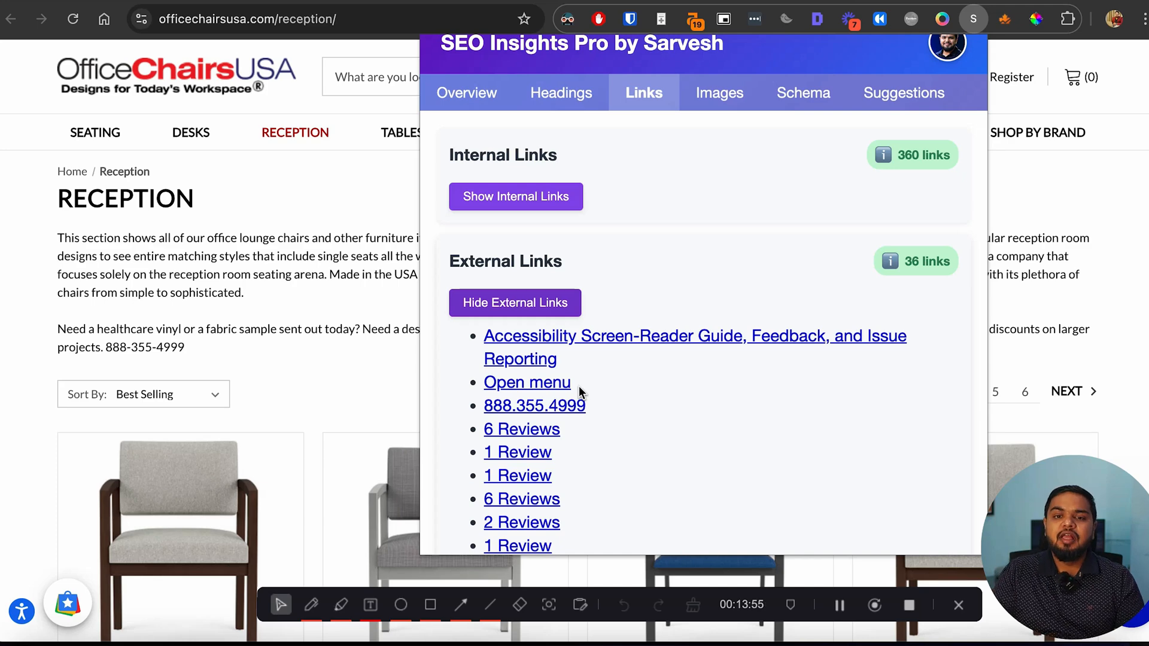
Step: Review the 36 external links list and return to the collapsed summary
{"action": "left_click", "coordinate": [514, 303]}
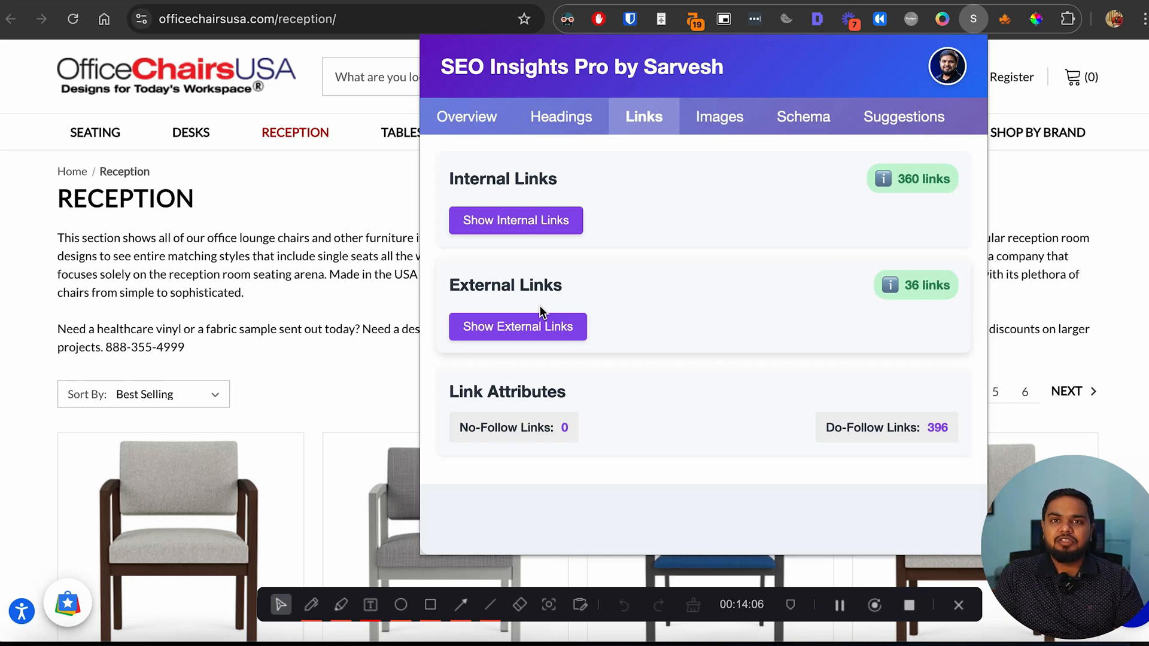
{"action": "left_click", "coordinate": [517, 327]}
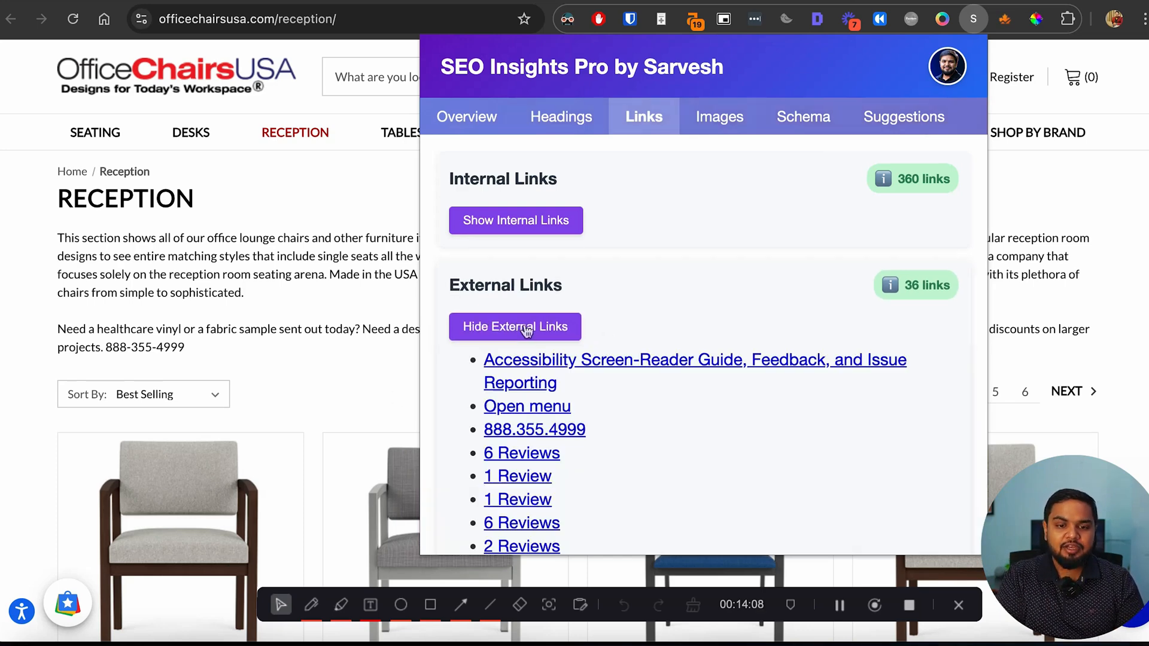
{"action": "scroll", "scroll_direction": "down", "scroll_amount": 3}
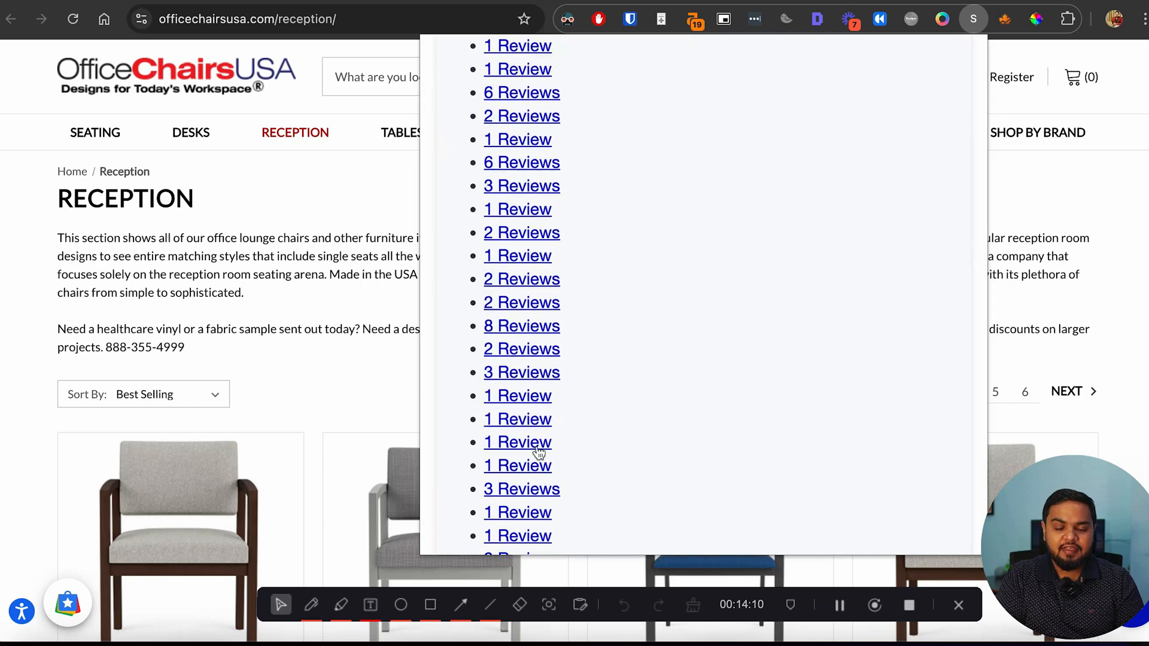
{"action": "left_click", "coordinate": [643, 117]}
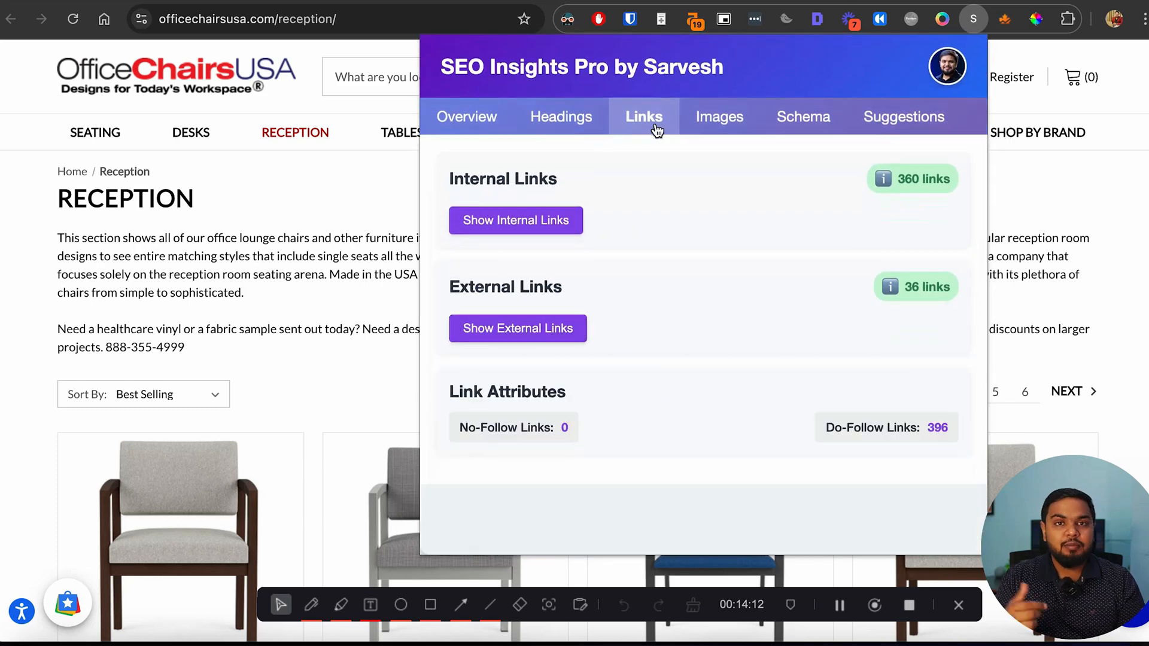
Step: Try the image report, close SEO Insights Pro, and browse the Reception products
{"action": "left_click", "coordinate": [718, 116]}
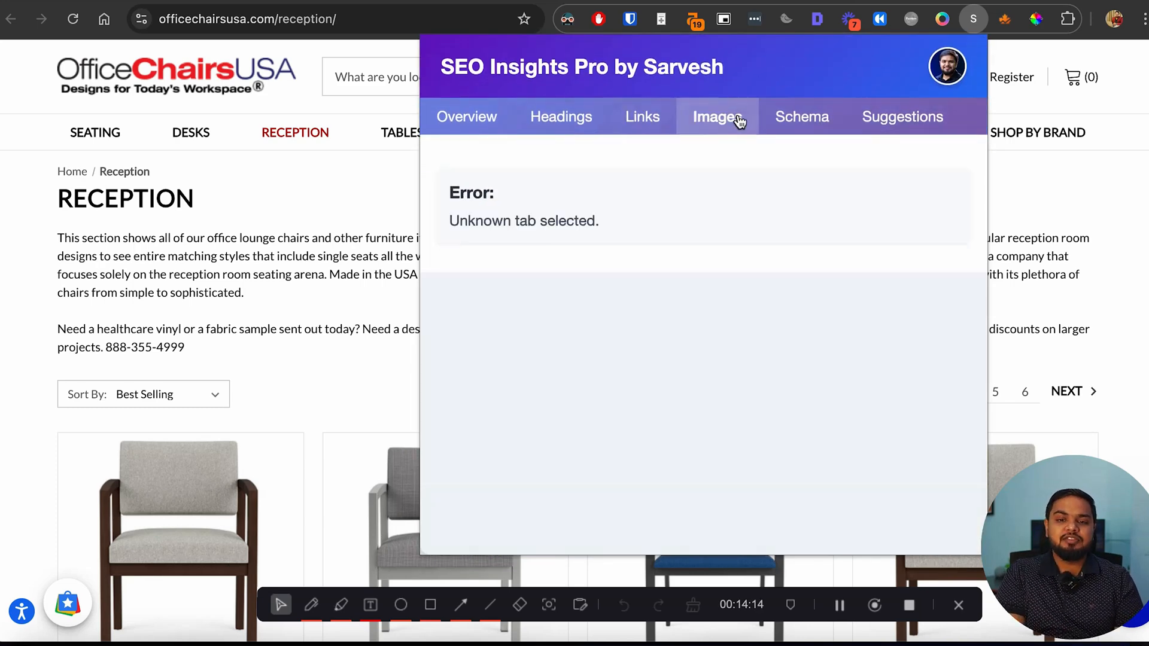
{"action": "left_click", "coordinate": [902, 116]}
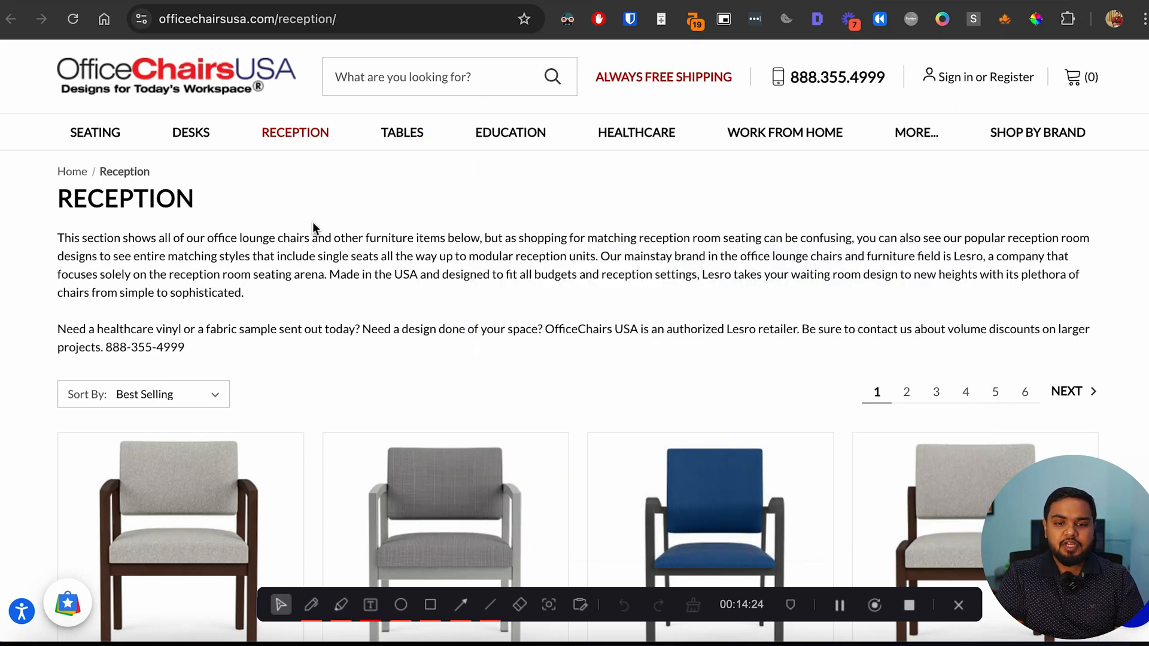
{"action": "scroll", "scroll_direction": "down", "scroll_amount": 3}
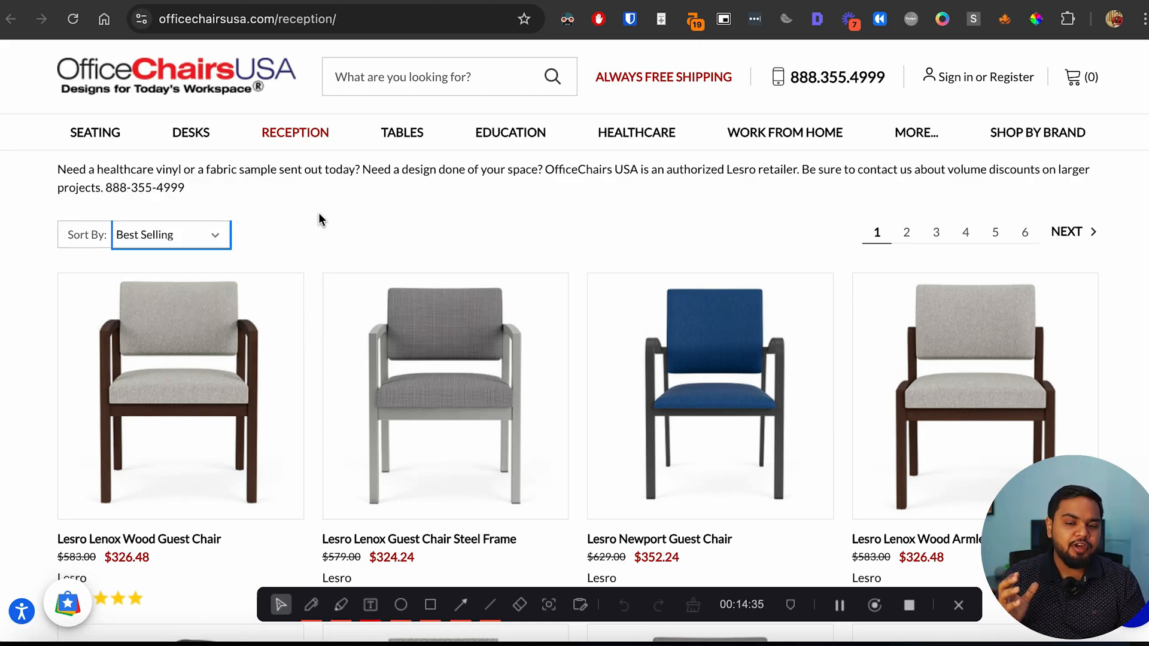
{"action": "scroll", "scroll_direction": "down", "scroll_amount": 3}
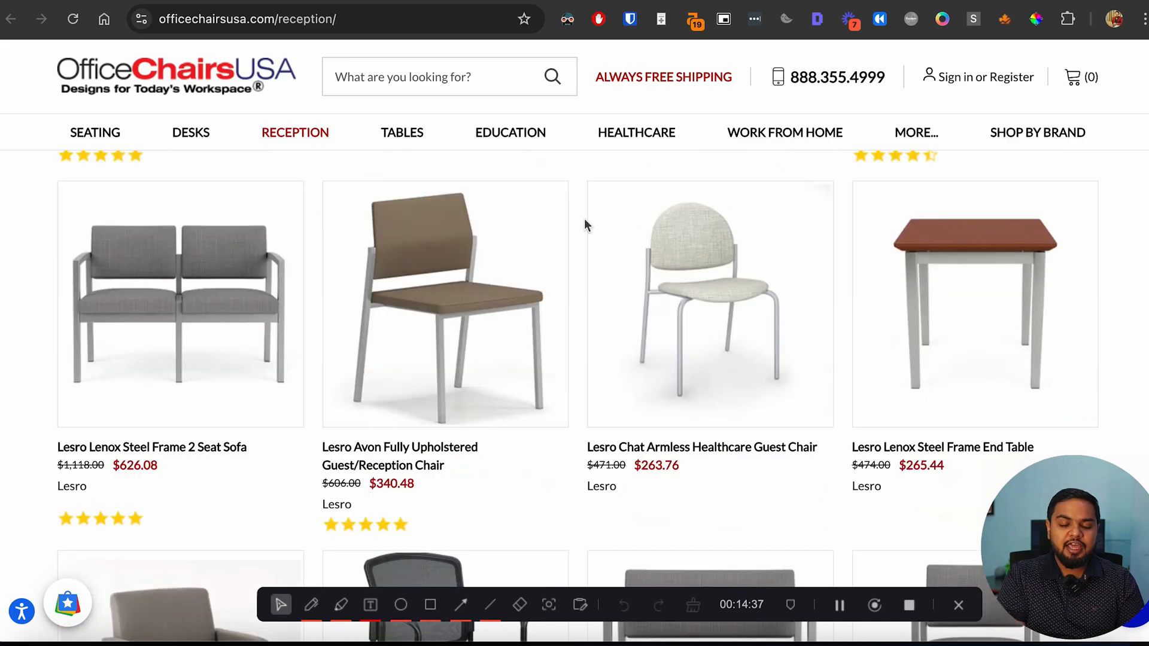
{"action": "scroll", "scroll_direction": "up", "scroll_amount": 3}
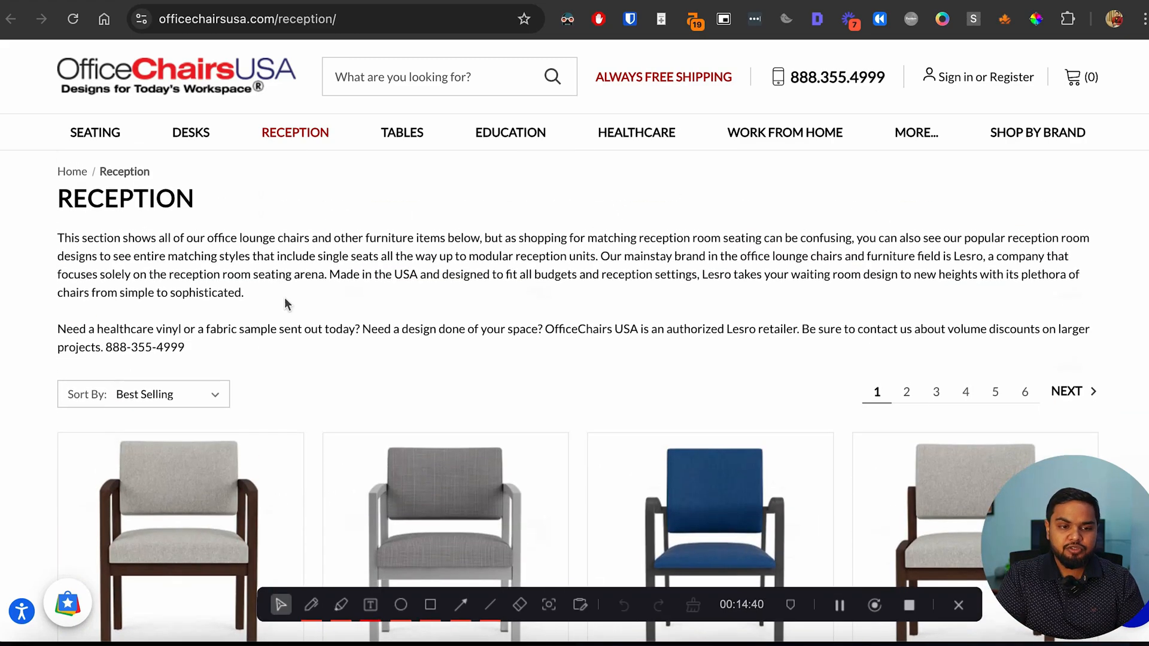
{"action": "scroll", "scroll_direction": "down", "scroll_amount": 3}
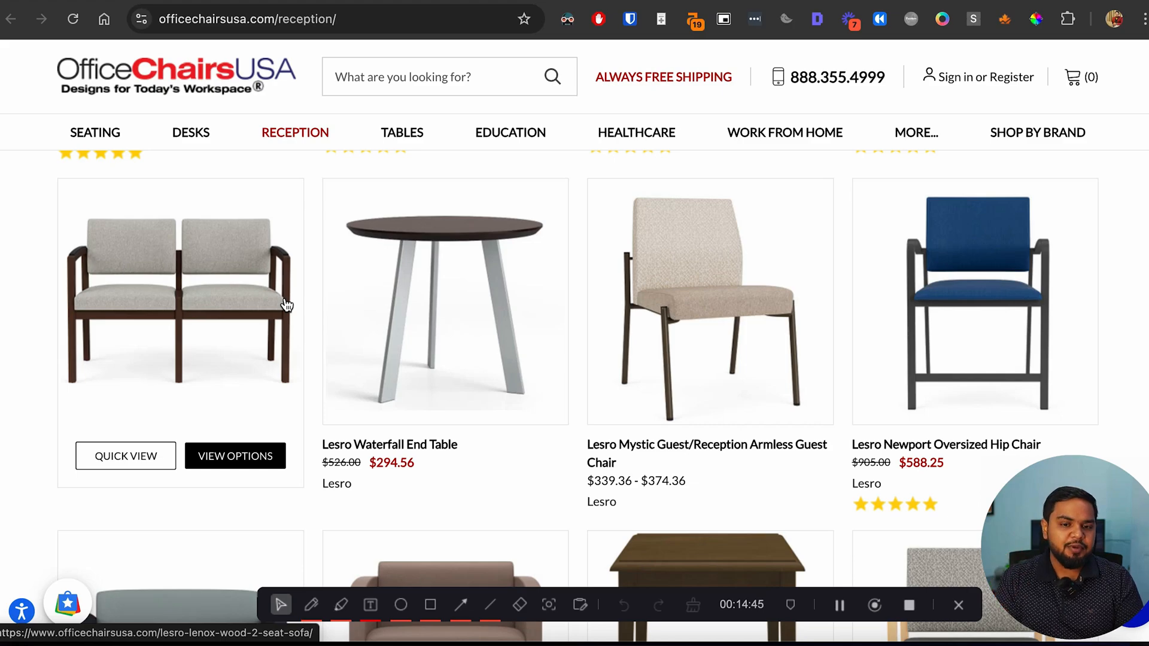
{"action": "scroll", "scroll_direction": "down", "scroll_amount": 3}
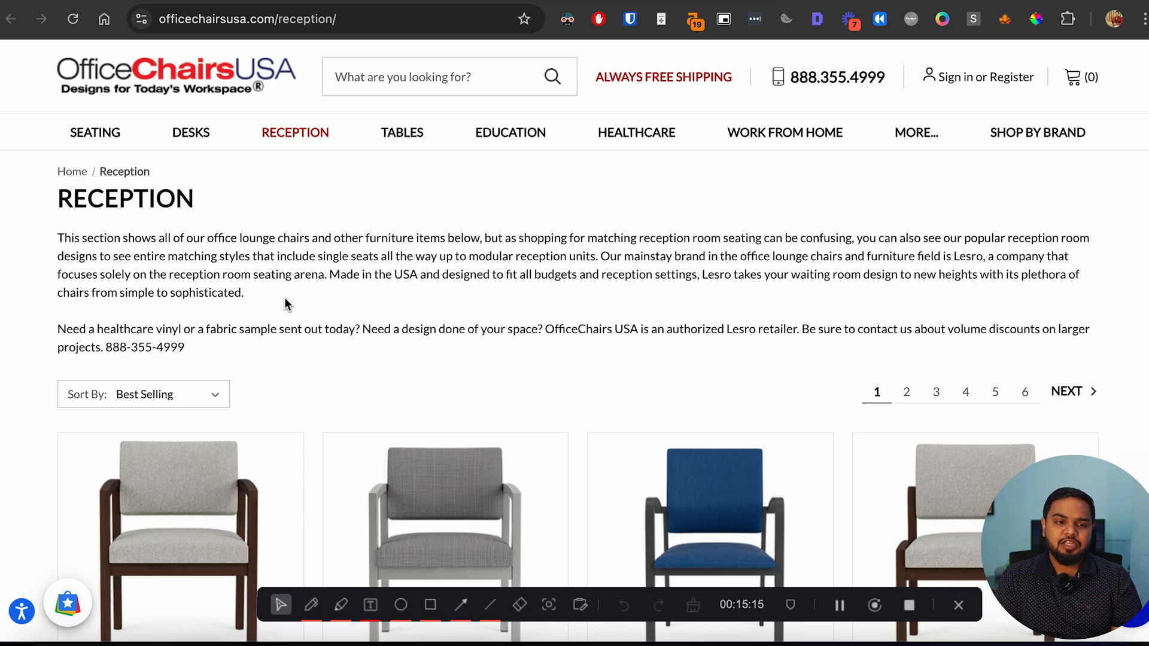
{"action": "mouse_move", "coordinate": [503, 269]}
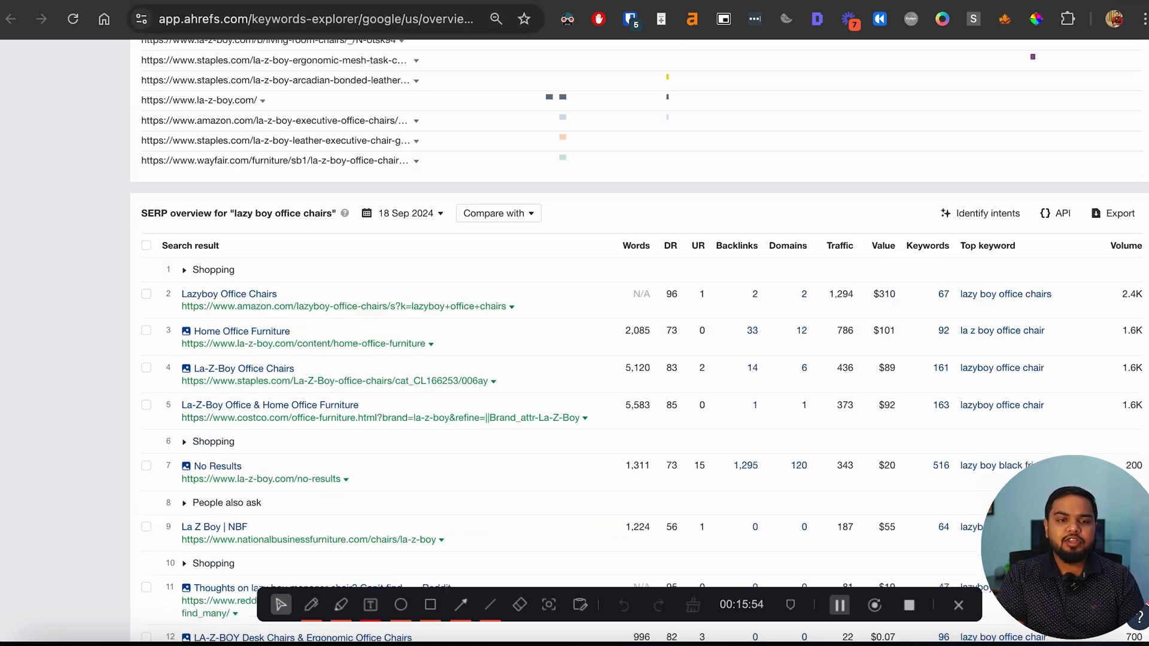
Step: Change the reception page's backlinks target from Exact URL to Subdomains
{"action": "scroll", "scroll_direction": "down", "scroll_amount": 3}
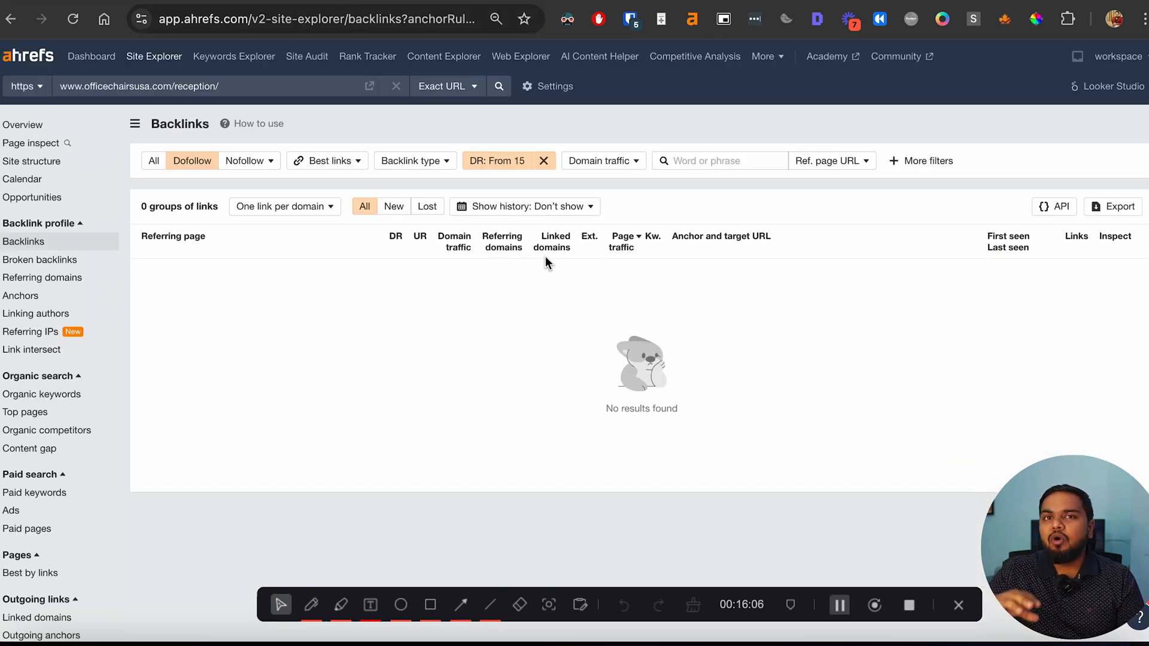
{"action": "left_click", "coordinate": [446, 86]}
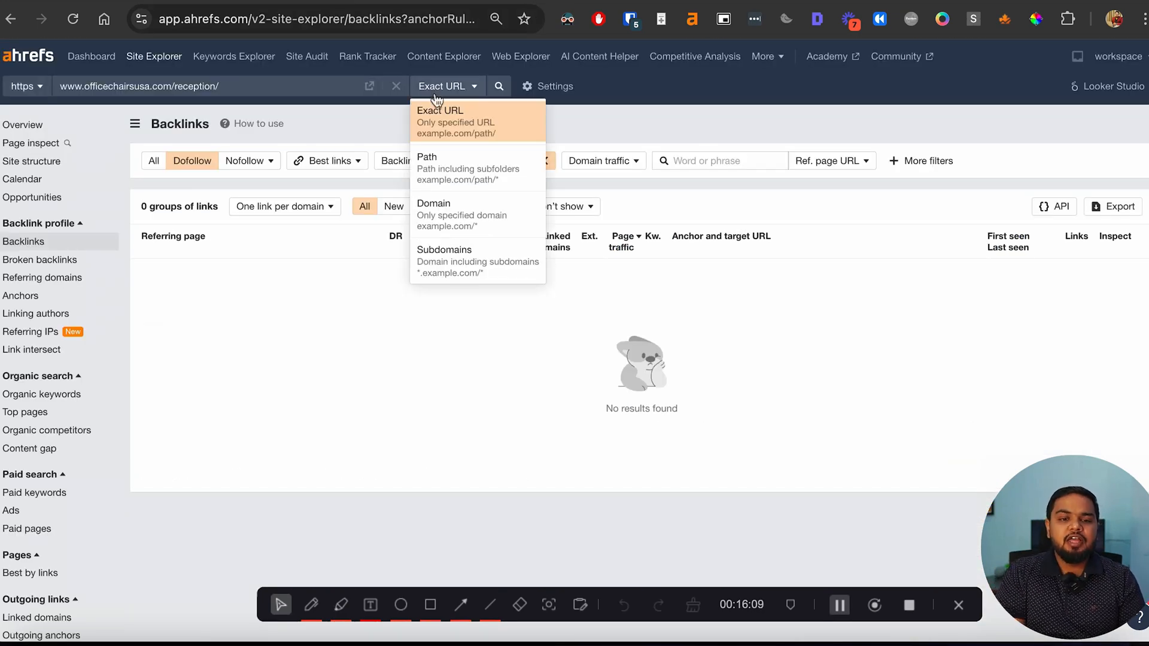
{"action": "left_click", "coordinate": [23, 124]}
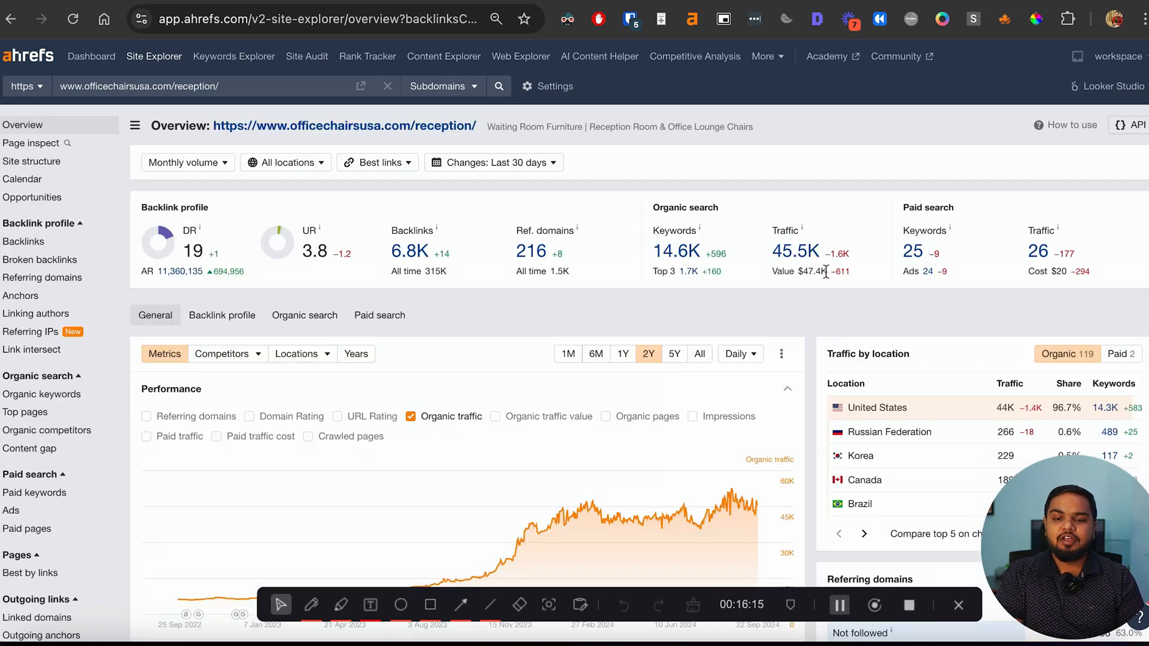
{"action": "mouse_move", "coordinate": [499, 218]}
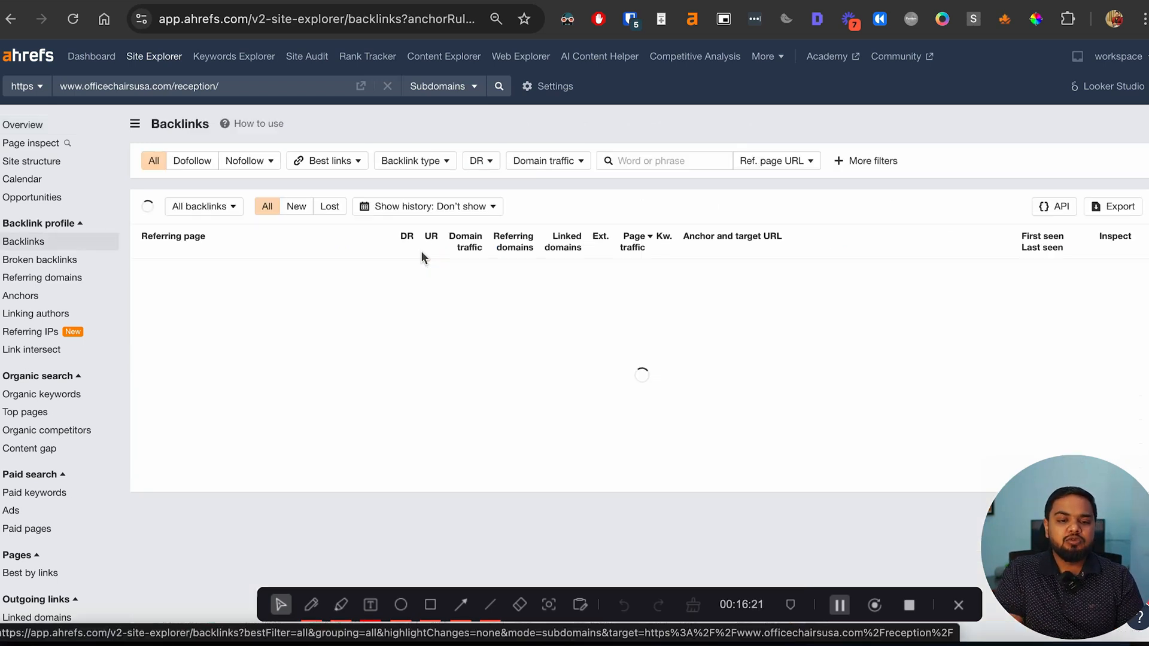
Step: Filter backlinks to dofollow links from DR 15+ domains and review the 42 results
{"action": "left_click", "coordinate": [191, 161]}
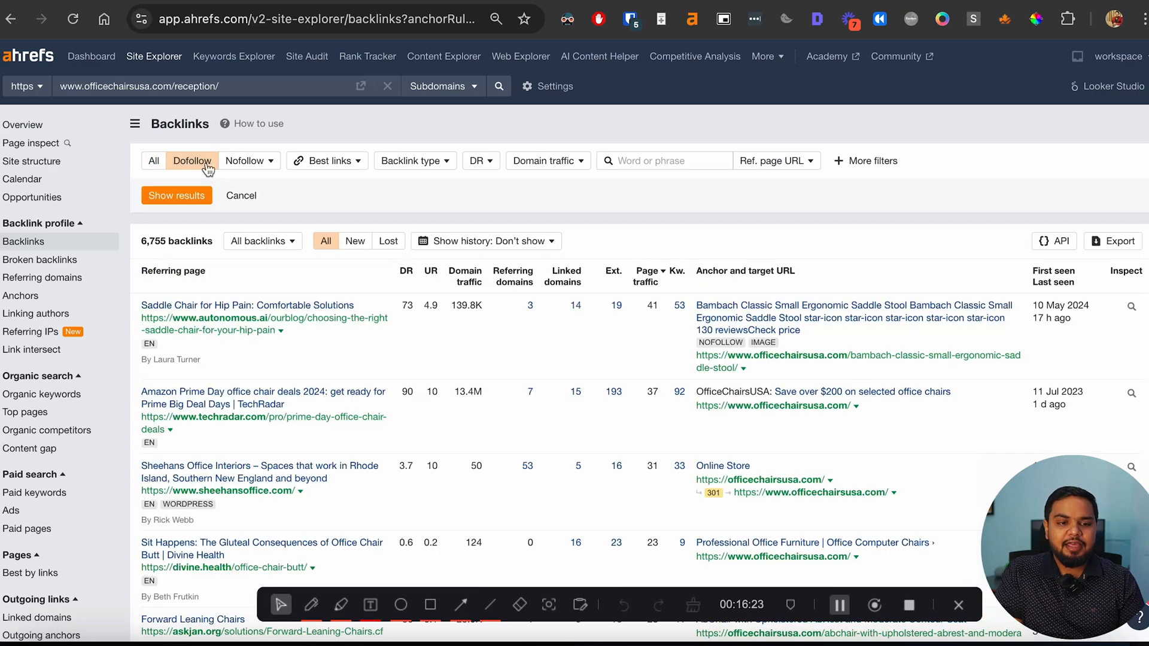
{"action": "left_click", "coordinate": [262, 206]}
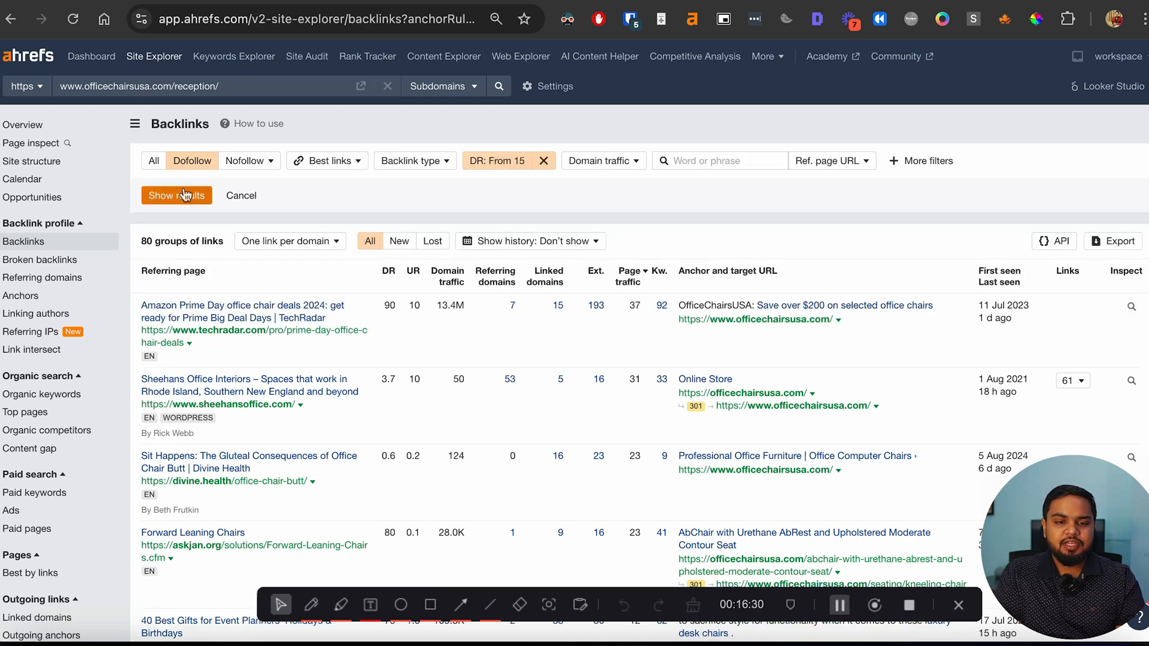
{"action": "left_click", "coordinate": [176, 195]}
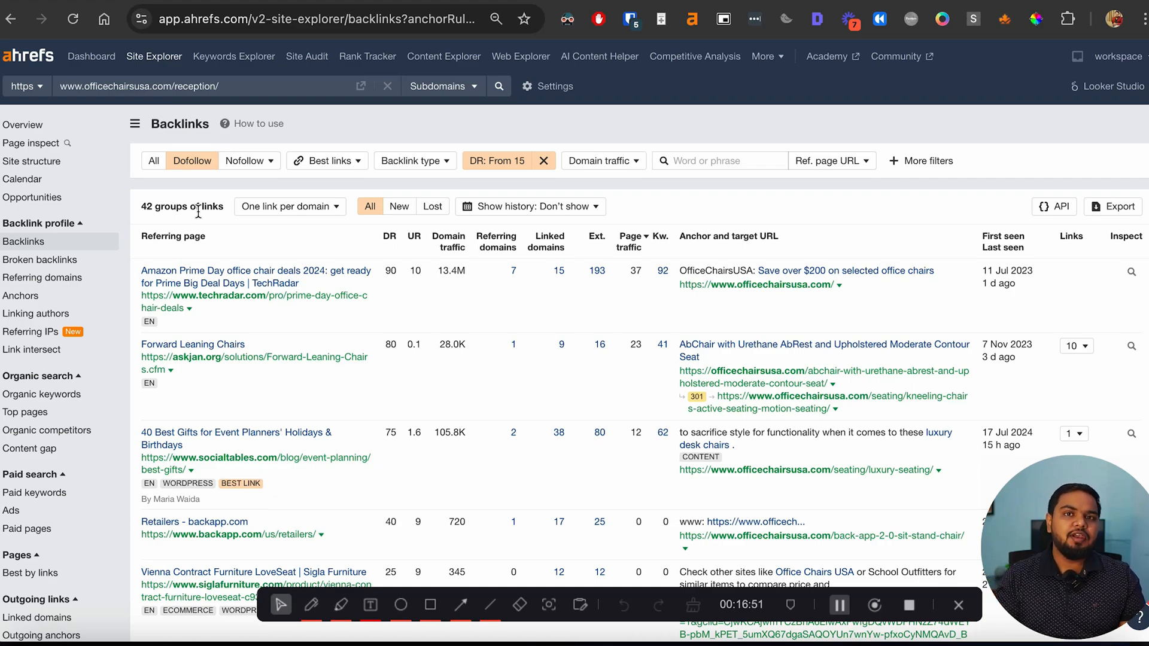
{"action": "scroll", "scroll_direction": "down", "scroll_amount": 3}
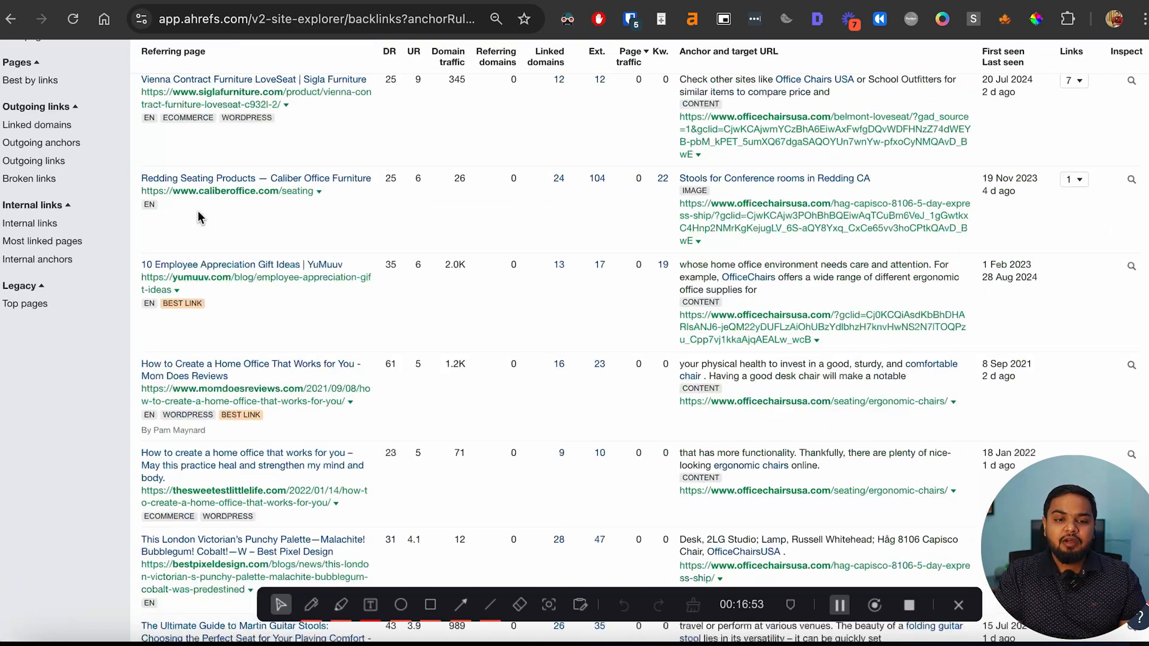
{"action": "scroll", "scroll_direction": "down", "scroll_amount": 3}
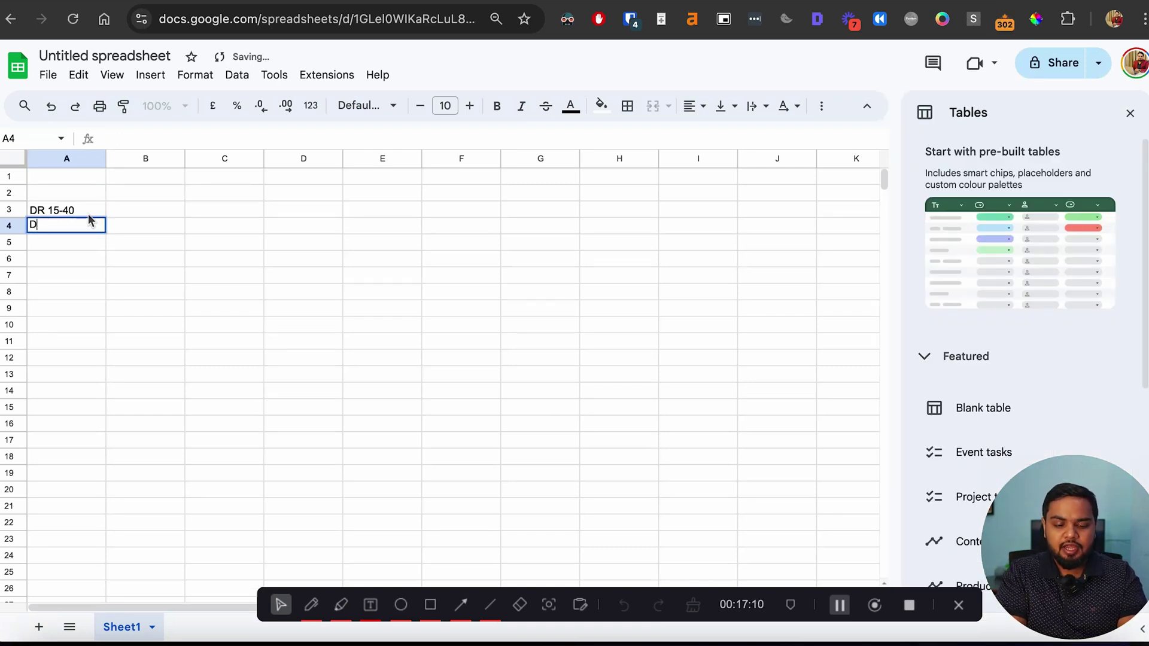
Step: Enter DR 15-40, 40-70, 70-90 row labels and Competitor #1–#3 column headers
{"action": "type", "text": "R 40-"}
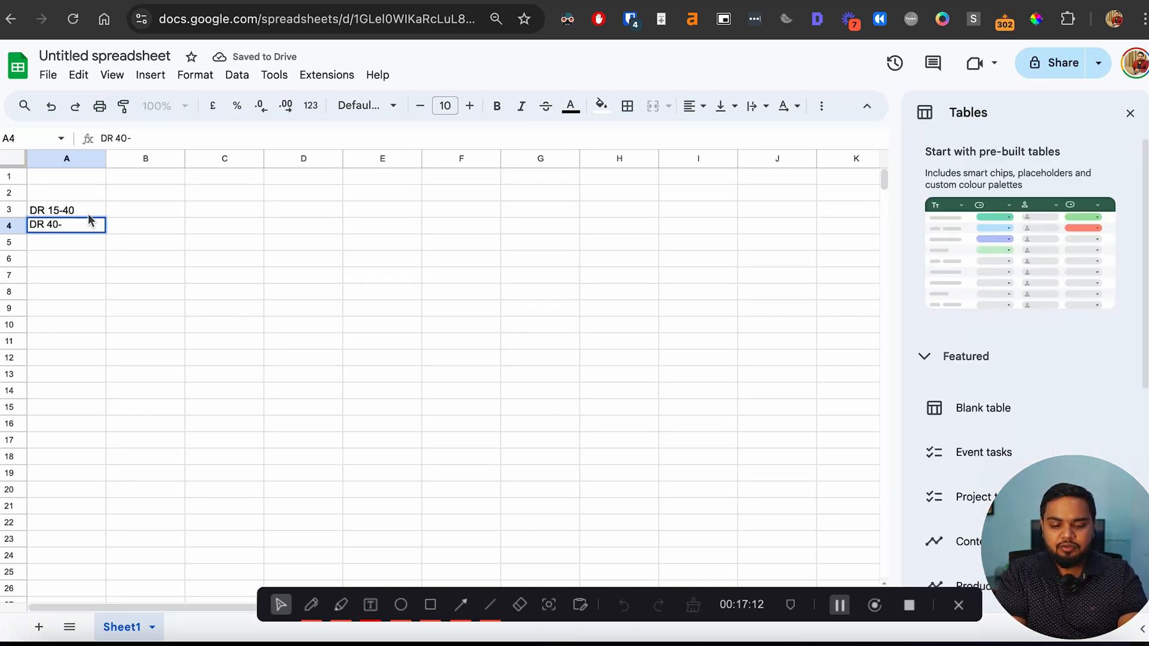
{"action": "type", "text": "DR 70-90"}
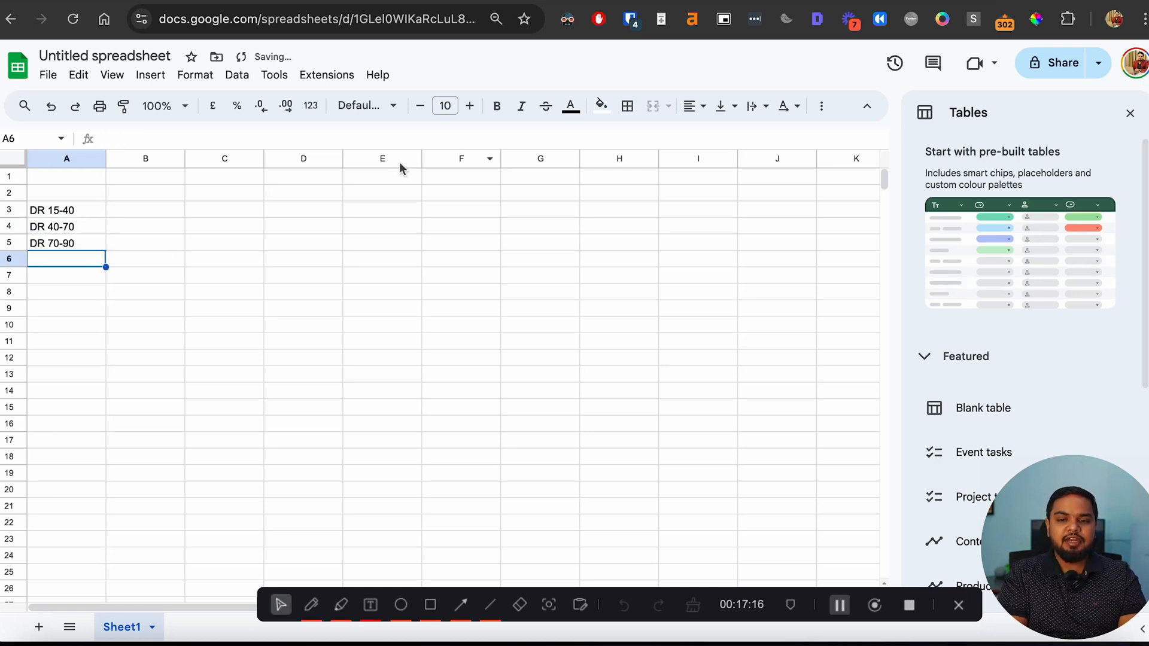
{"action": "left_click_drag", "start_coordinate": [66, 210], "coordinate": [66, 242]}
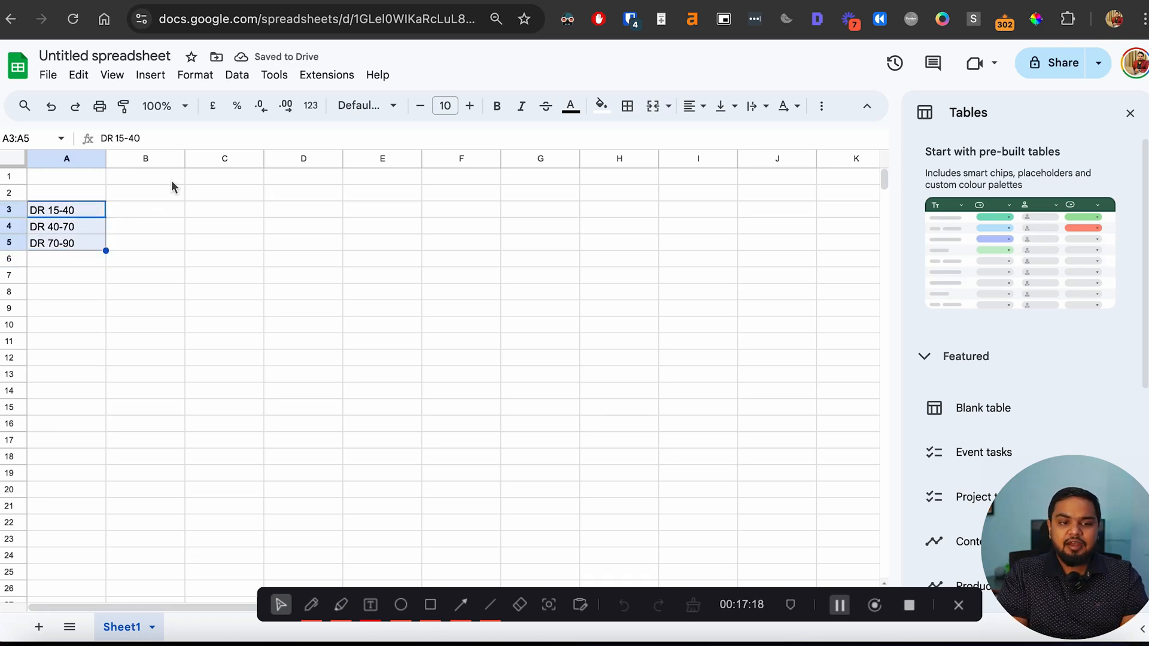
{"action": "type", "text": "Competitor #1"}
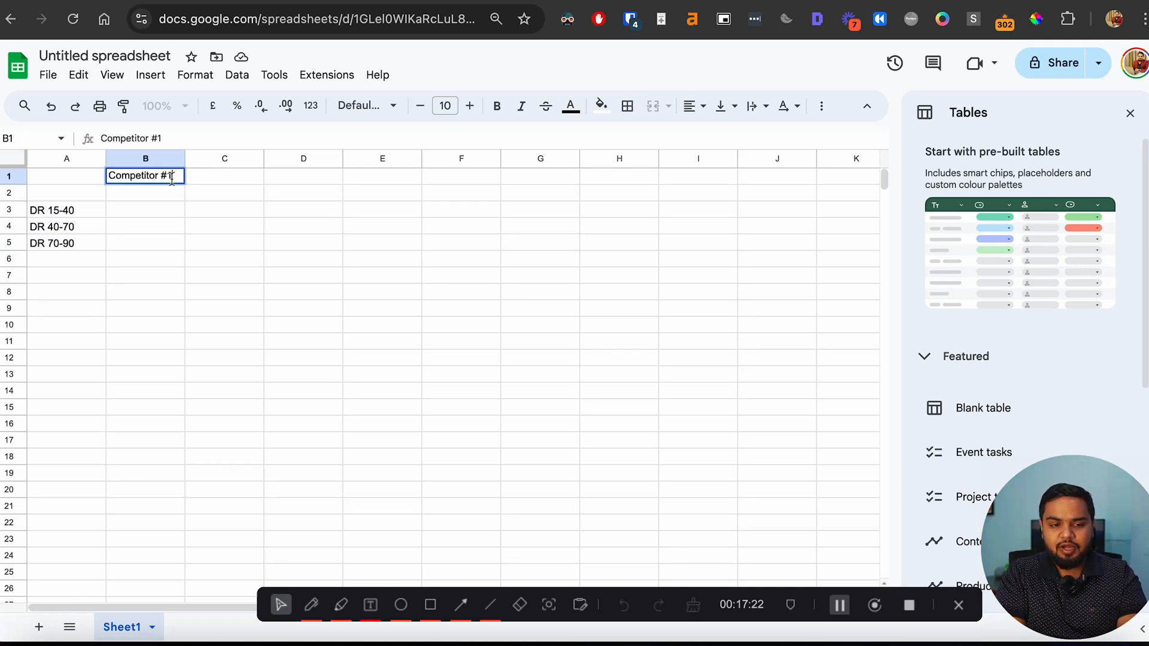
{"action": "type", "text": "Competitor #2"}
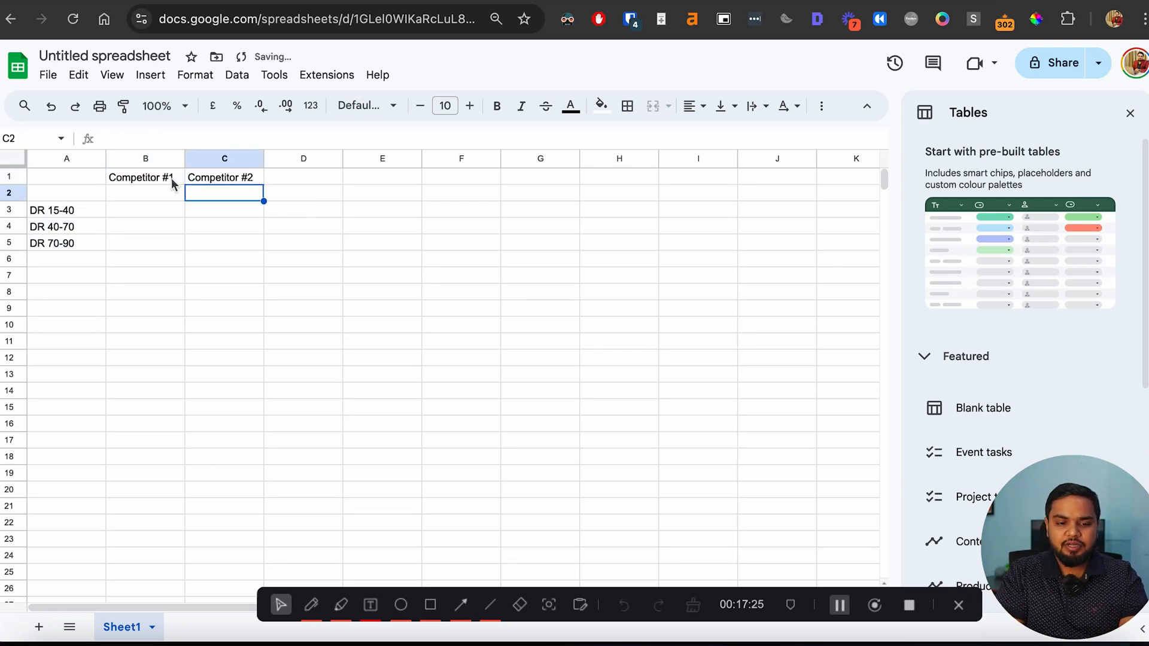
{"action": "type", "text": "Competitor #2"}
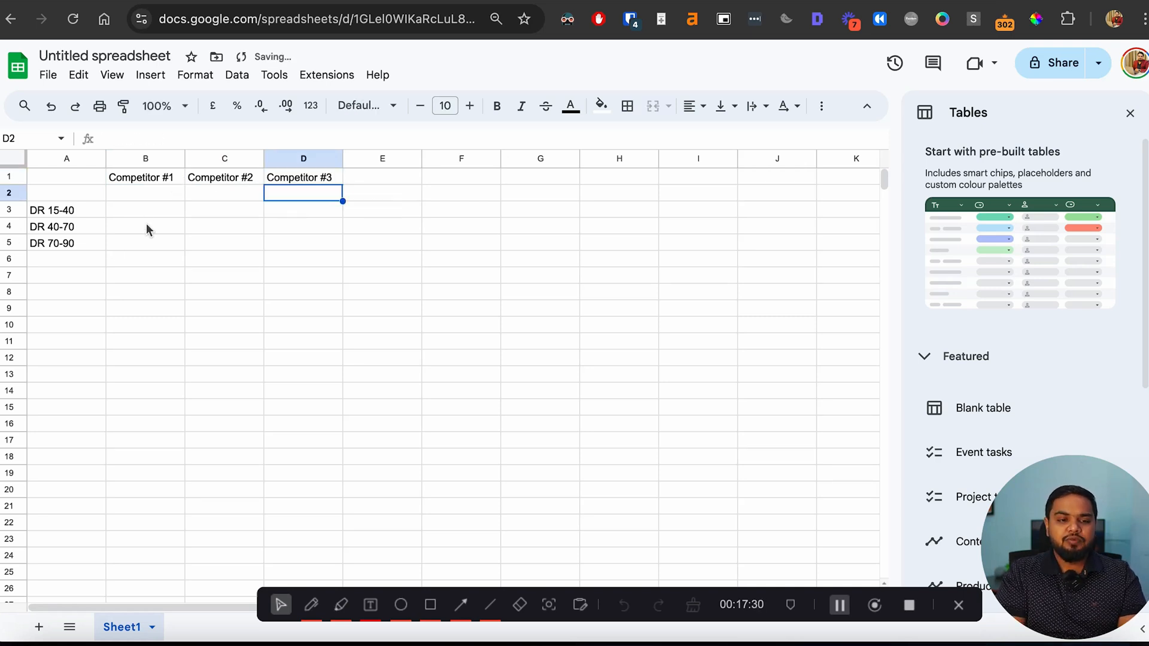
Step: Fill in the competitors' link counts, e.g. 5 for Competitor #1 at DR 15-40
{"action": "left_click", "coordinate": [145, 210]}
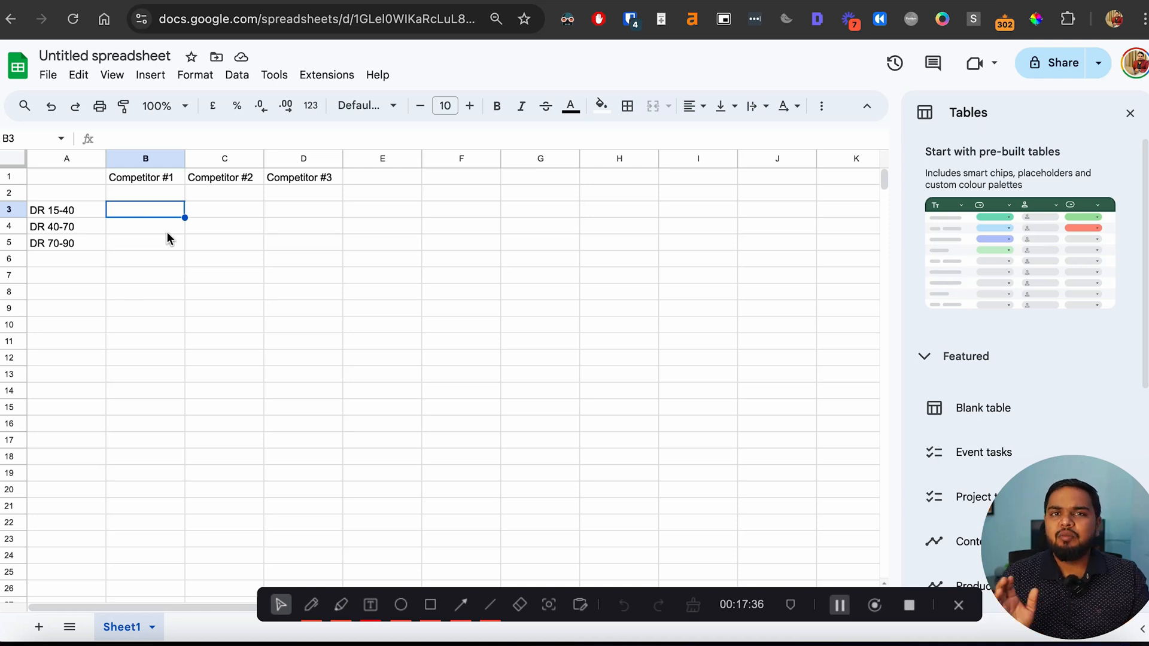
{"action": "type", "text": "5"}
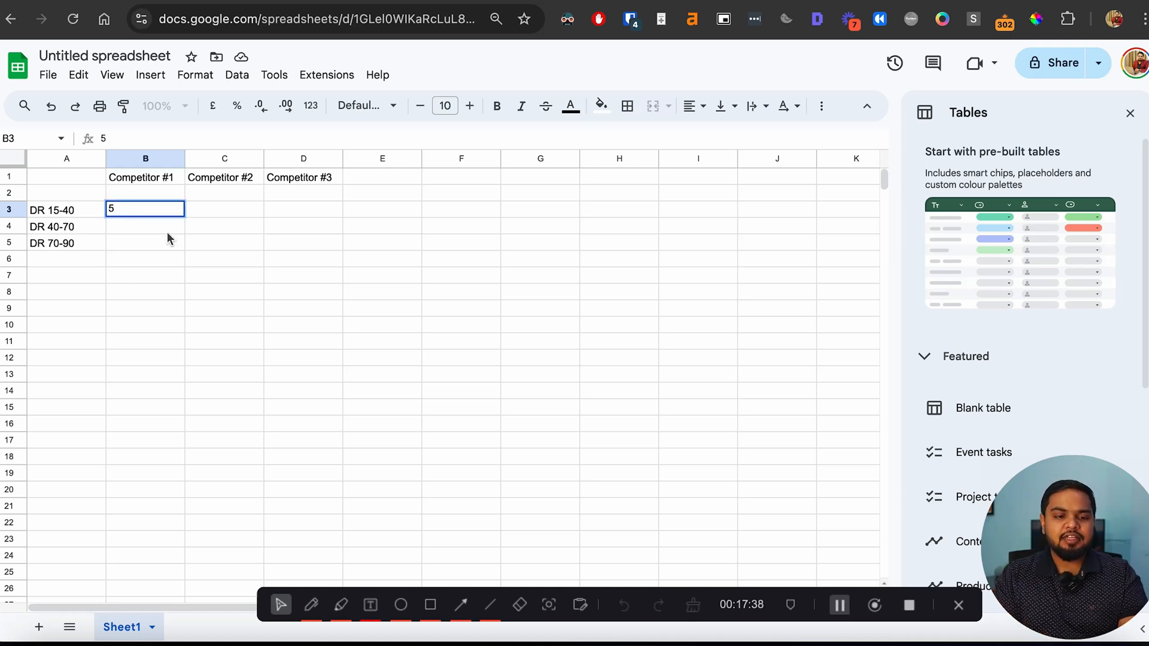
{"action": "key", "text": "Enter"}
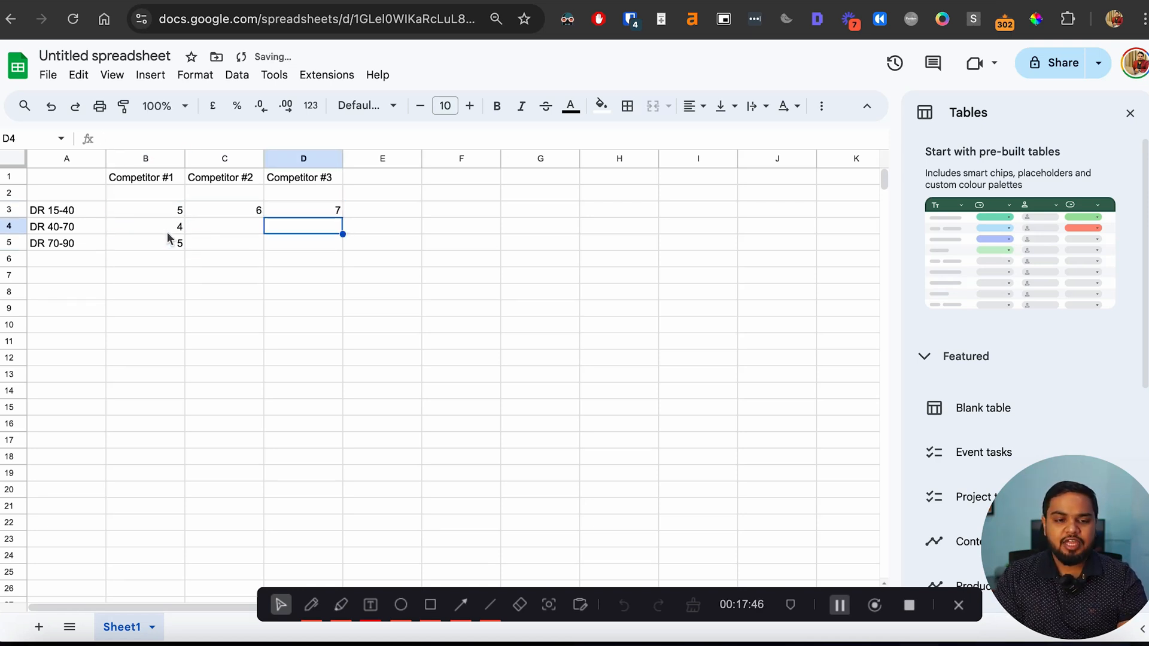
{"action": "left_click", "coordinate": [224, 227]}
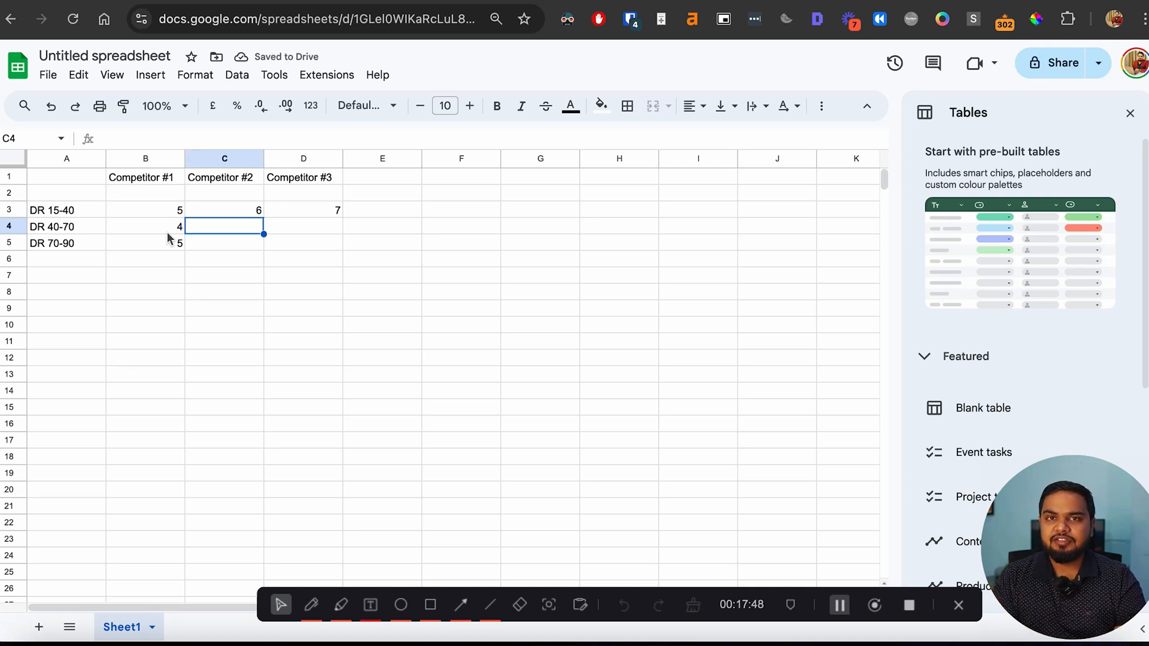
{"action": "type", "text": "5"}
{"action": "left_click", "coordinate": [303, 227]}
{"action": "type", "text": "7"}
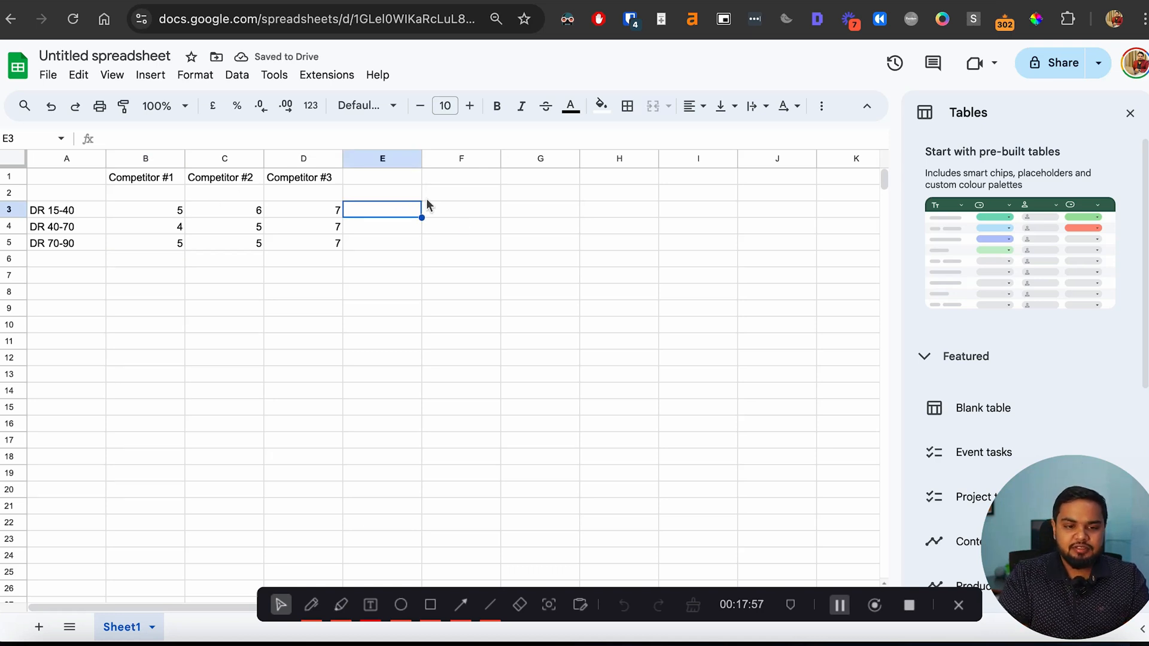
Step: Add =AVERAGE(B3:D3) per DR row under a 'Number of links required to rank' header, removing the SUM column
{"action": "type", "text": "=SUM(B3:D3)"}
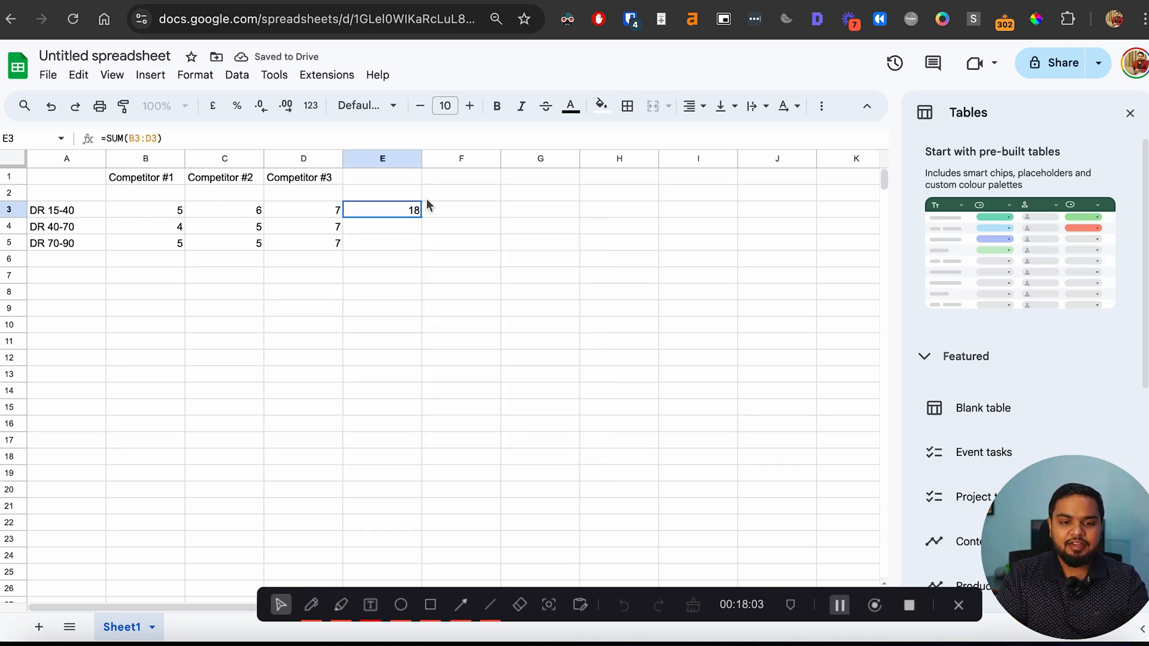
{"action": "left_click", "coordinate": [461, 210]}
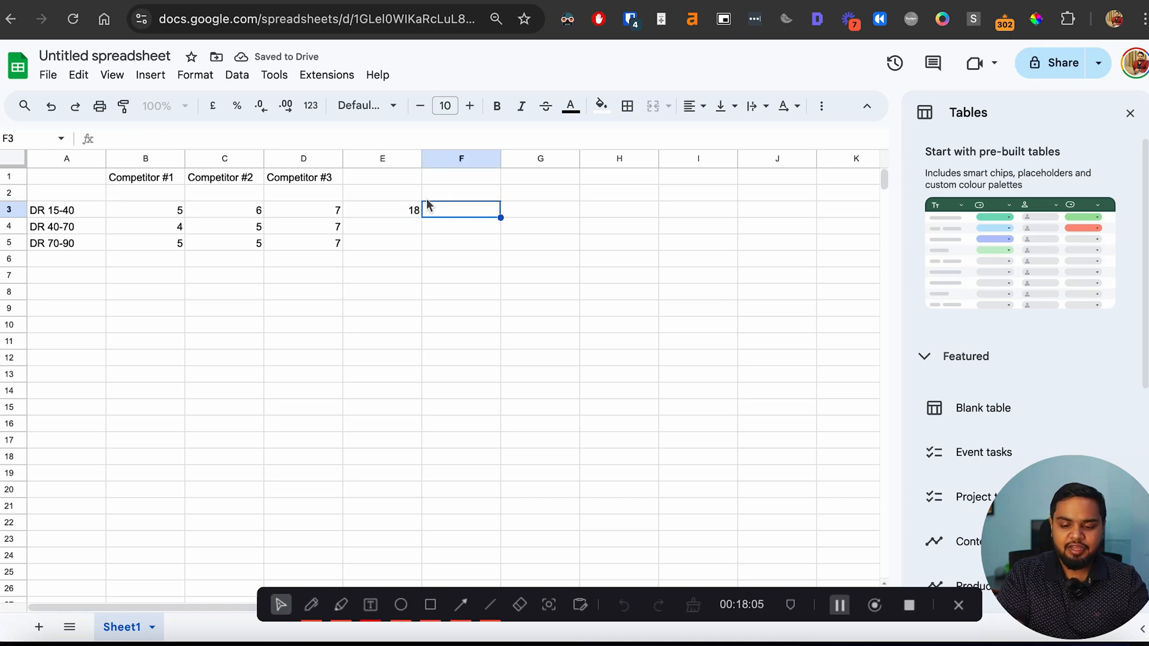
{"action": "type", "text": "=AVERAGE(B3:D3)"}
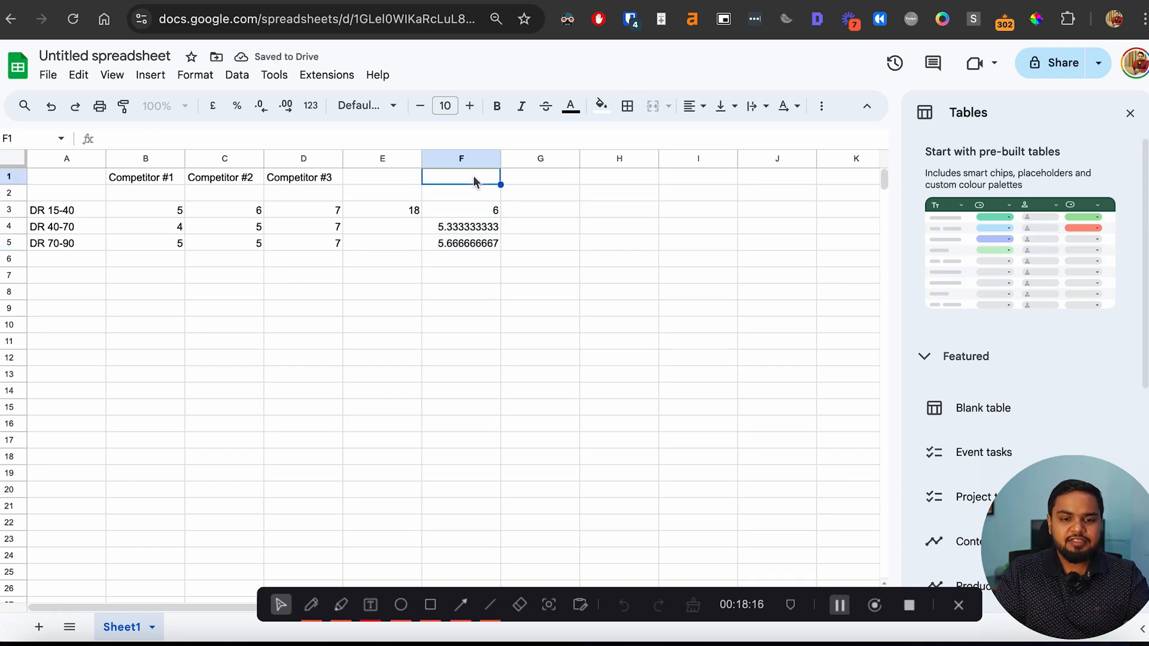
{"action": "type", "text": "Number of links requrie"}
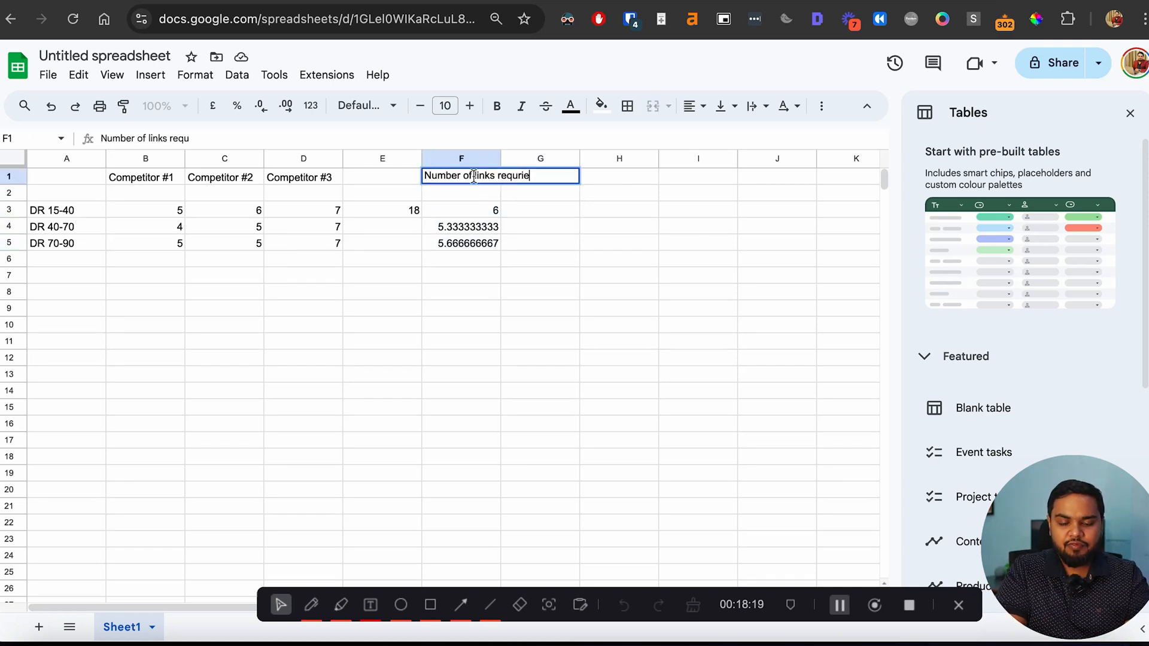
{"action": "key", "text": "Enter"}
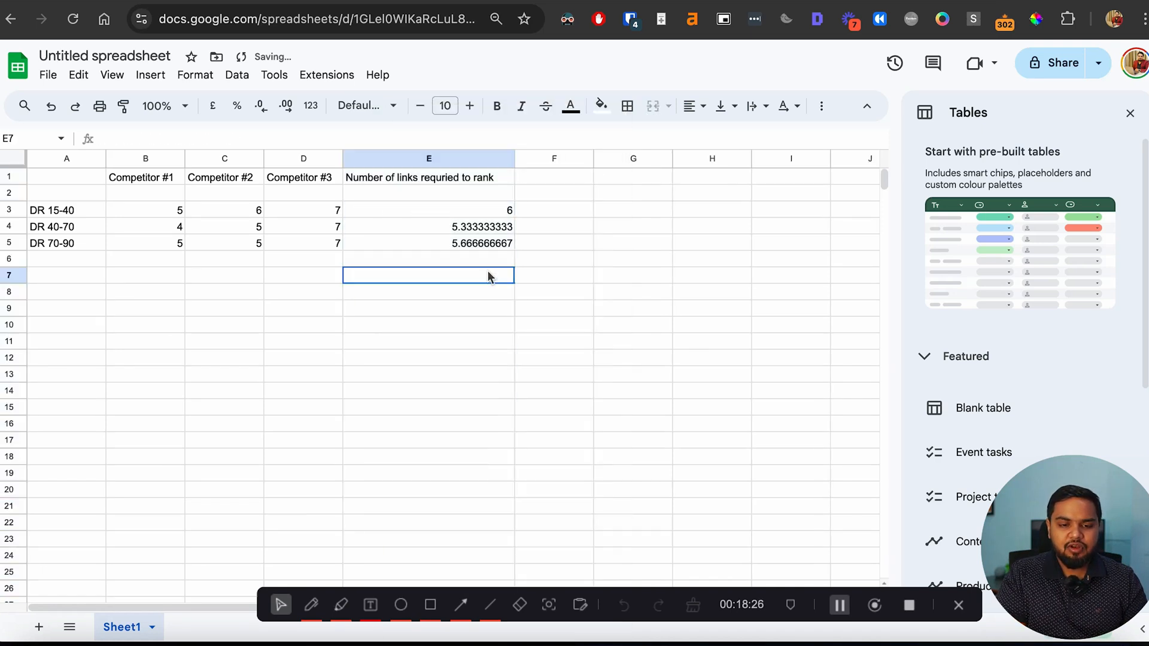
{"action": "left_click", "coordinate": [303, 243]}
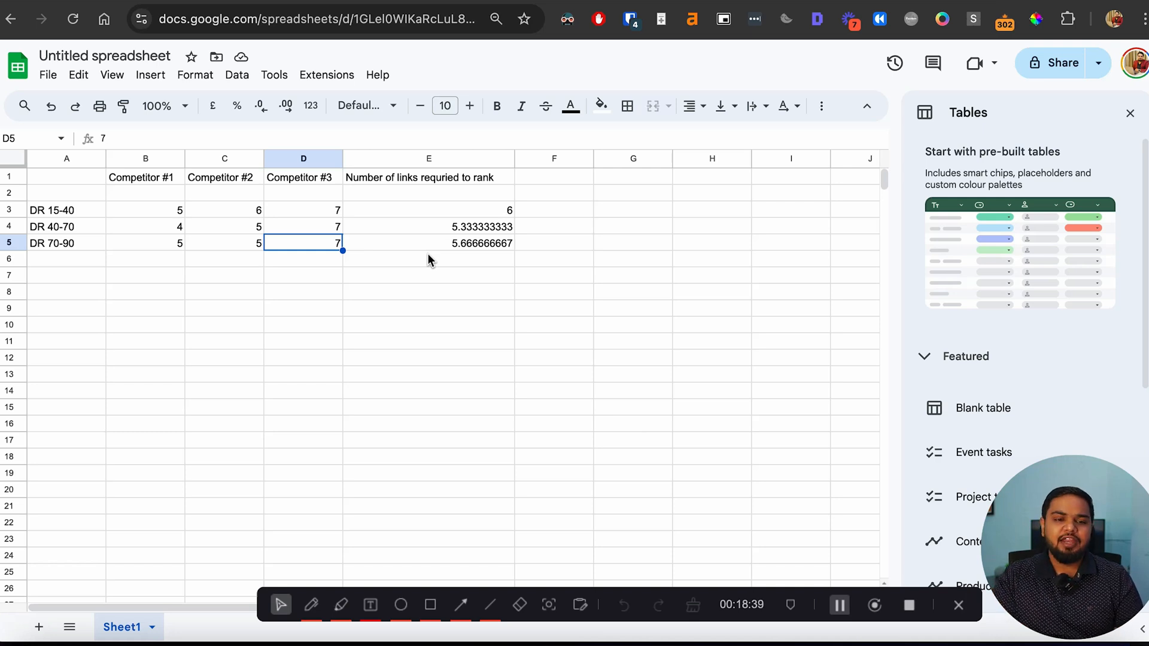
{"action": "left_click", "coordinate": [428, 192]}
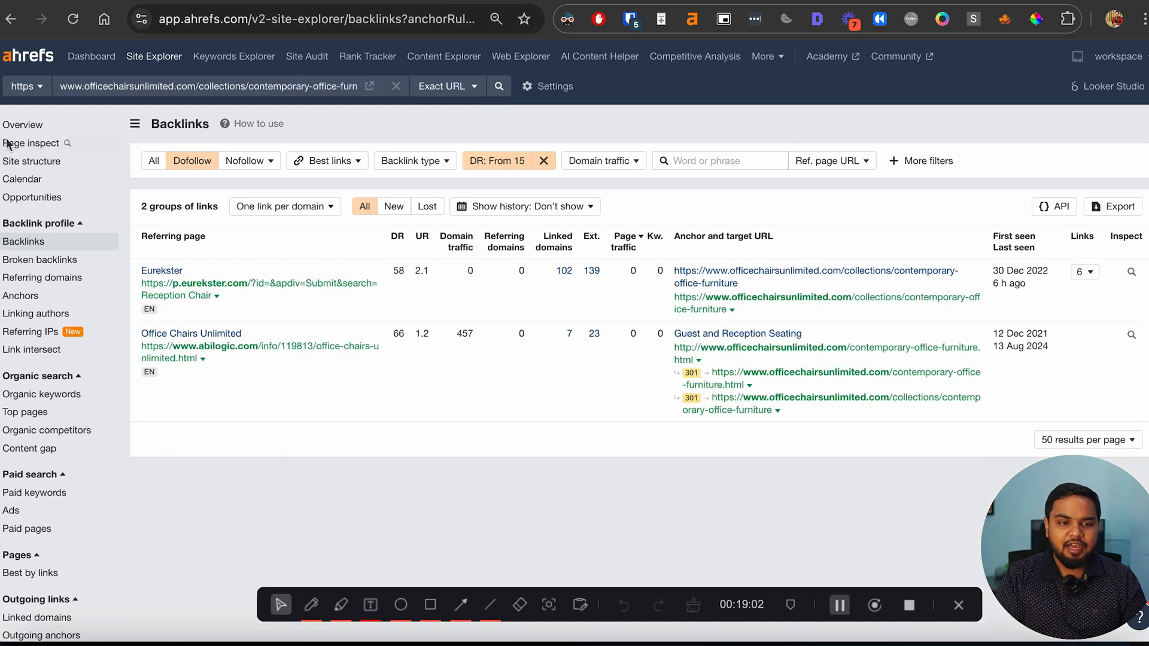
Step: Open the Site Explorer Overview for the Office Chairs Unlimited page
{"action": "left_click", "coordinate": [23, 125]}
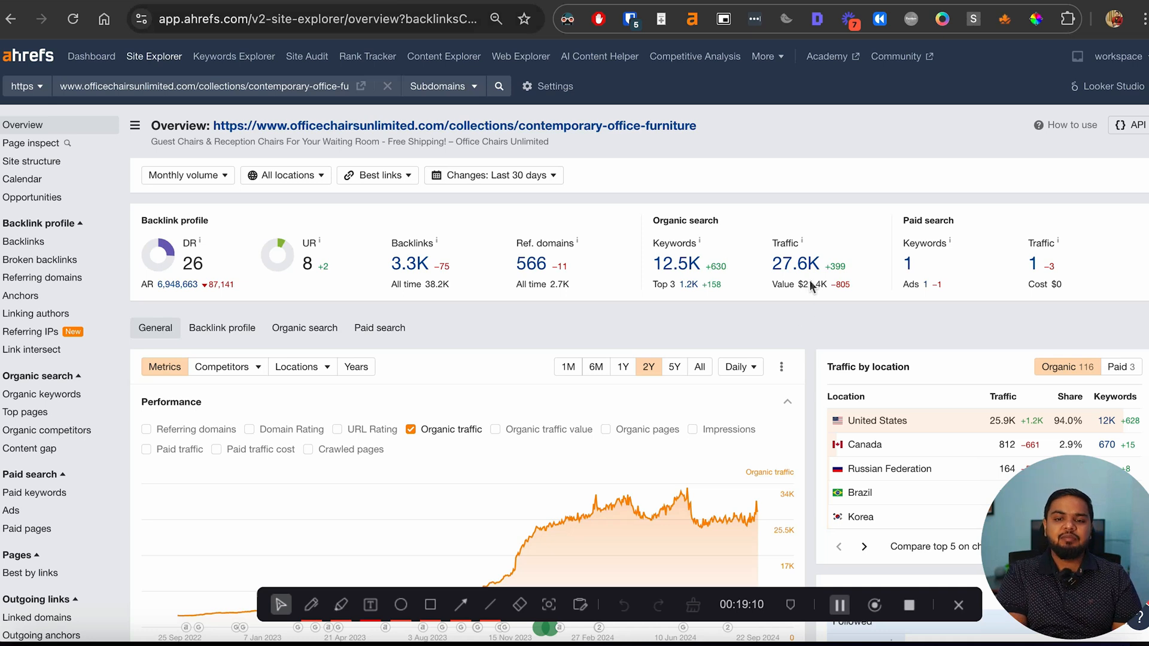
{"action": "mouse_move", "coordinate": [825, 282]}
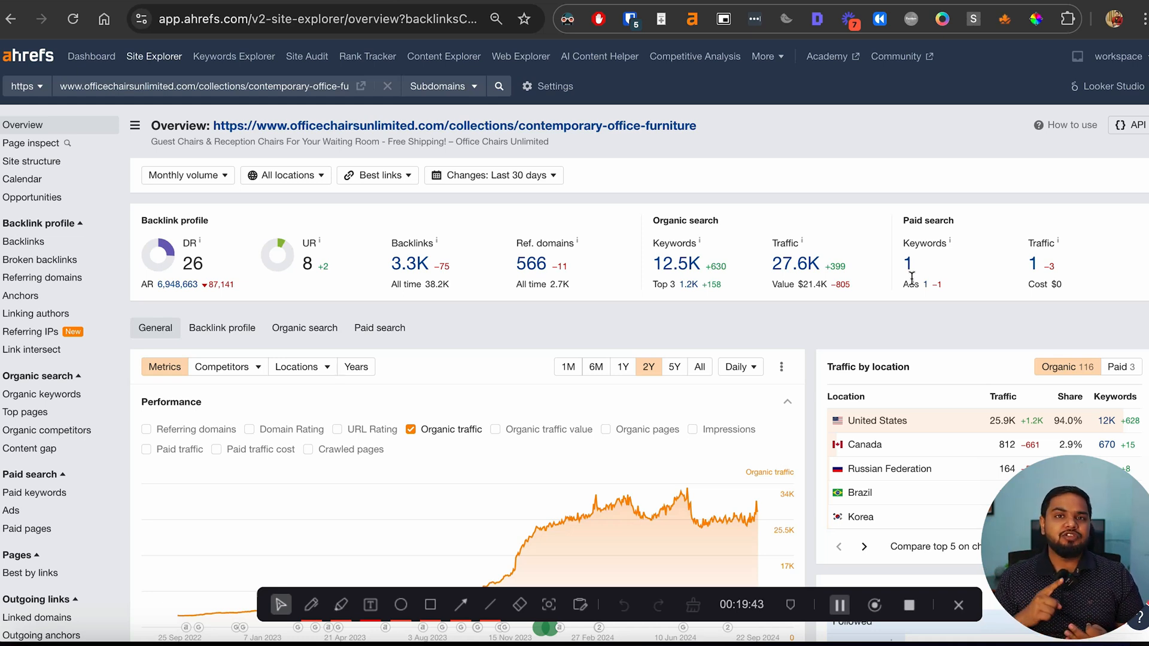
{"action": "mouse_move", "coordinate": [668, 147]}
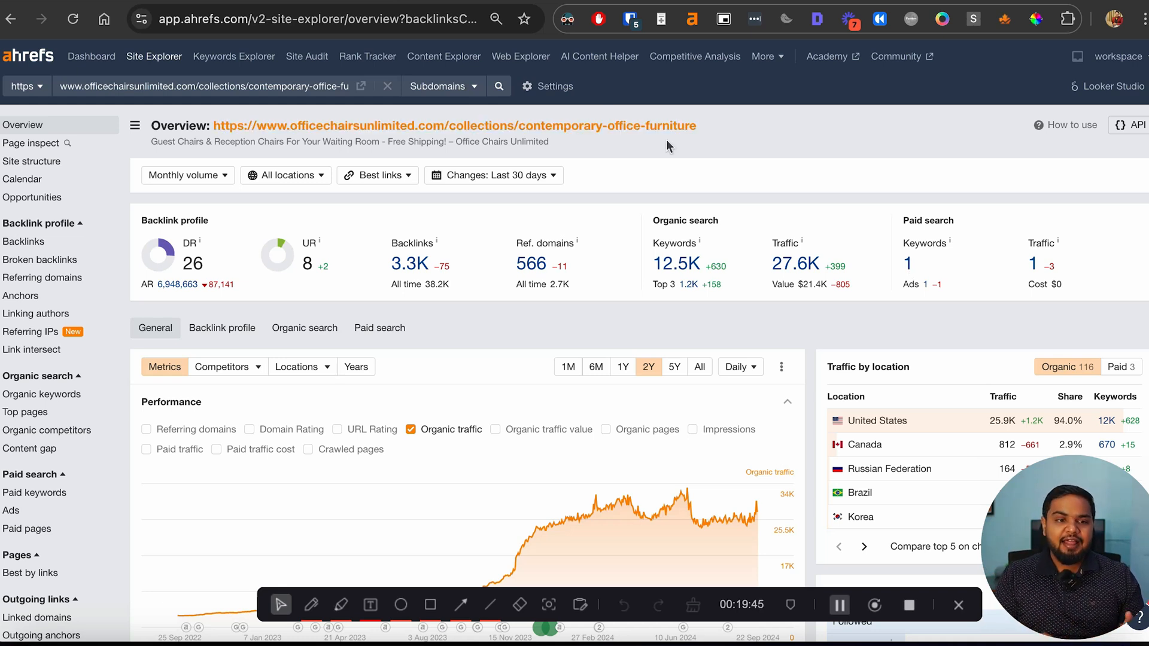